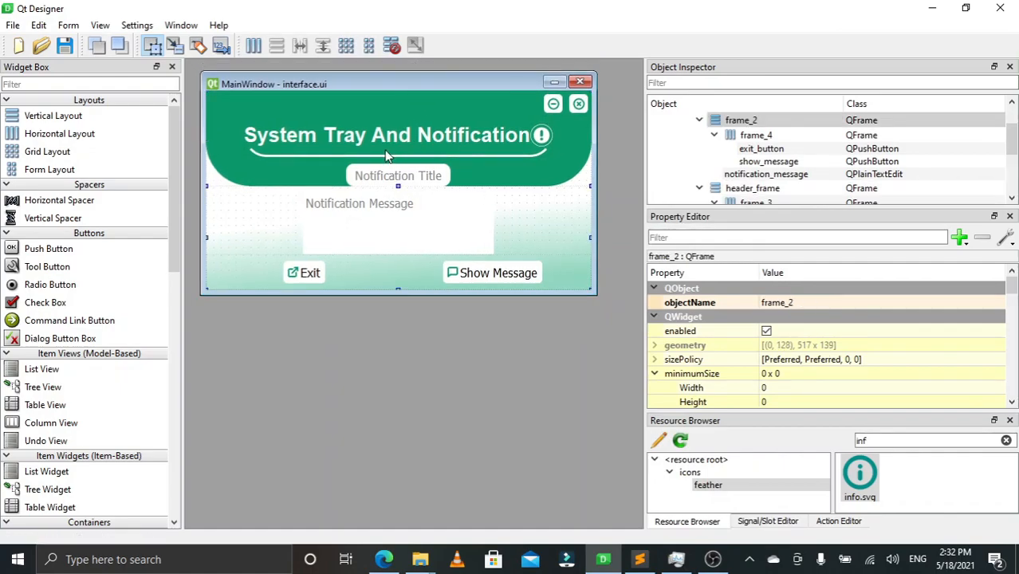
# - Fill in title 'Test' and message 'Testing' and send the notification via Show Message
pyautogui.click(756, 188)
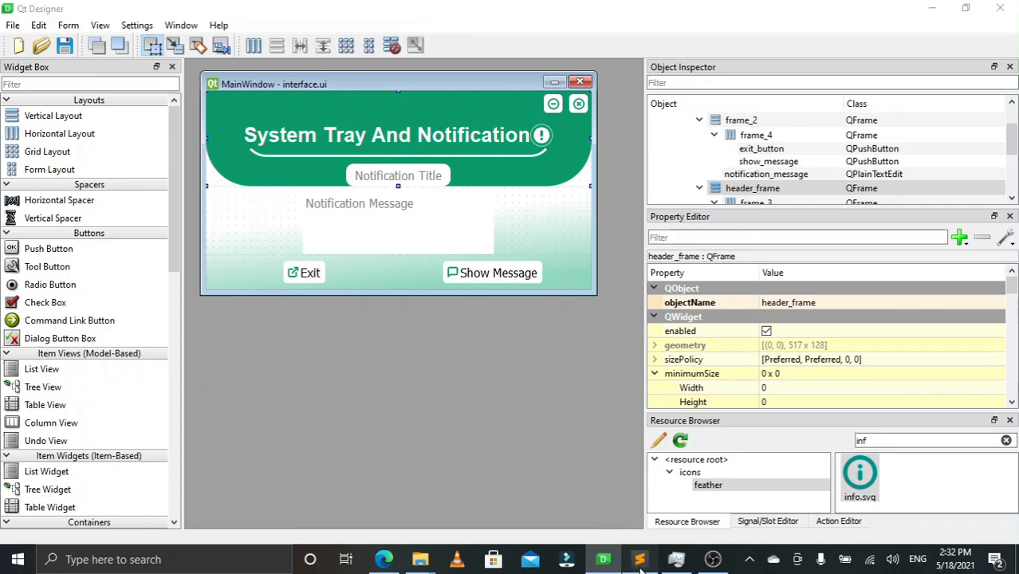
pyautogui.click(638, 558)
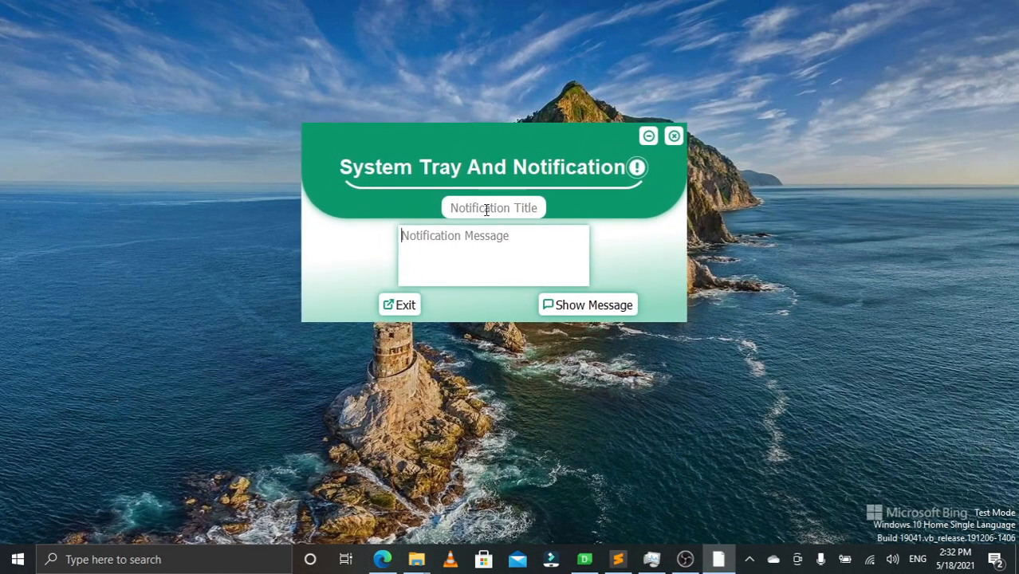
pyautogui.write('Test')
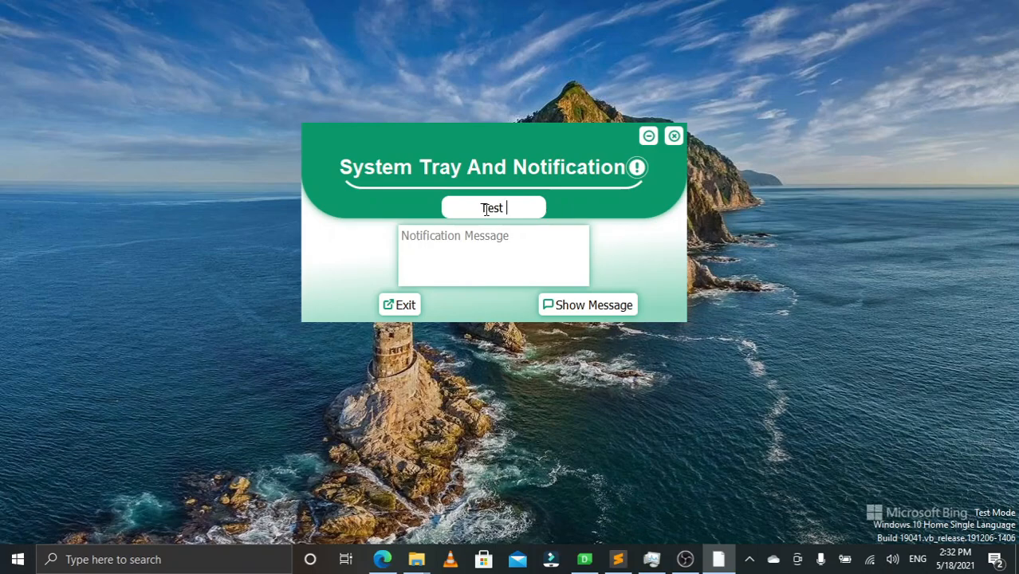
pyautogui.write('Ta')
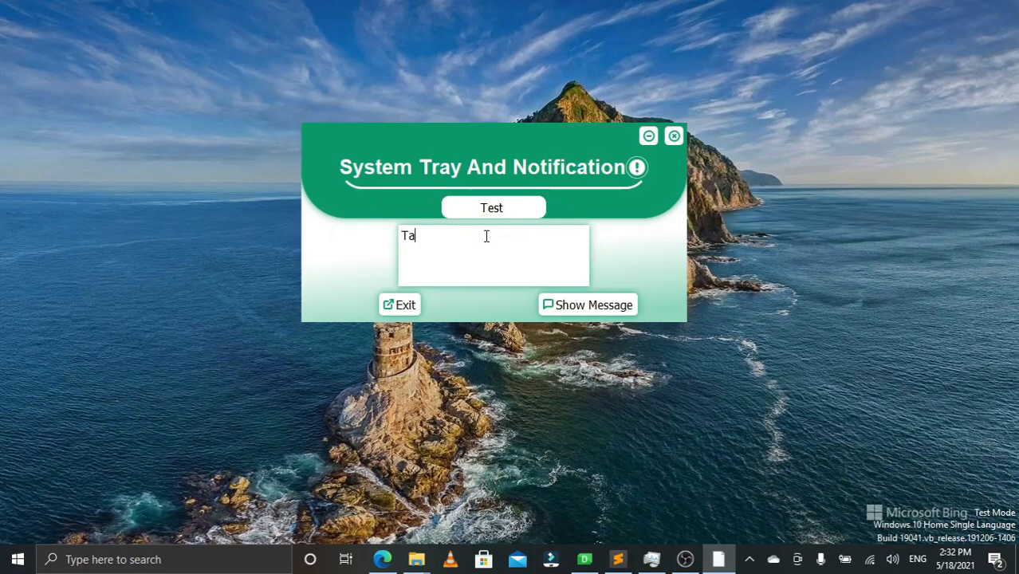
pyautogui.write('sting')
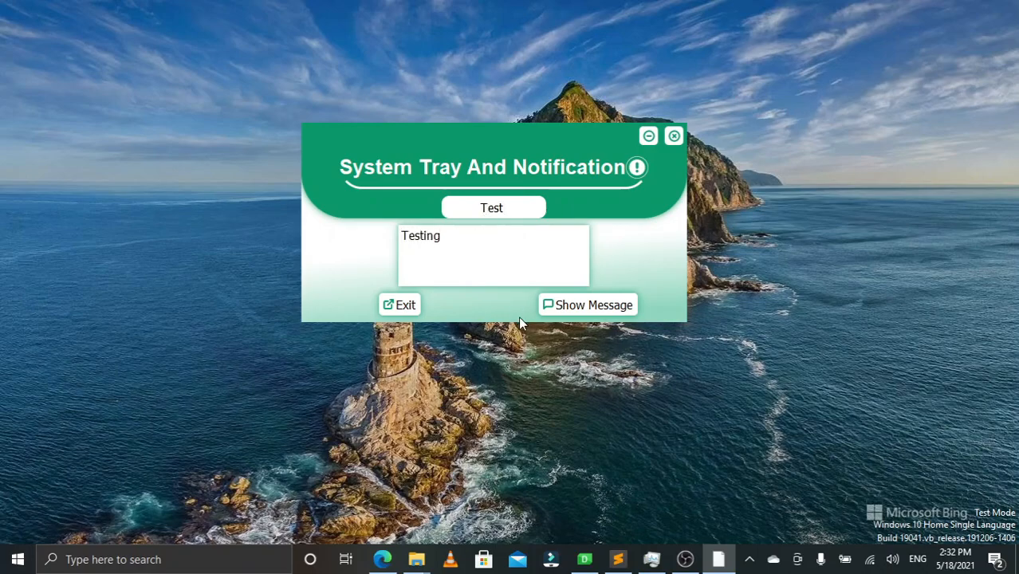
pyautogui.click(587, 304)
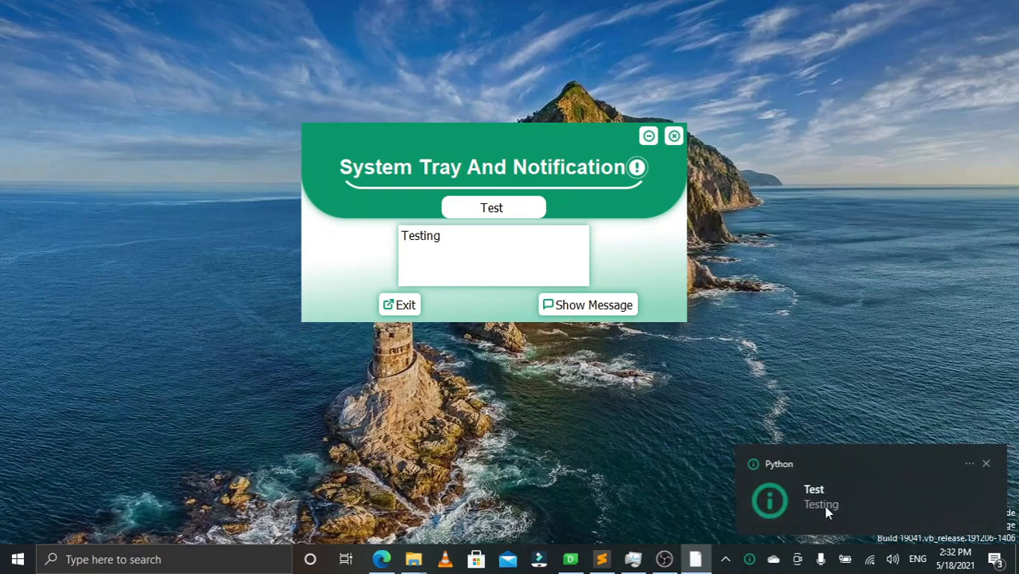
pyautogui.moveTo(992, 472)
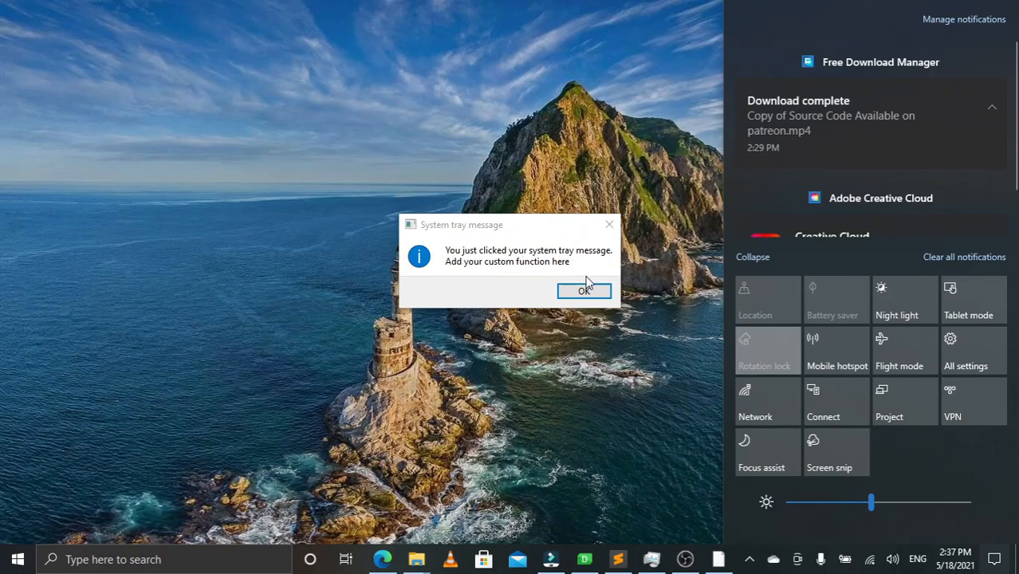
pyautogui.moveTo(503, 269)
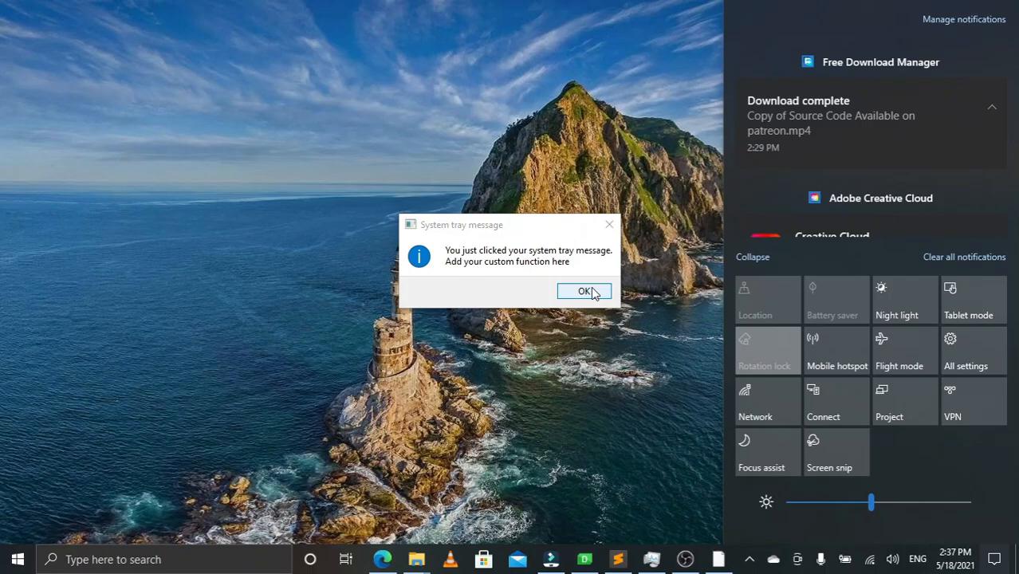
# - Relaunch the app and fill in title 'My Title' and message 'My Message'
pyautogui.click(584, 290)
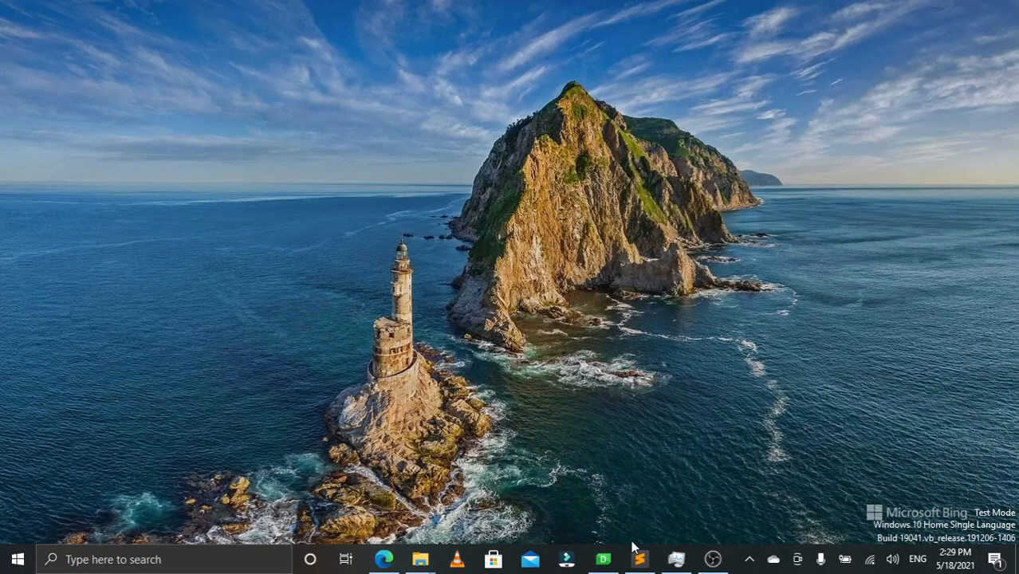
pyautogui.click(639, 558)
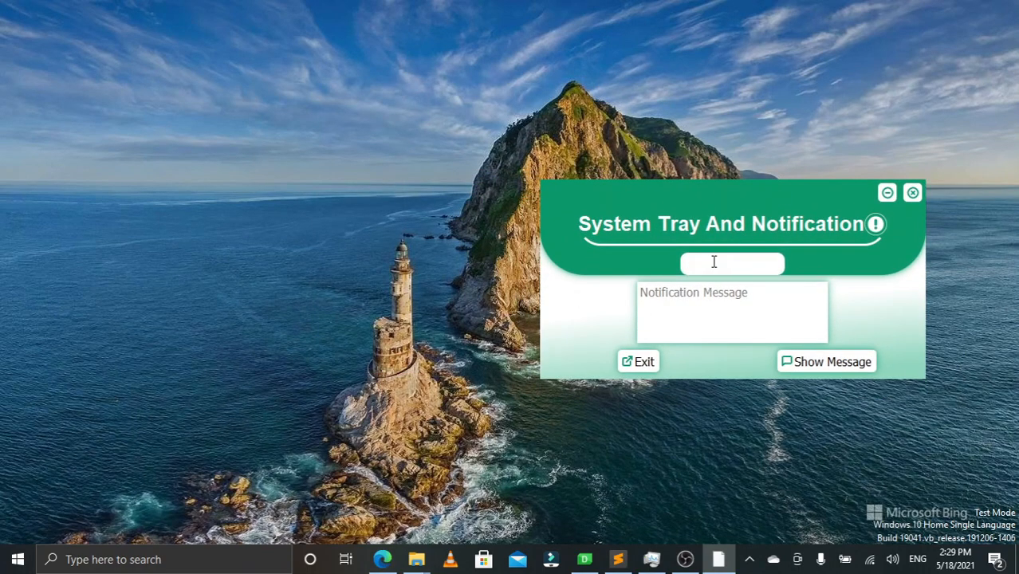
pyautogui.click(730, 263)
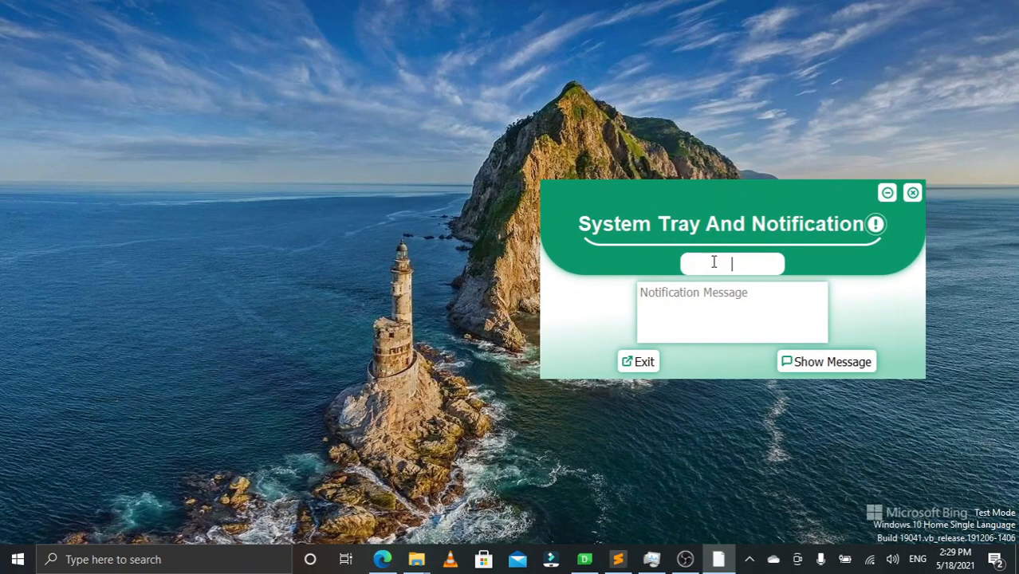
pyautogui.write('My T')
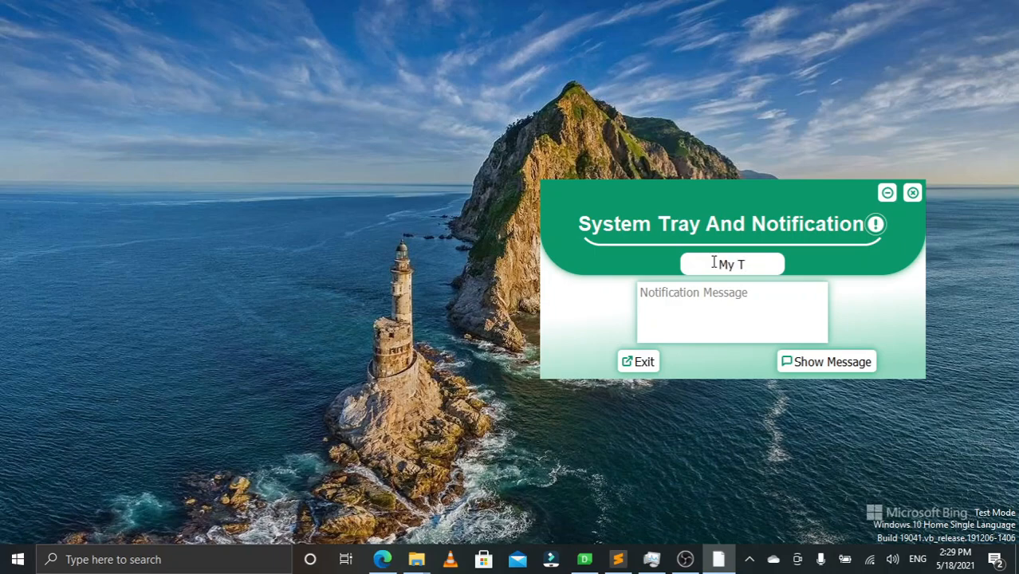
pyautogui.write('itle')
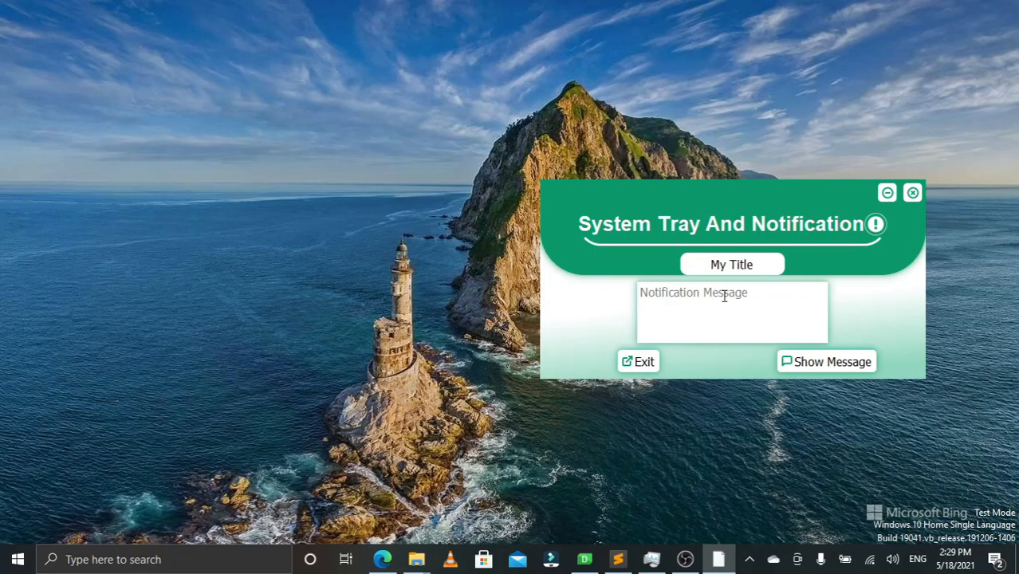
pyautogui.write('My M')
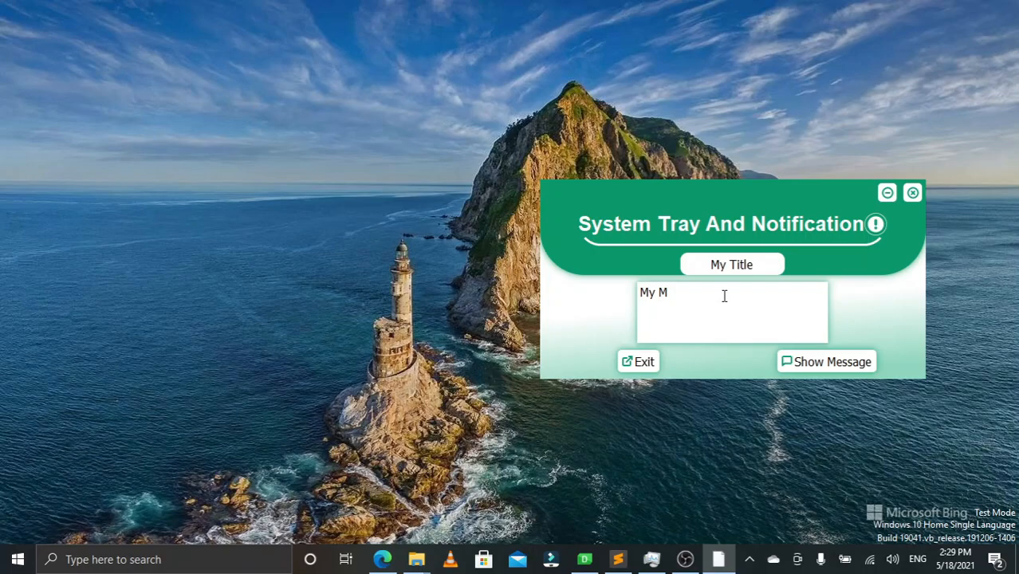
pyautogui.write('essage')
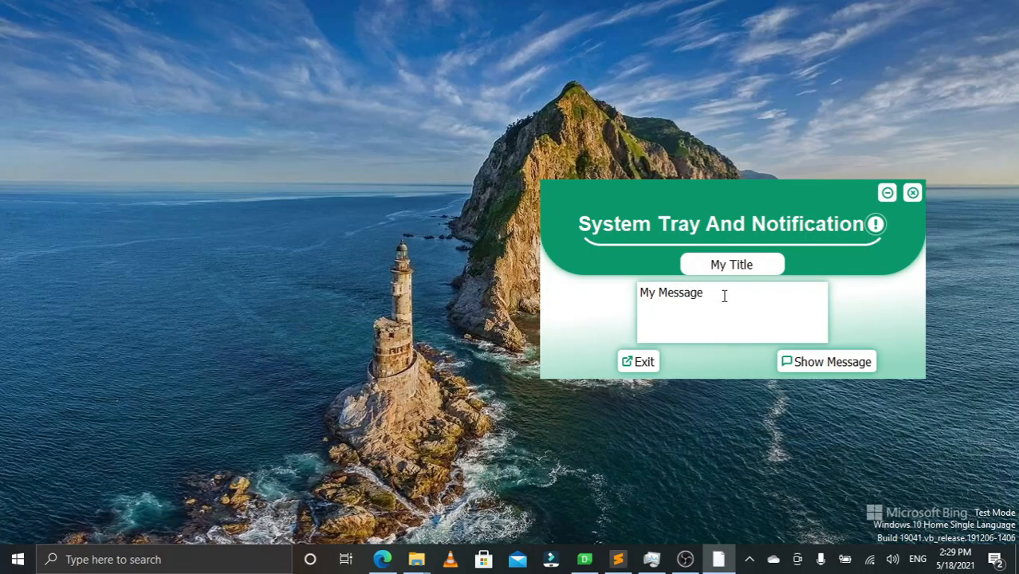
pyautogui.click(826, 361)
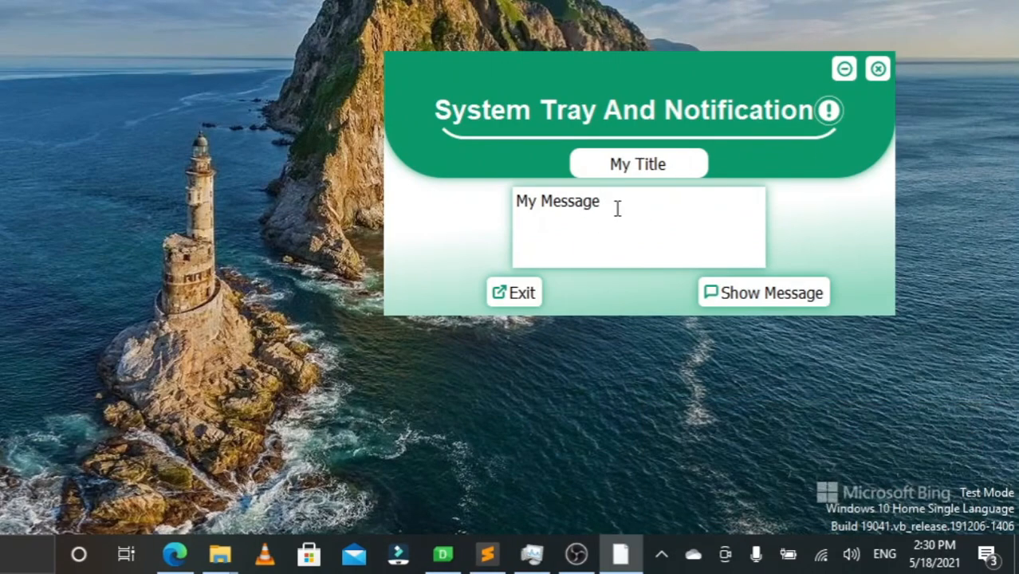
# - From the tray icon menu, send the 'My Title'/'My Message' notification and hide the window
pyautogui.click(666, 553)
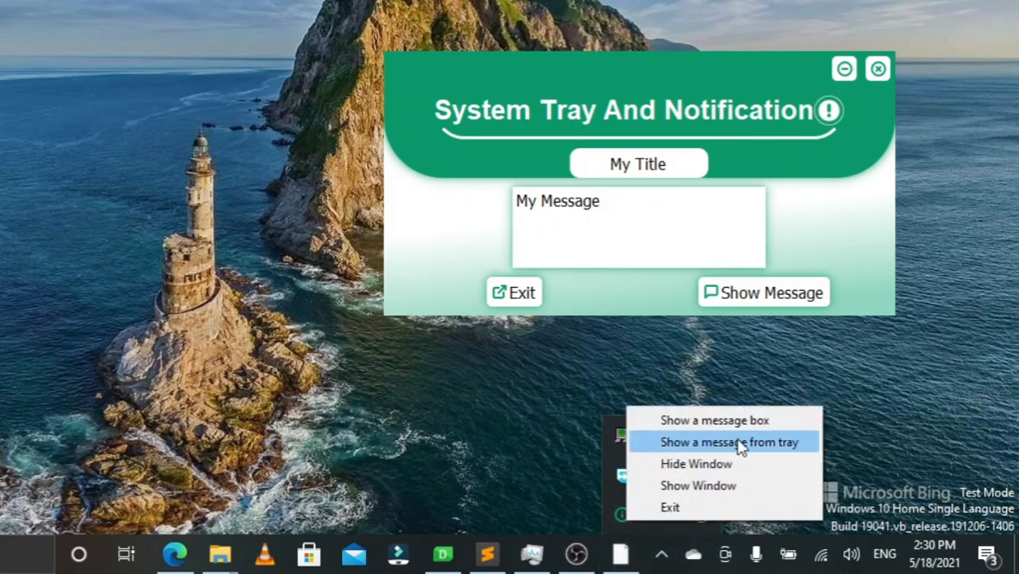
pyautogui.click(730, 442)
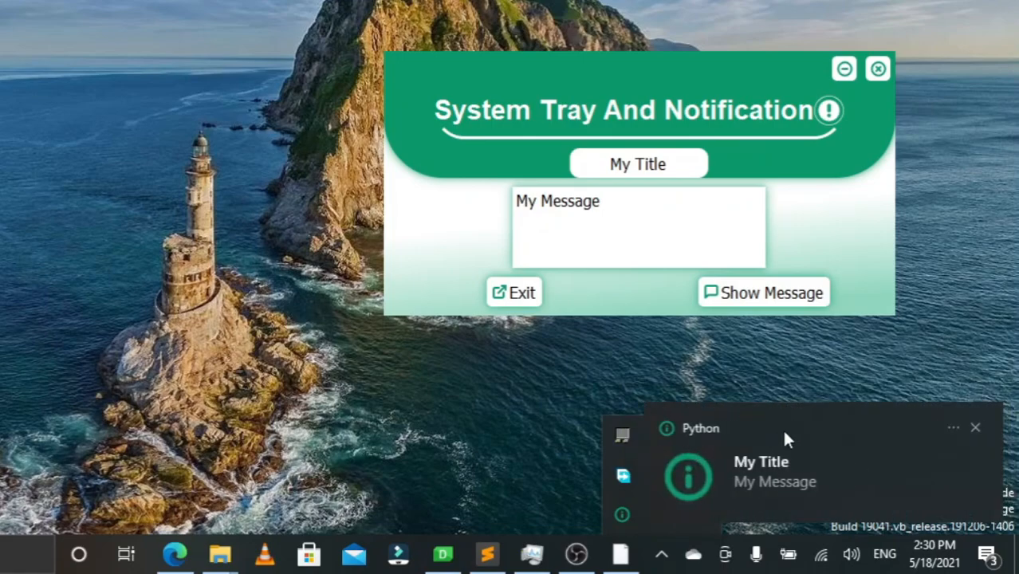
pyautogui.moveTo(975, 430)
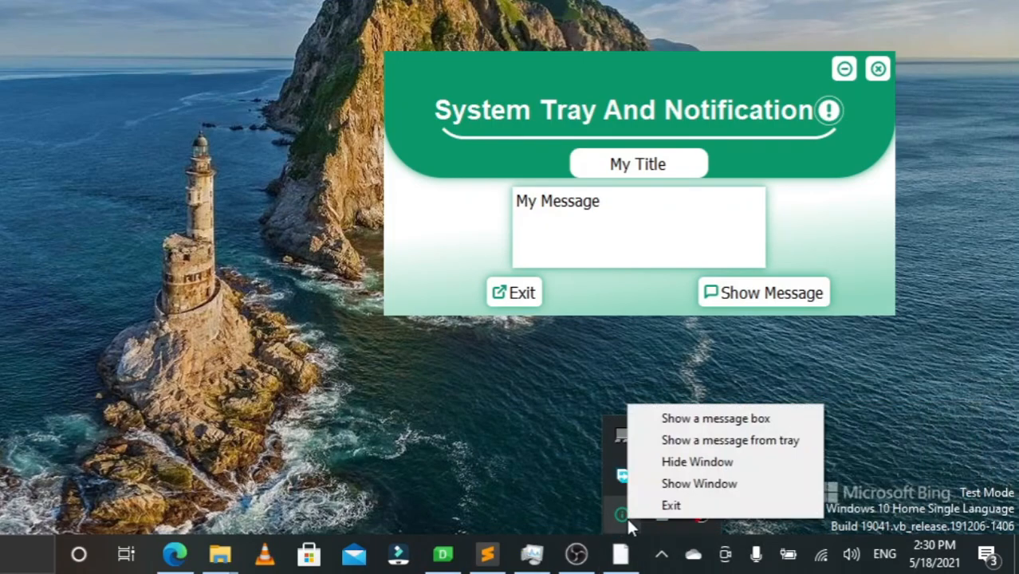
pyautogui.moveTo(708, 418)
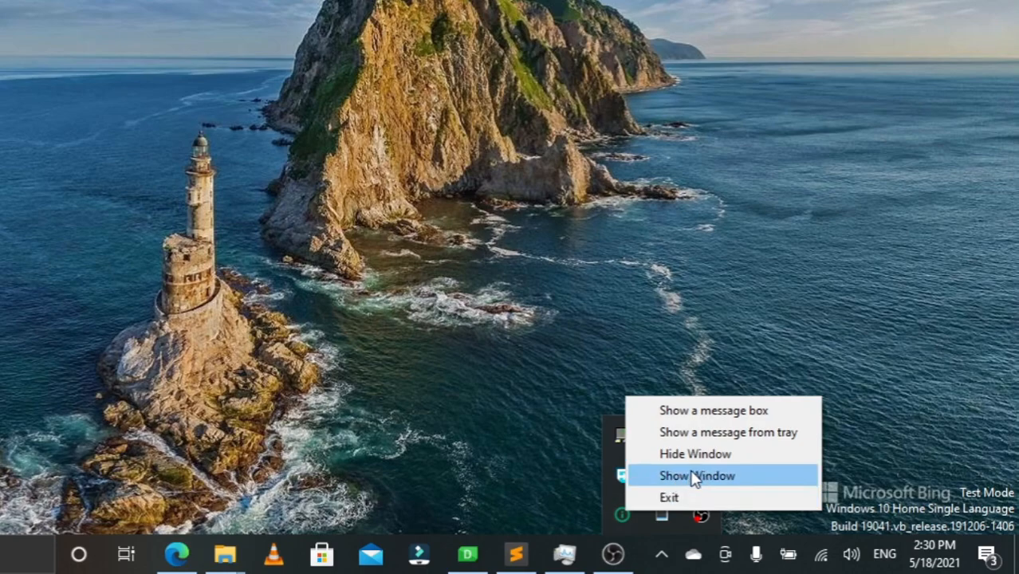
pyautogui.click(697, 475)
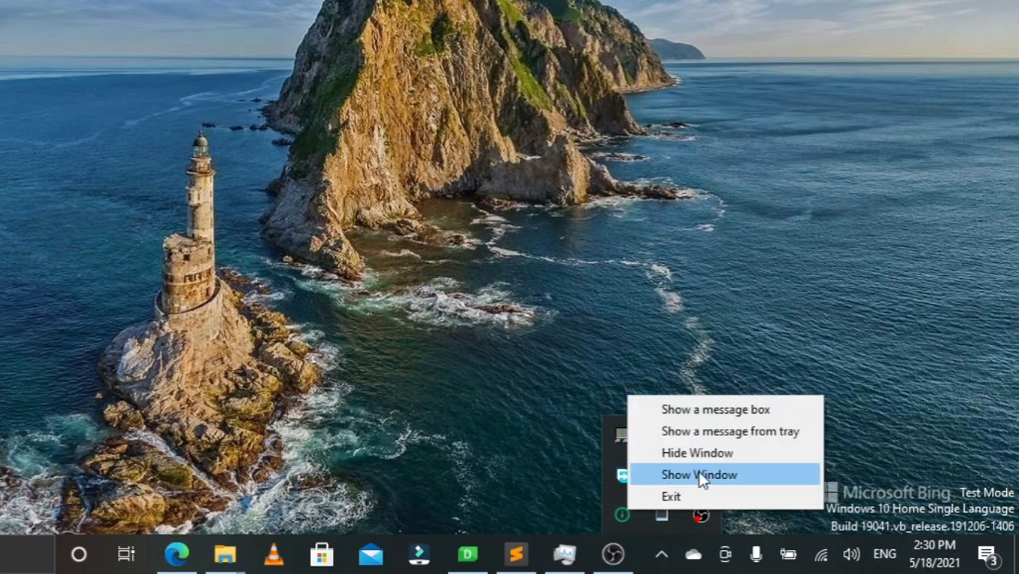
pyautogui.click(698, 475)
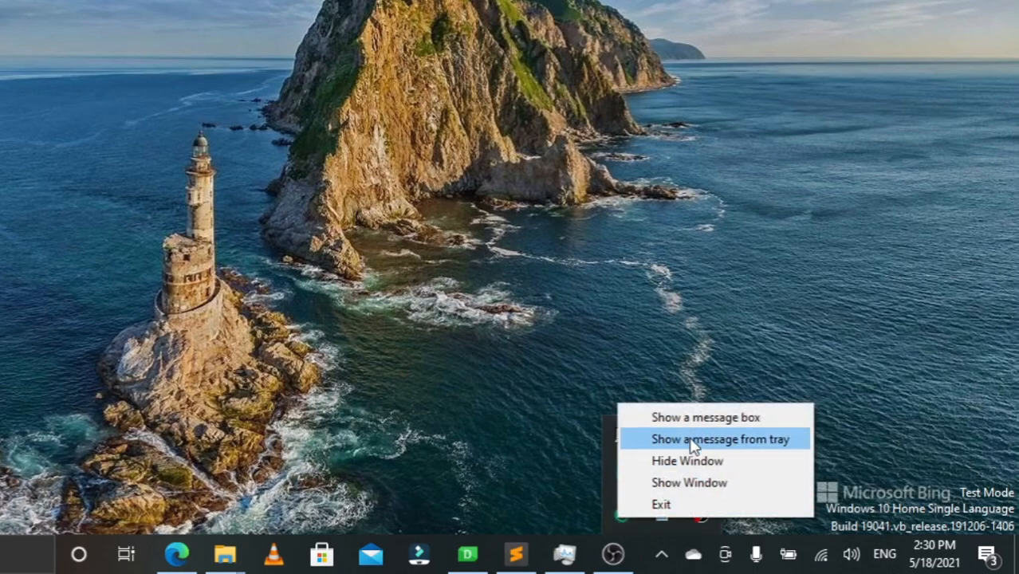
pyautogui.moveTo(711, 417)
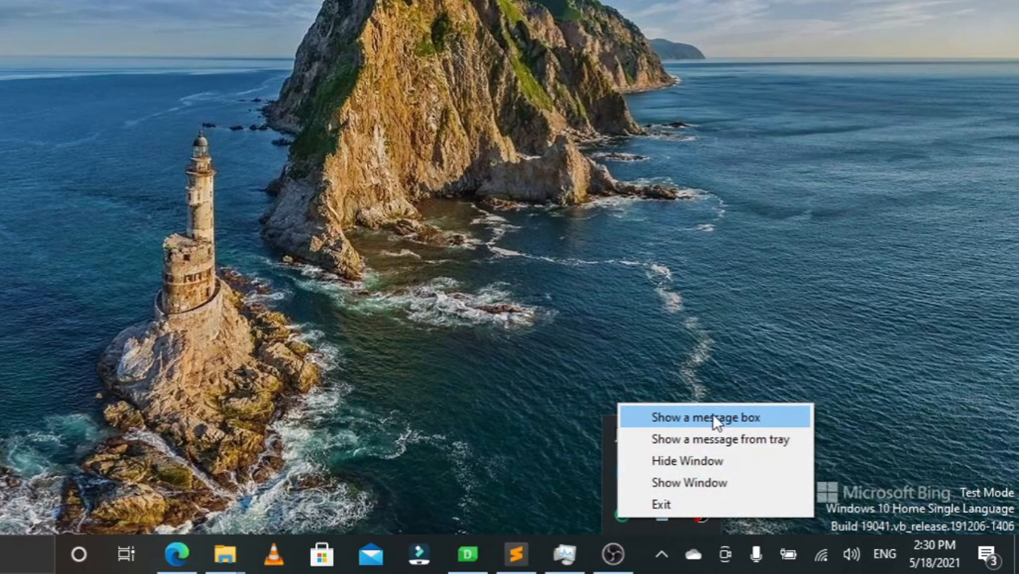
# - Show and close the tray message box, then send another notification and open it for its response dialog
pyautogui.click(720, 417)
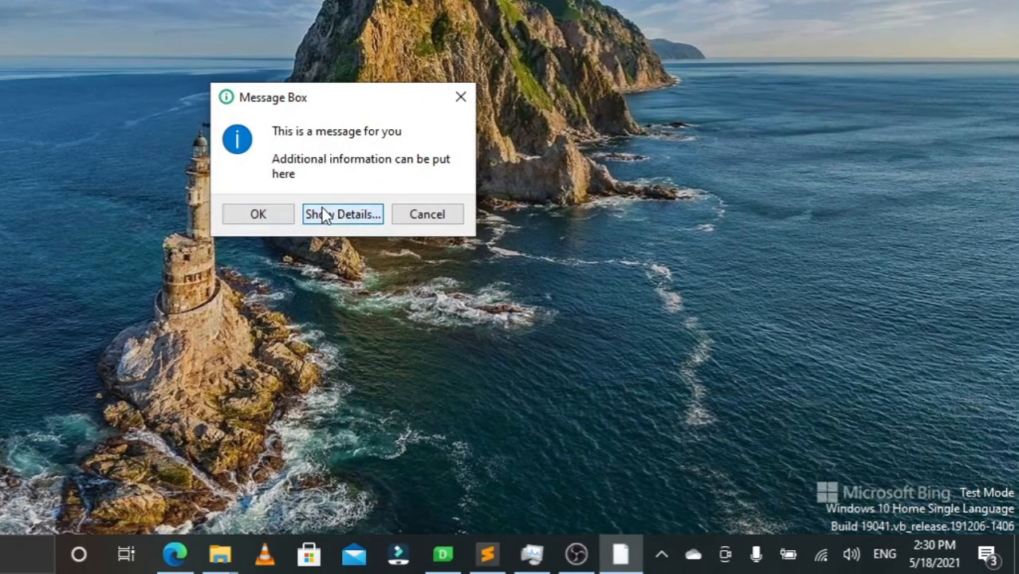
pyautogui.click(341, 214)
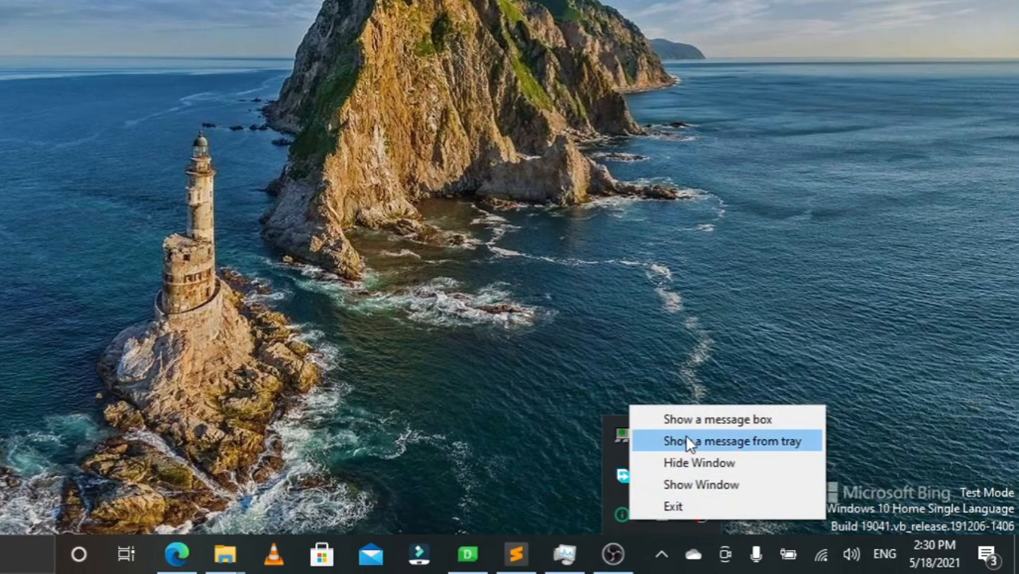
pyautogui.click(721, 440)
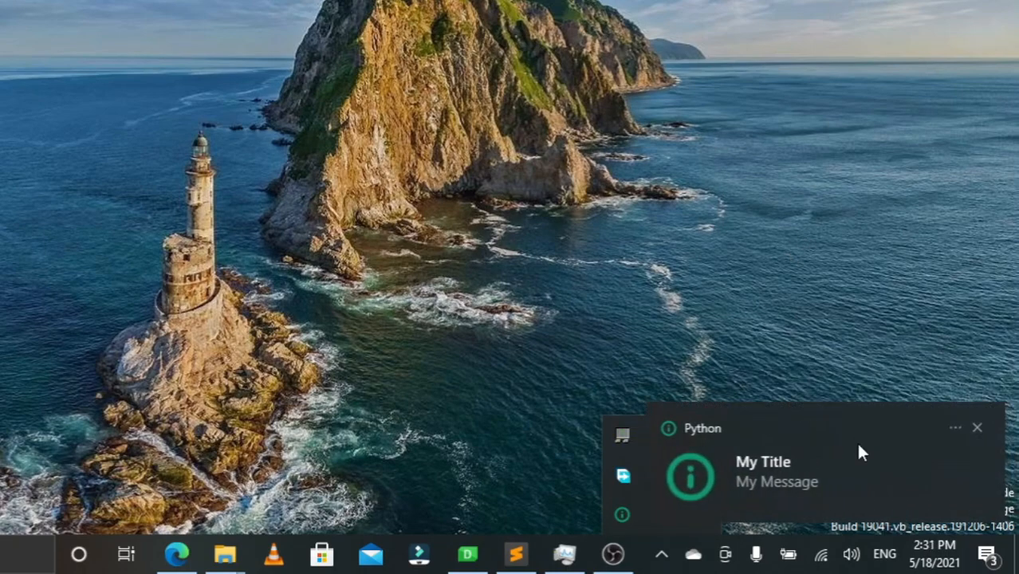
pyautogui.click(789, 482)
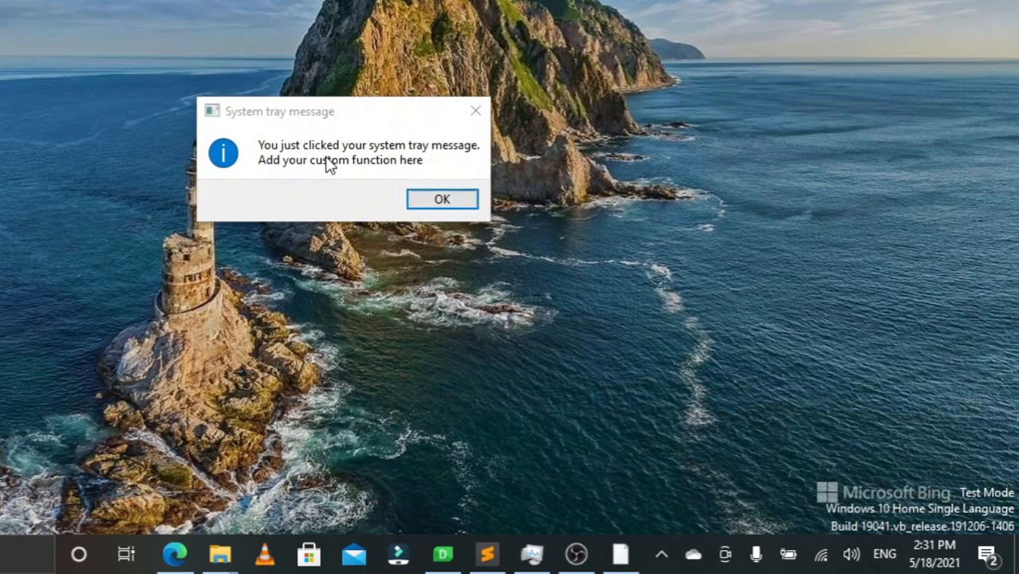
pyautogui.moveTo(450, 162)
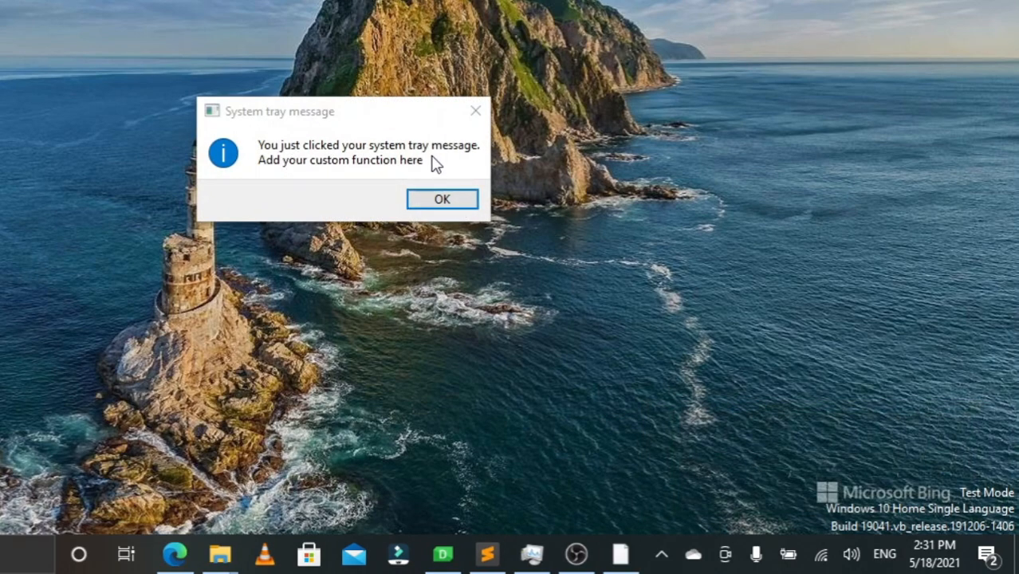
pyautogui.moveTo(437, 206)
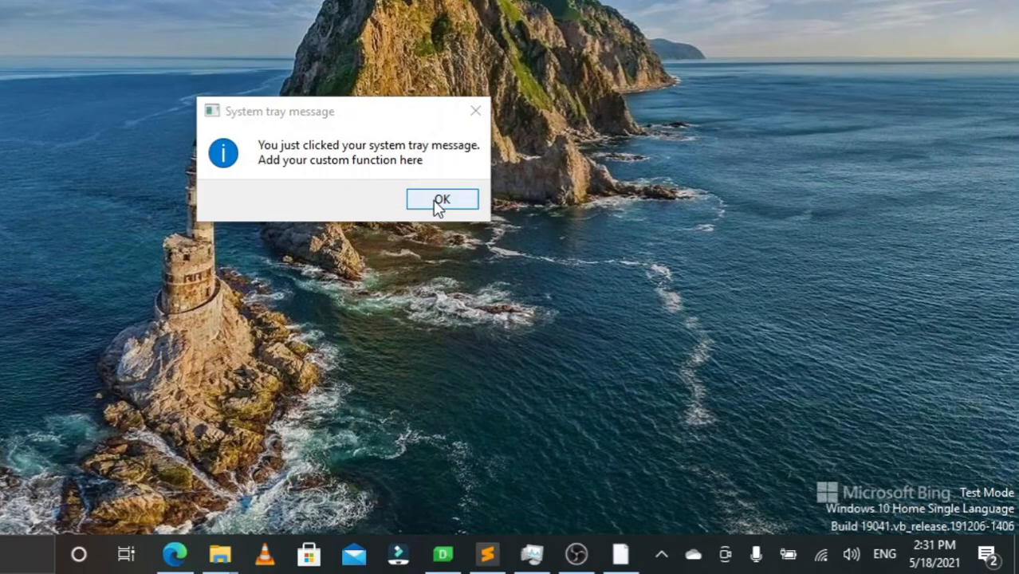
# - Review the form's widget names: title field, message box, Show Message, Exit, button frame, close button
pyautogui.click(442, 198)
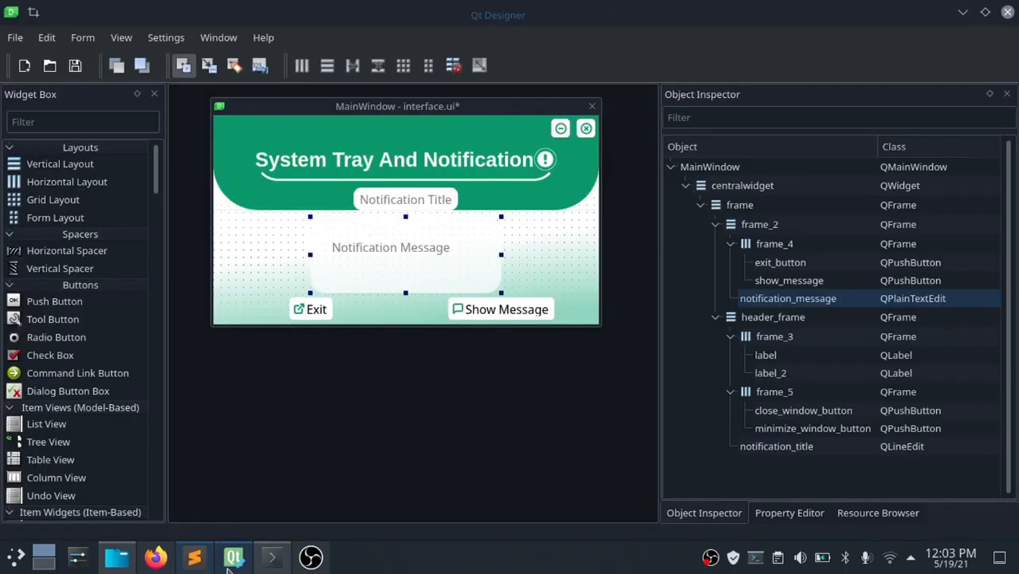
pyautogui.click(405, 200)
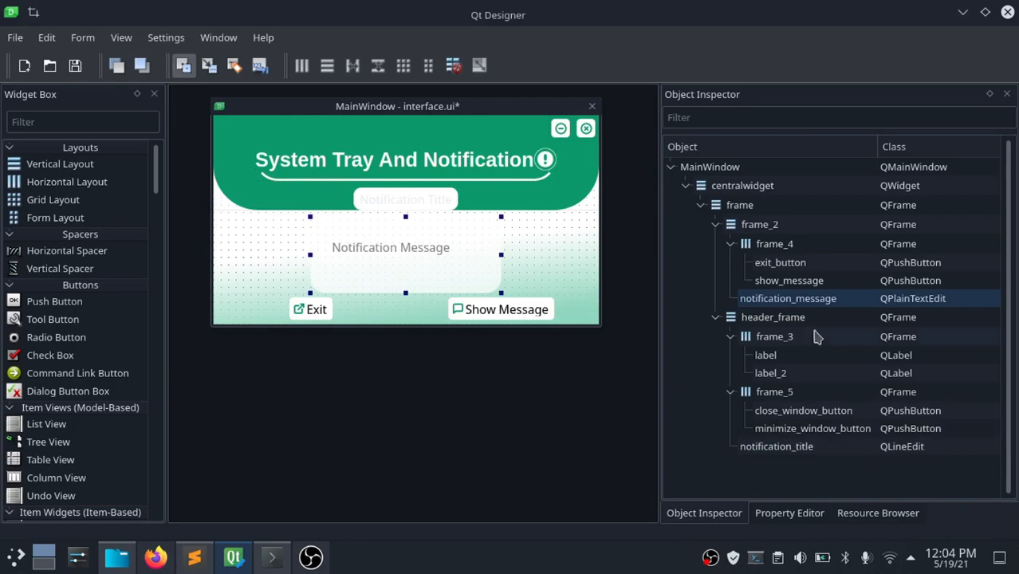
pyautogui.click(787, 280)
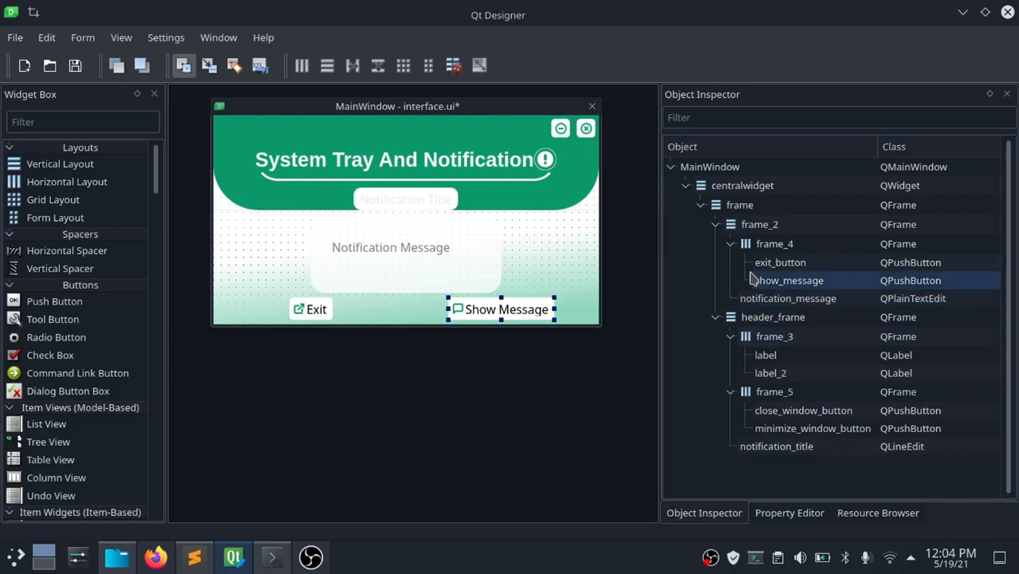
pyautogui.click(779, 262)
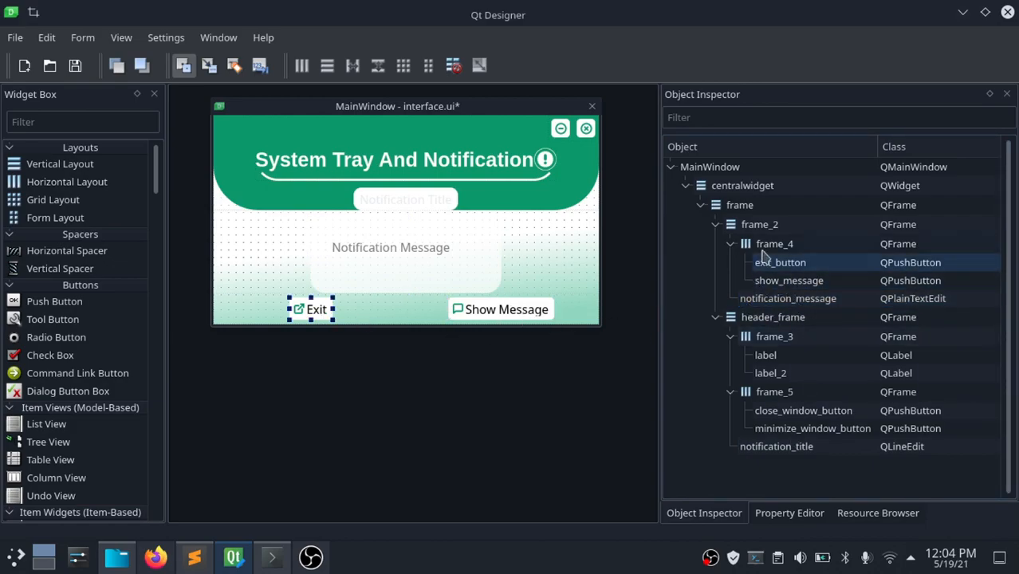
pyautogui.click(813, 427)
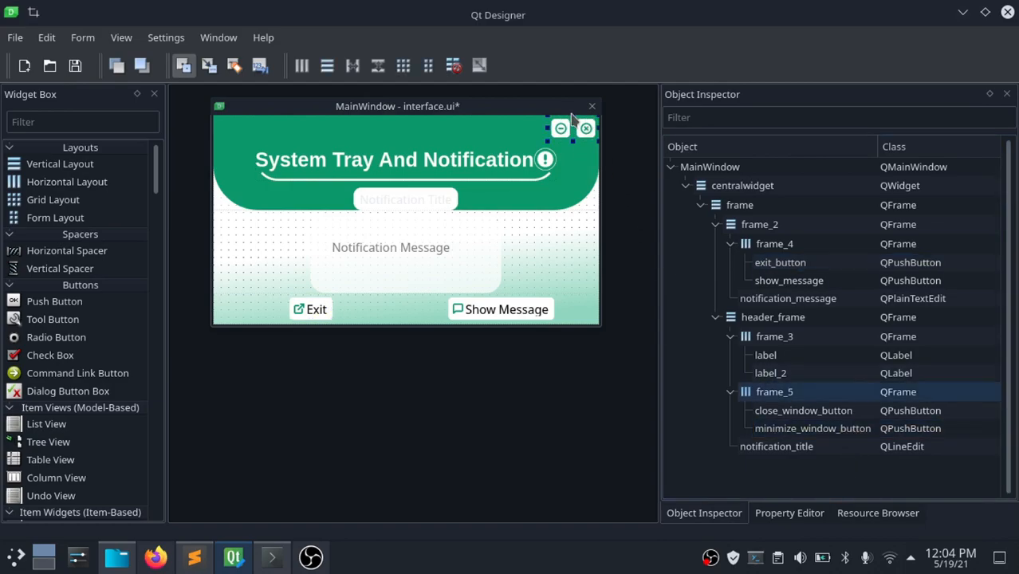
pyautogui.click(587, 127)
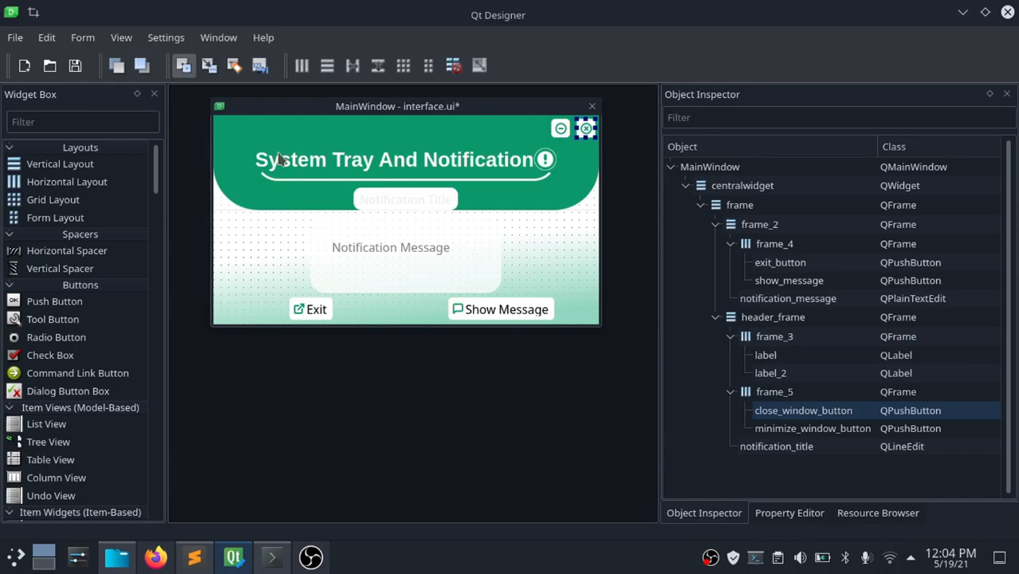
# - View the form's generated Python code and save it as ui_interface.py in the tutorial folder
pyautogui.click(15, 39)
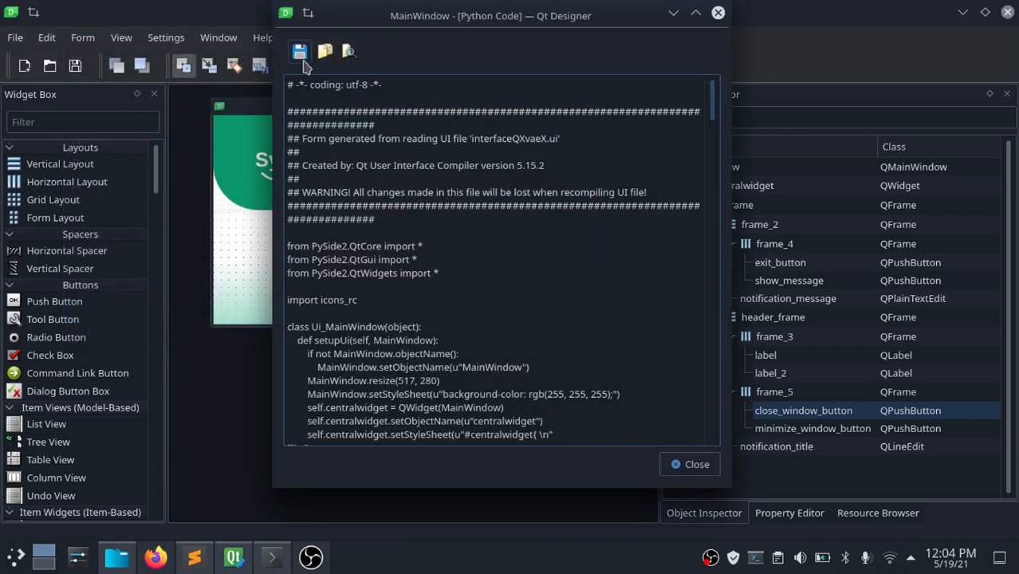
pyautogui.click(323, 50)
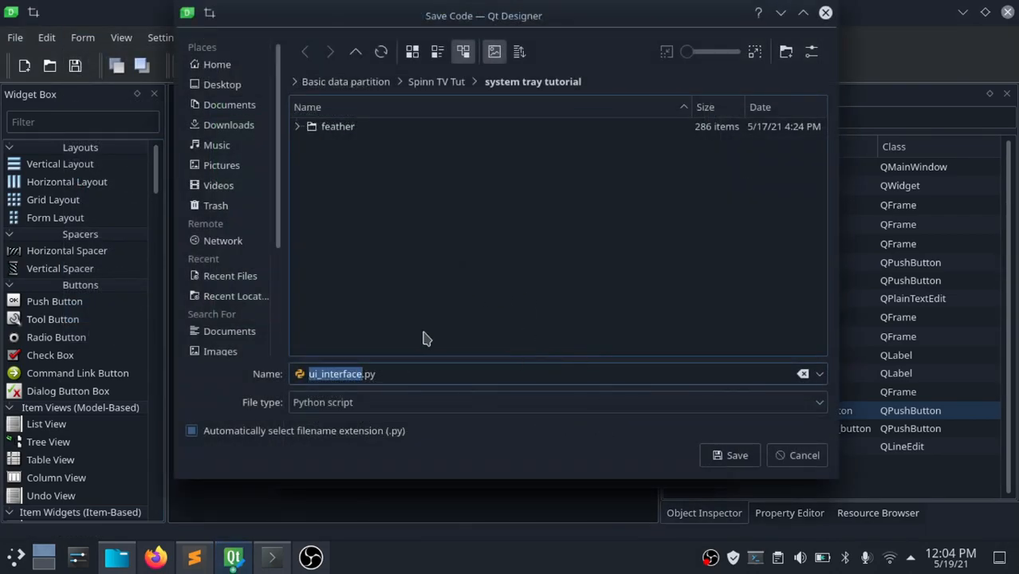
pyautogui.click(730, 454)
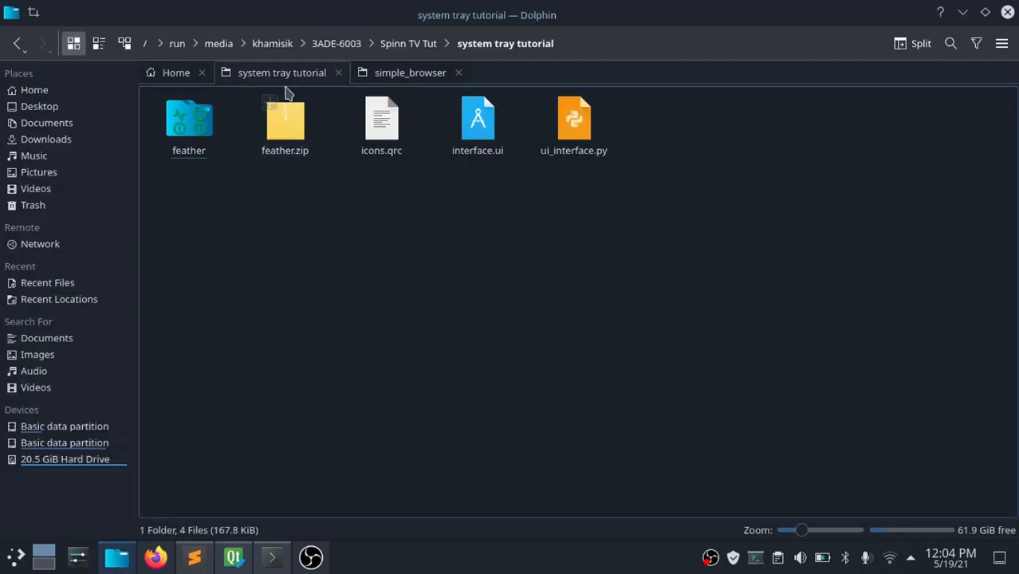
pyautogui.doubleClick(190, 119)
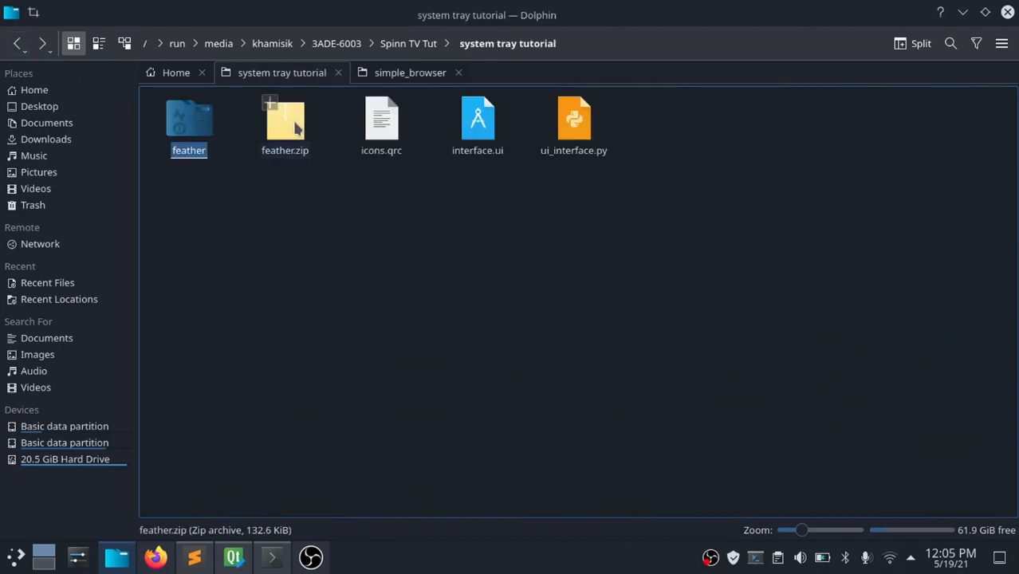
pyautogui.doubleClick(284, 120)
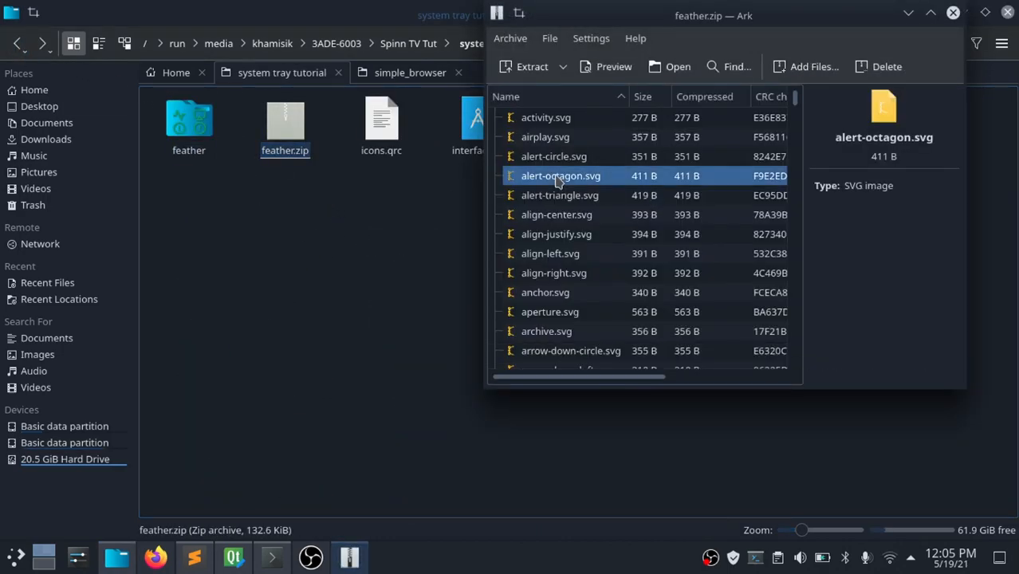
pyautogui.click(951, 13)
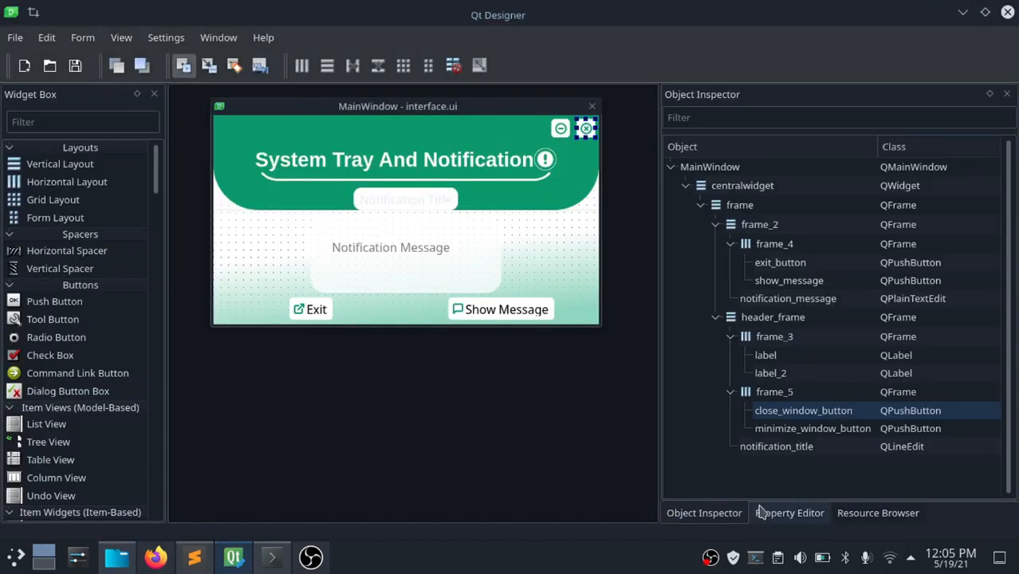
pyautogui.click(876, 514)
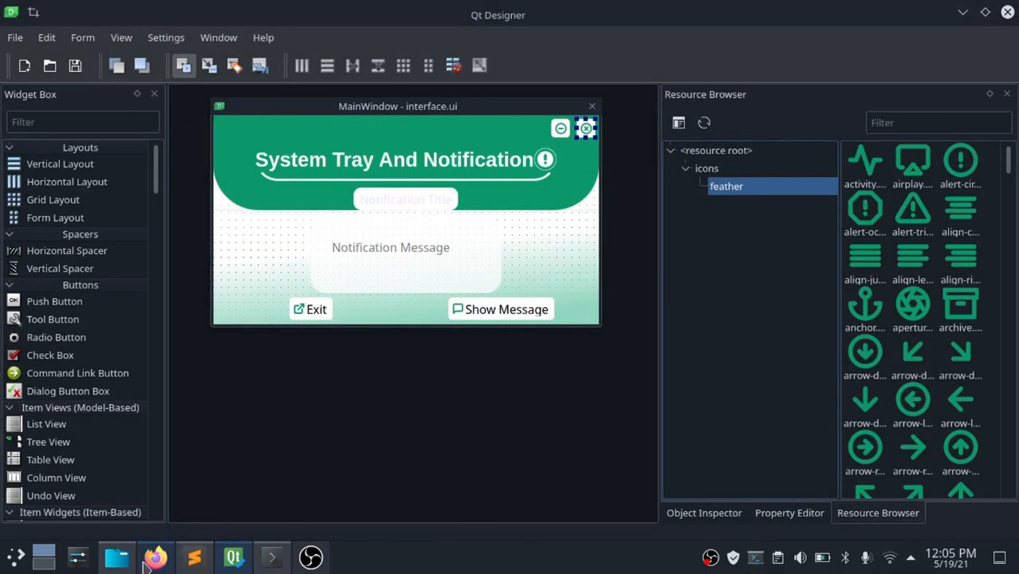
pyautogui.click(117, 555)
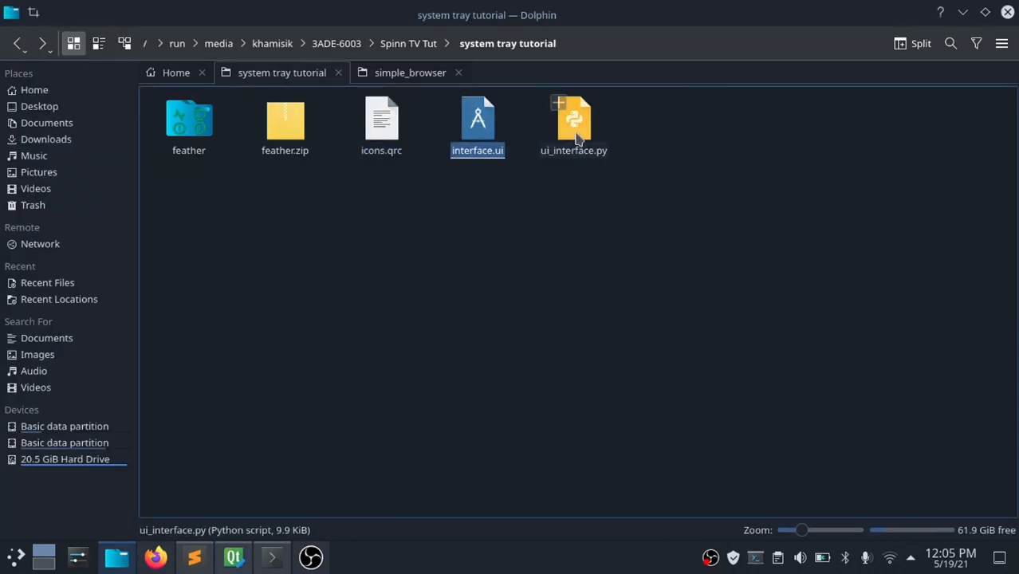
pyautogui.doubleClick(479, 119)
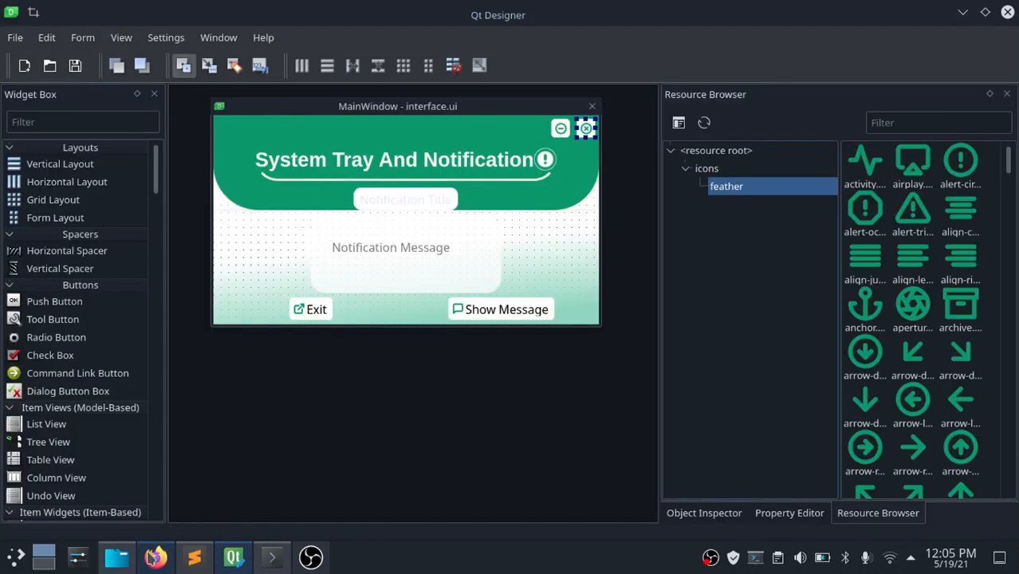
pyautogui.click(114, 556)
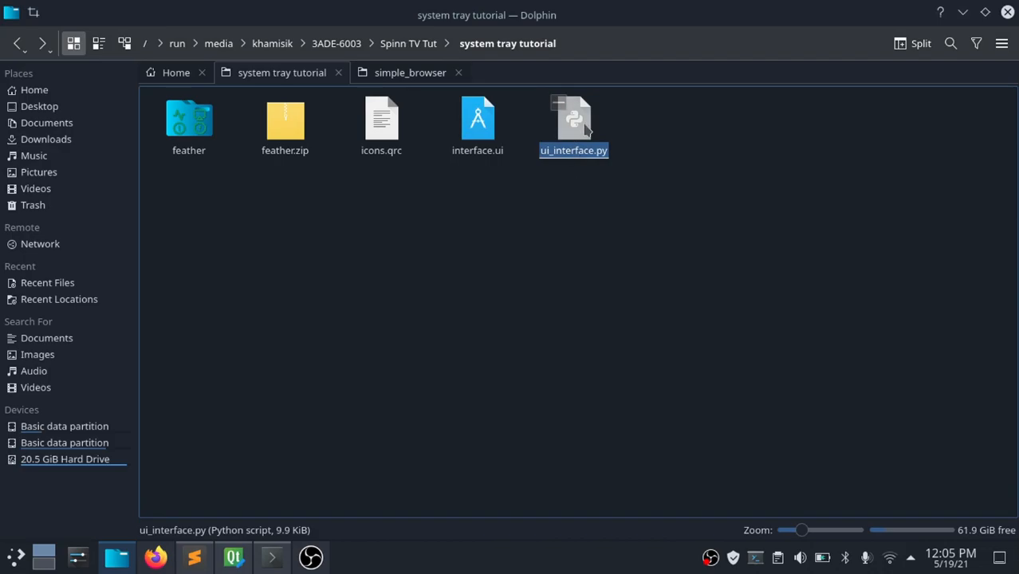
pyautogui.moveTo(195, 566)
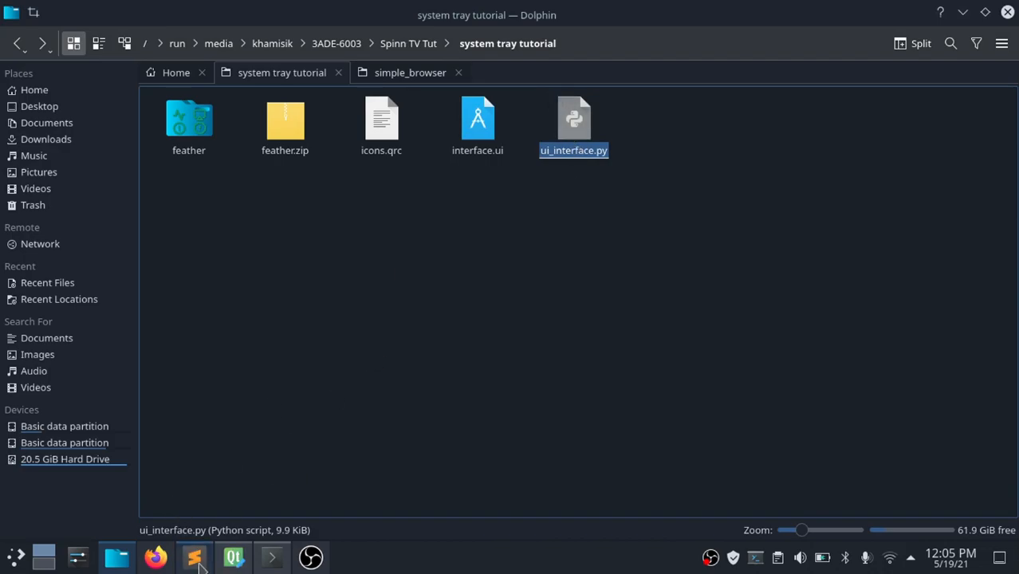
# - Add a new file to the project folder in Sublime Text and save it as main.py
pyautogui.click(191, 558)
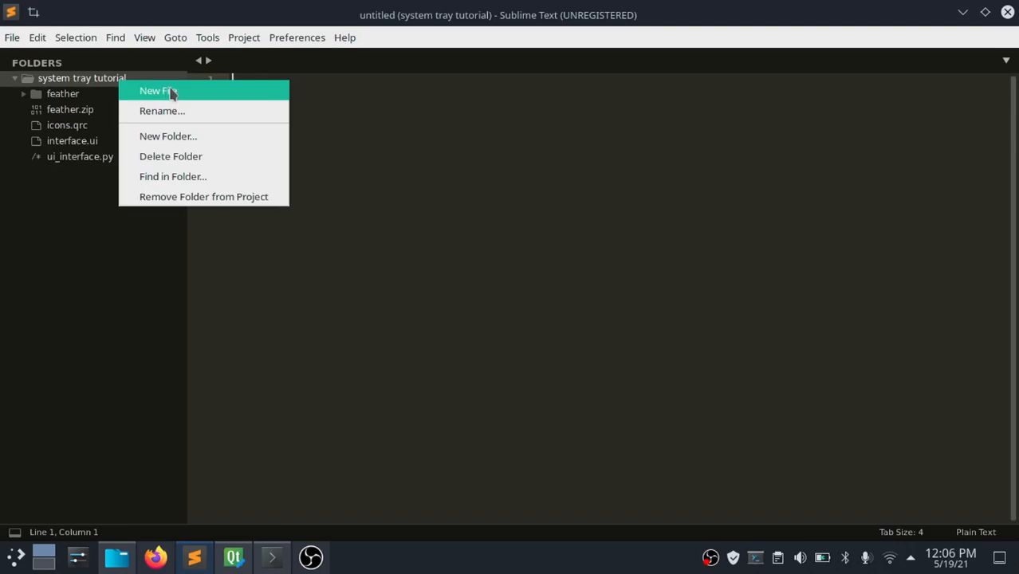
pyautogui.click(158, 90)
pyautogui.write('main')
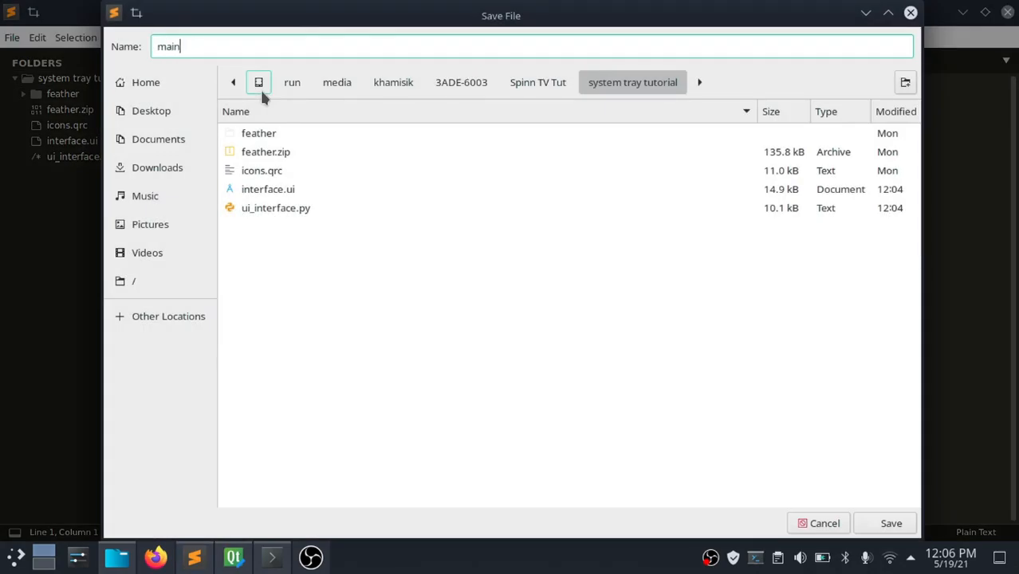
pyautogui.click(889, 523)
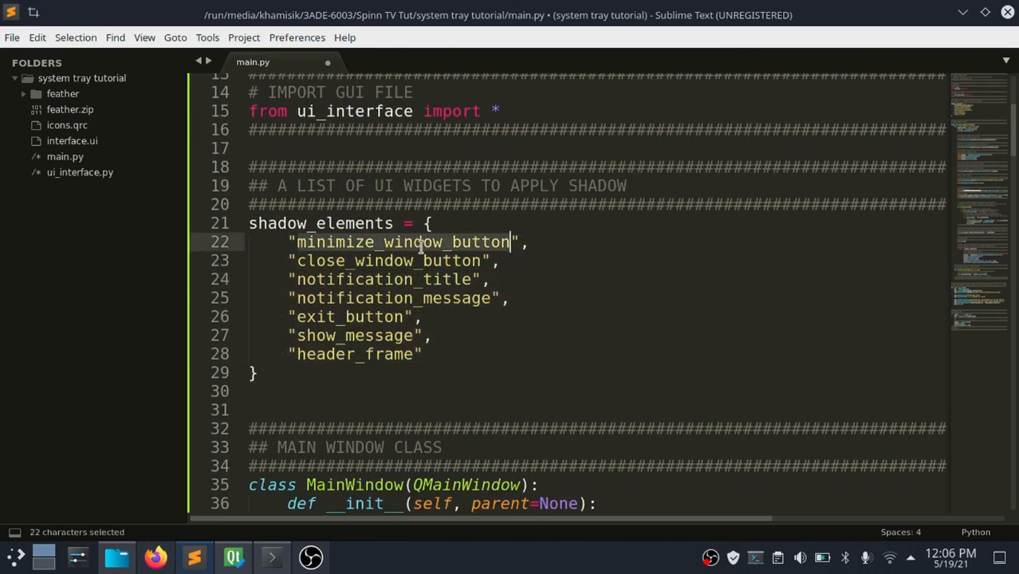
pyautogui.click(233, 558)
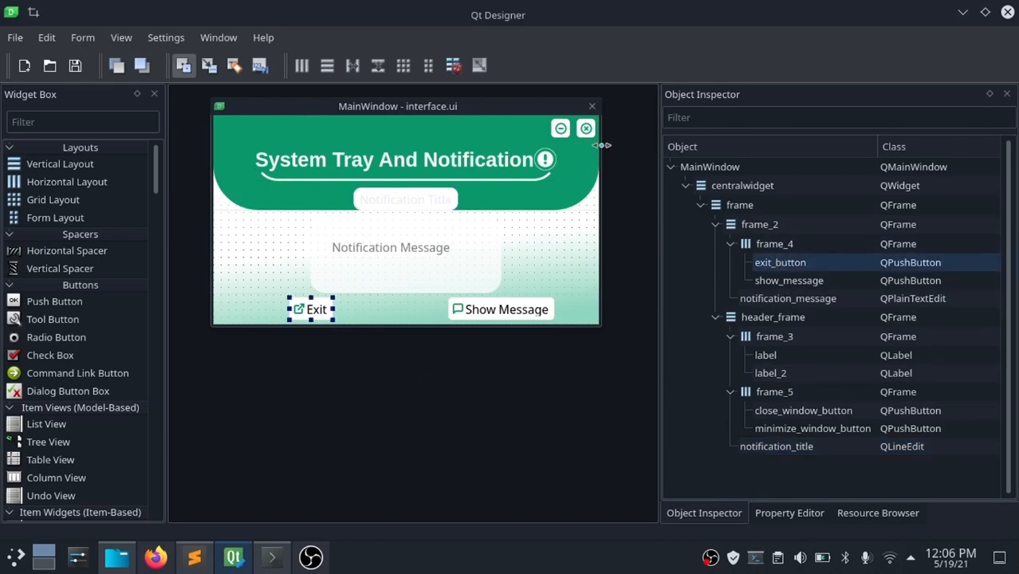
pyautogui.click(194, 556)
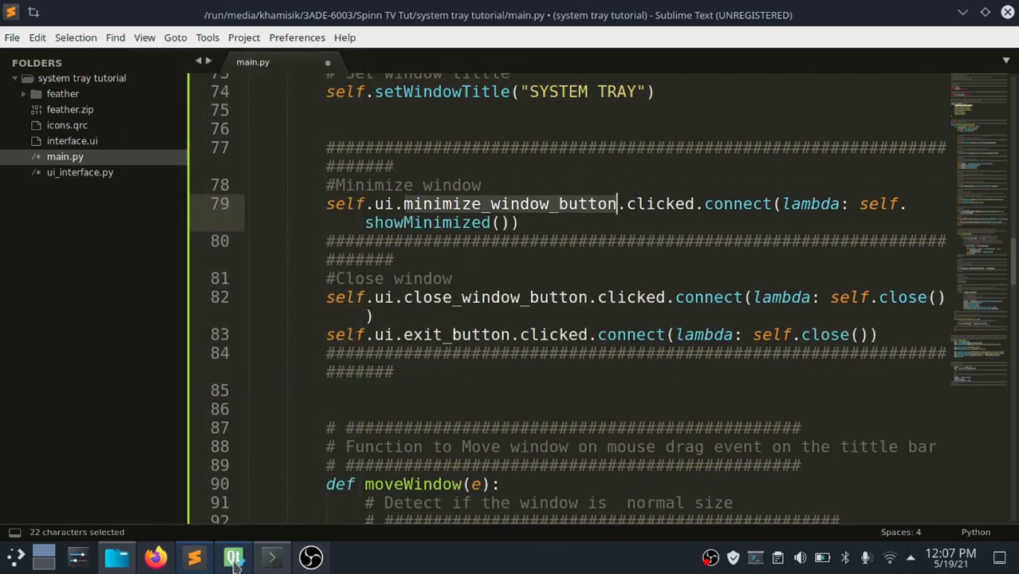
pyautogui.click(232, 557)
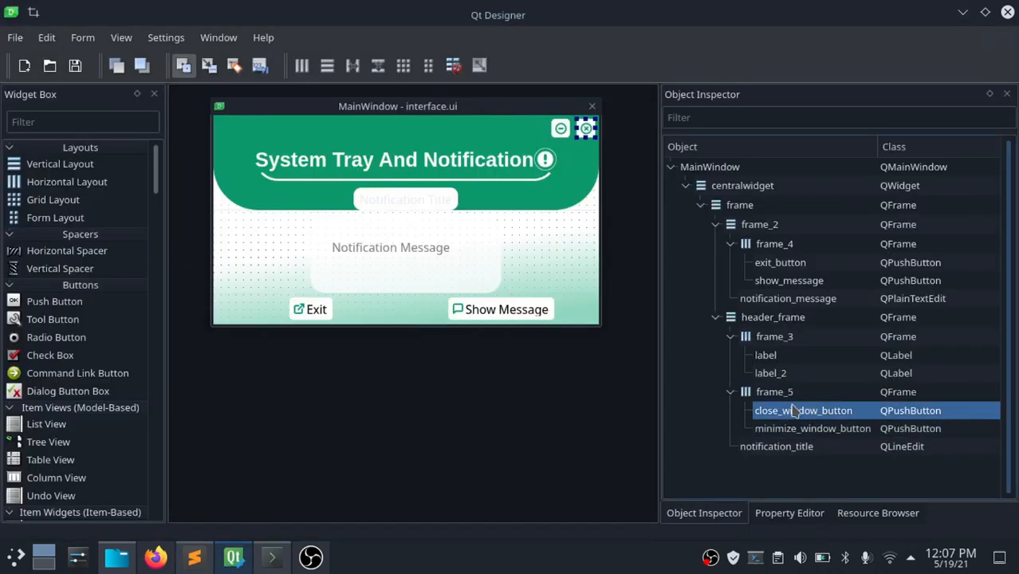
pyautogui.click(182, 556)
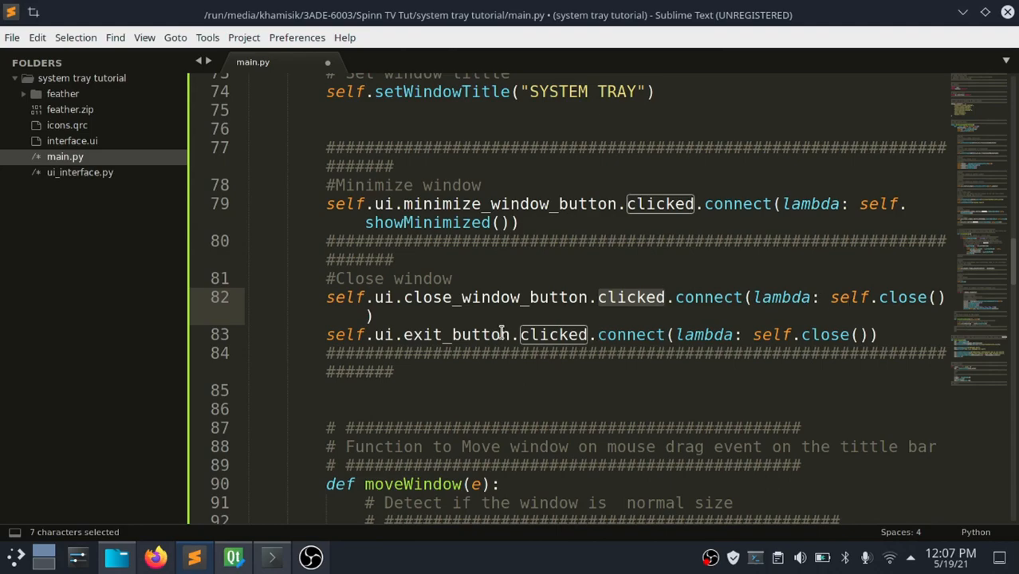
pyautogui.click(233, 557)
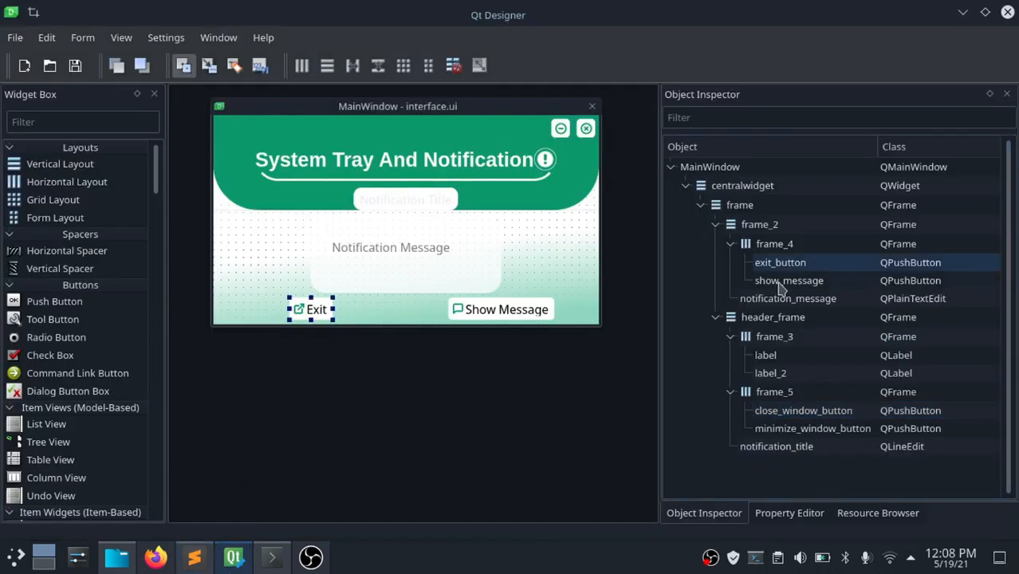
pyautogui.click(190, 554)
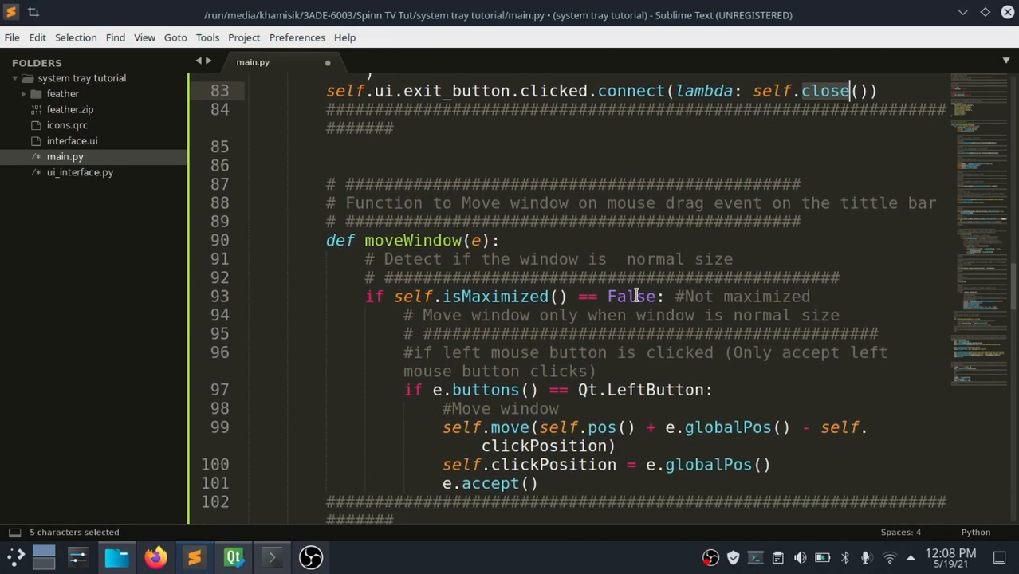
pyautogui.doubleClick(549, 258)
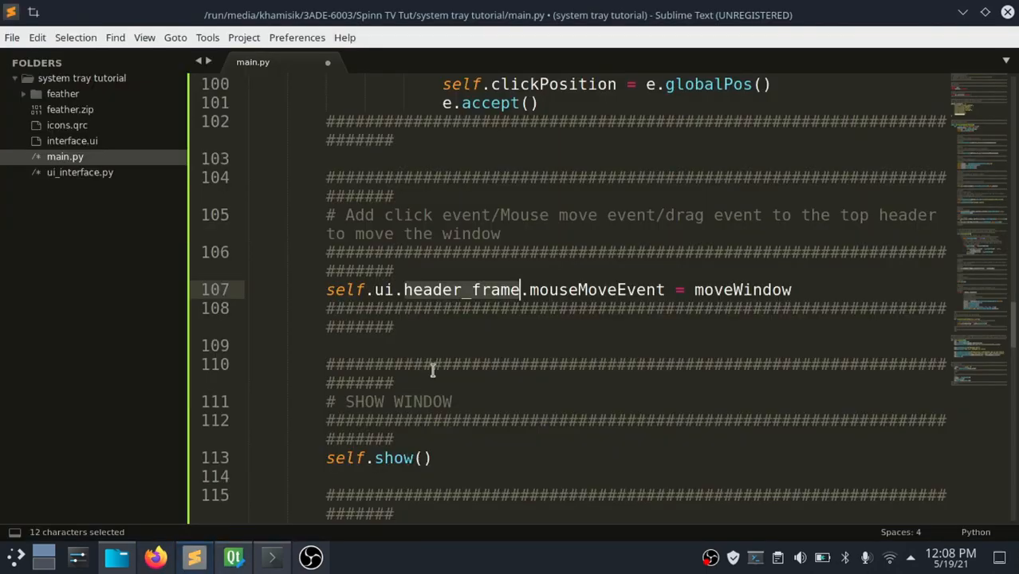
pyautogui.scroll(-3)
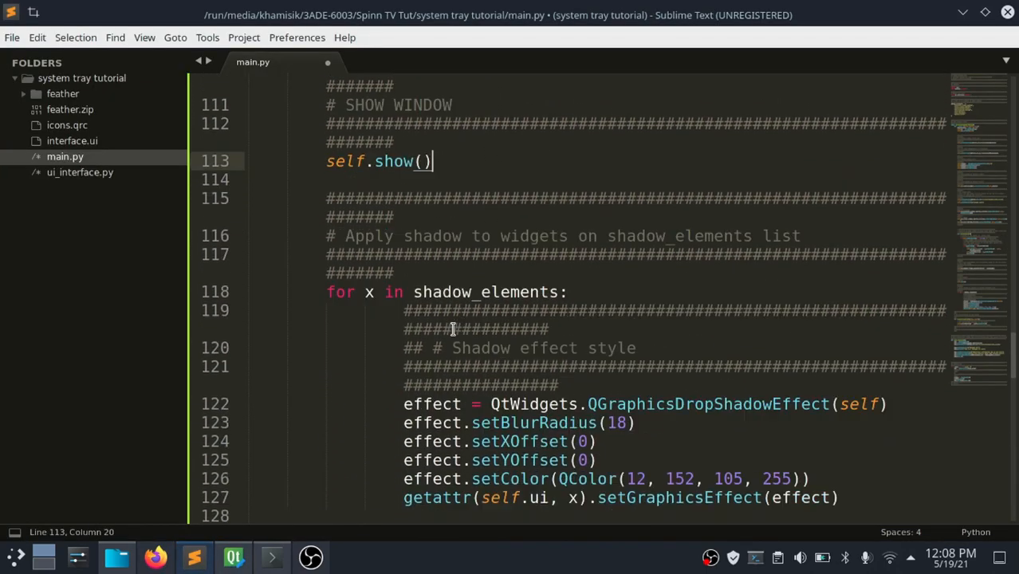
pyautogui.doubleClick(485, 249)
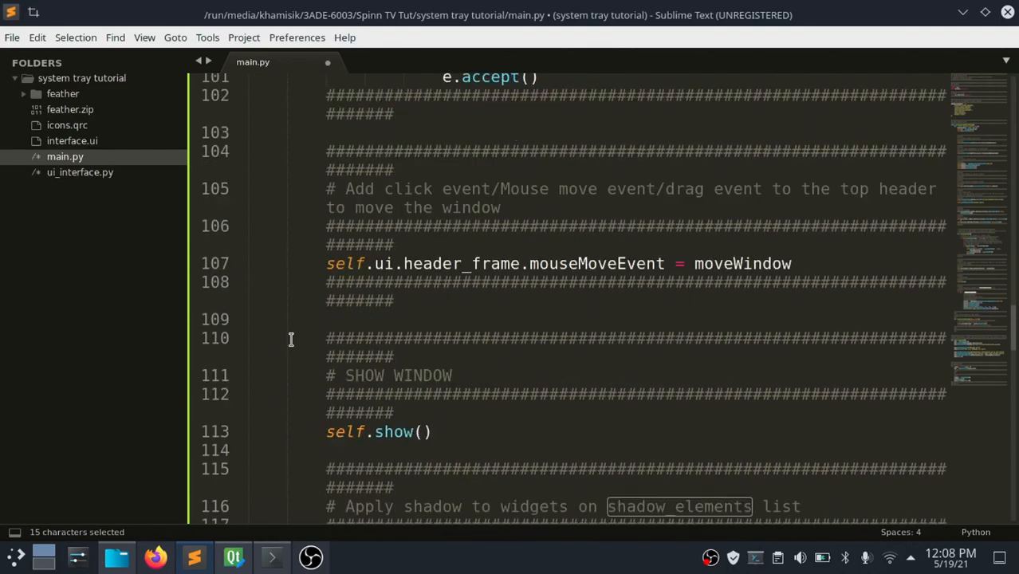
pyautogui.scroll(-3)
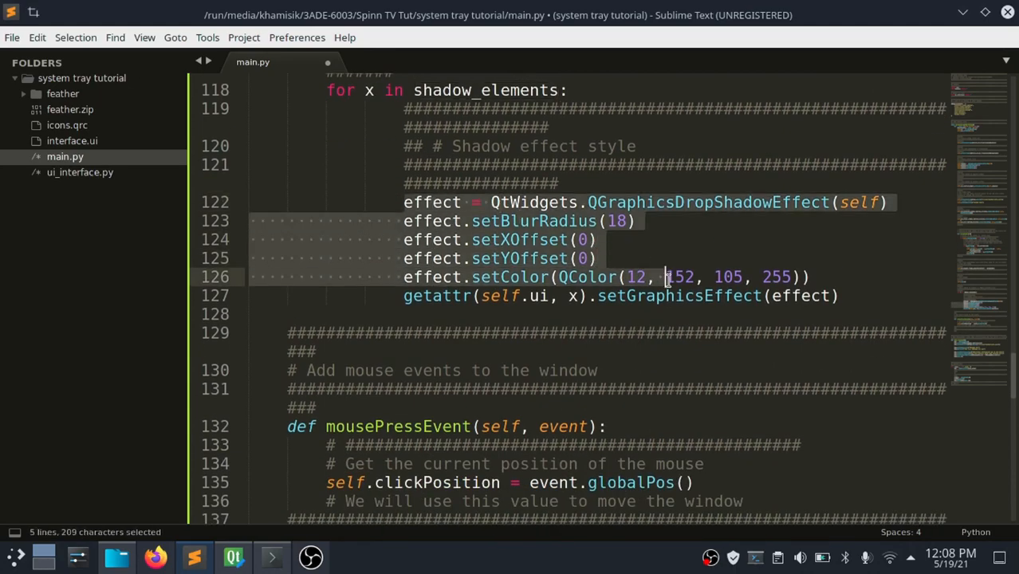
pyautogui.doubleClick(677, 295)
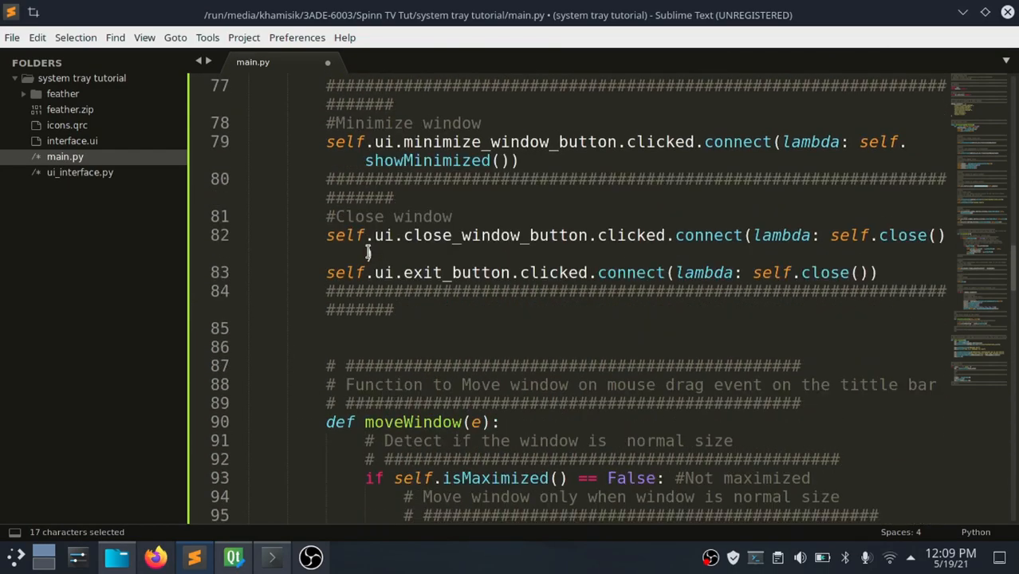
pyautogui.scroll(3)
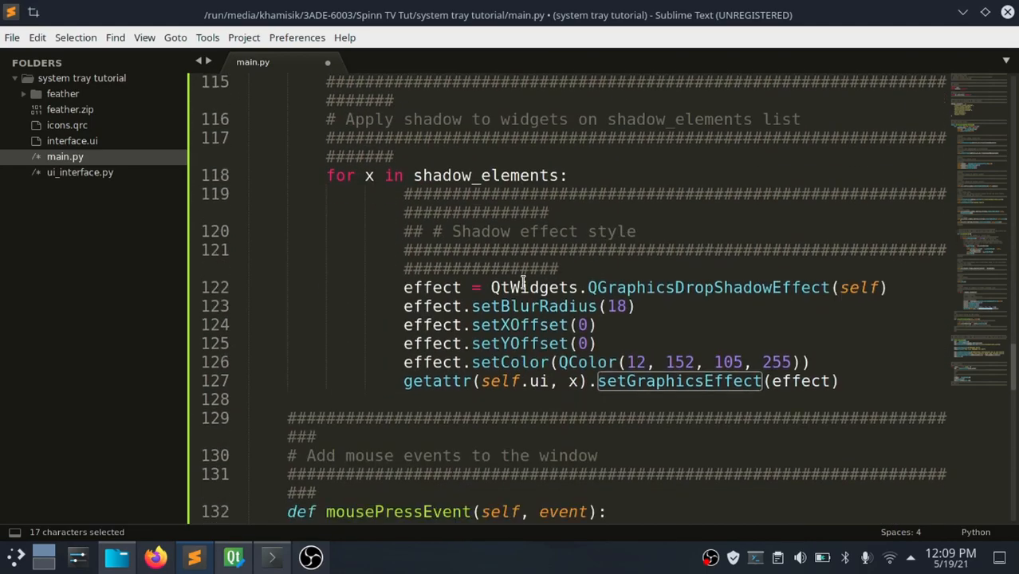
pyautogui.scroll(-3)
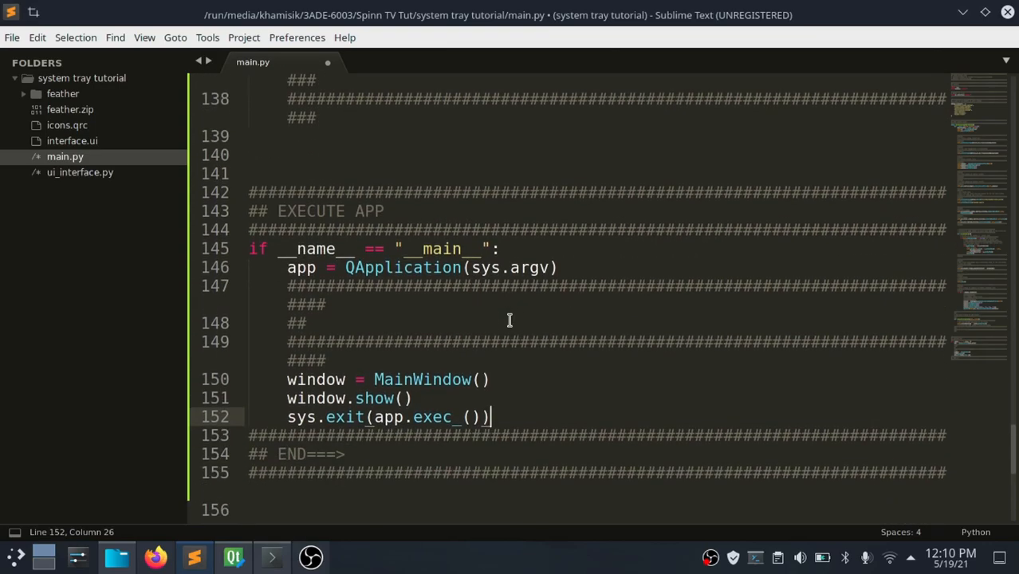
# - Run main.py with Ctrl+B and jump to ui_interface.py's failing 'import icons_rc' line
pyautogui.press('ctrl+b')
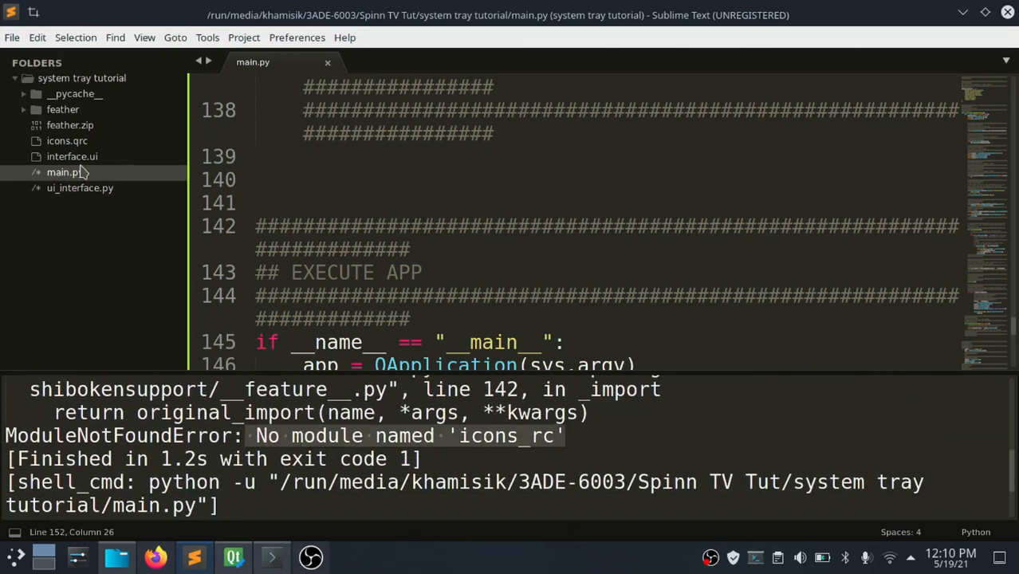
pyautogui.click(80, 188)
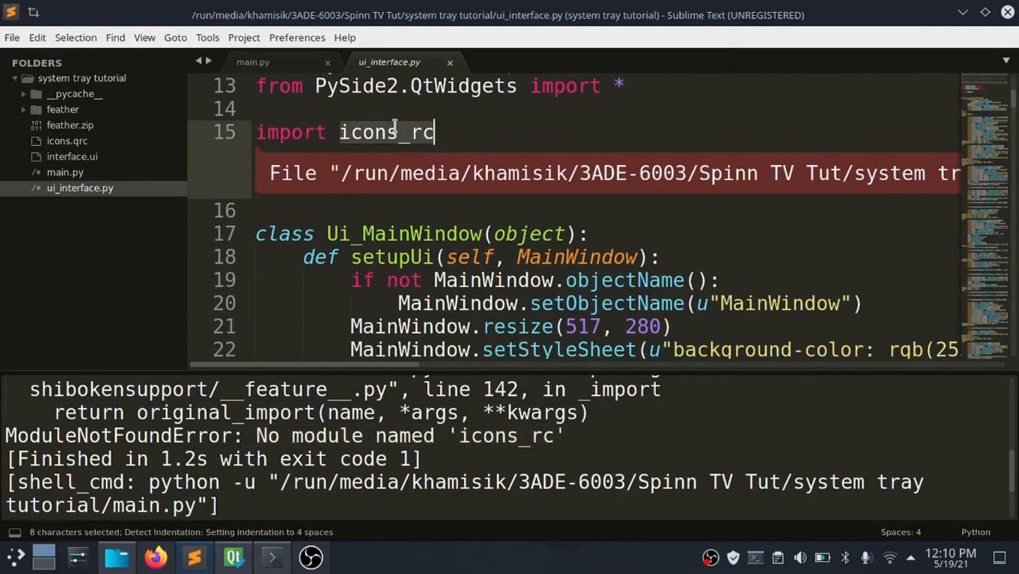
pyautogui.click(274, 558)
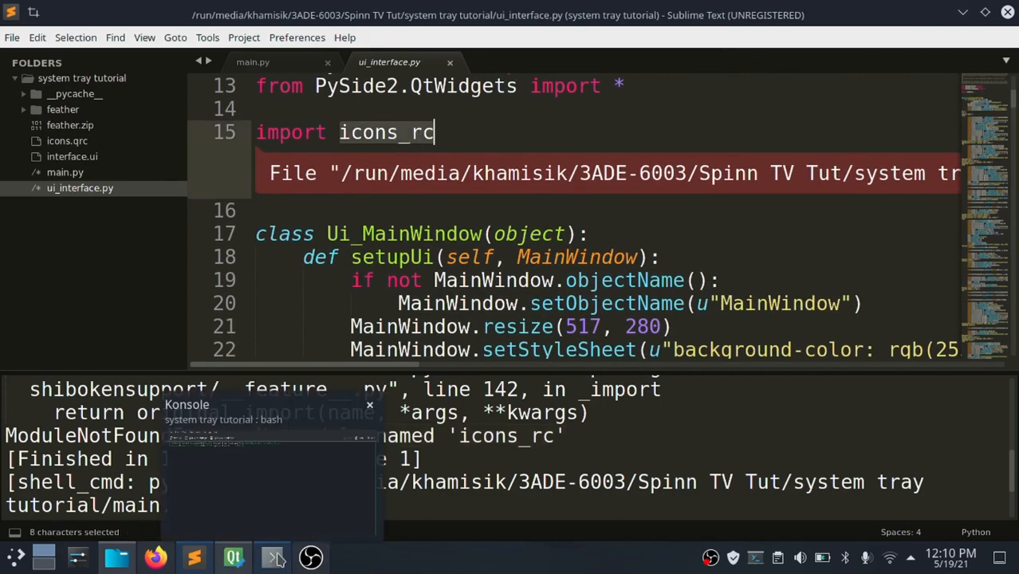
# - In Konsole, compile icons.qrc into icons_rc.py with pyrcc5 in the project folder
pyautogui.click(116, 557)
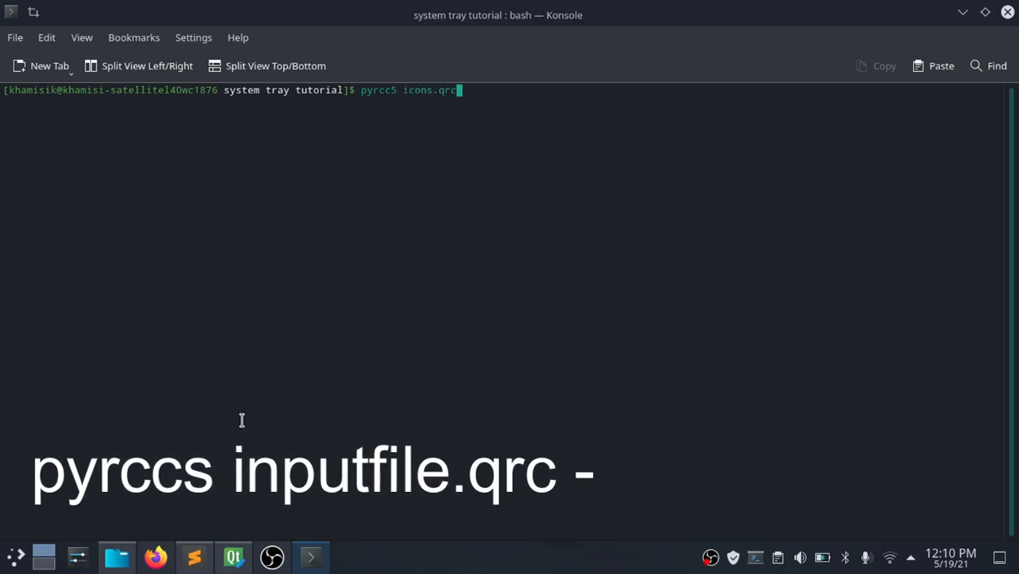
pyautogui.click(116, 557)
pyautogui.write(' -o')
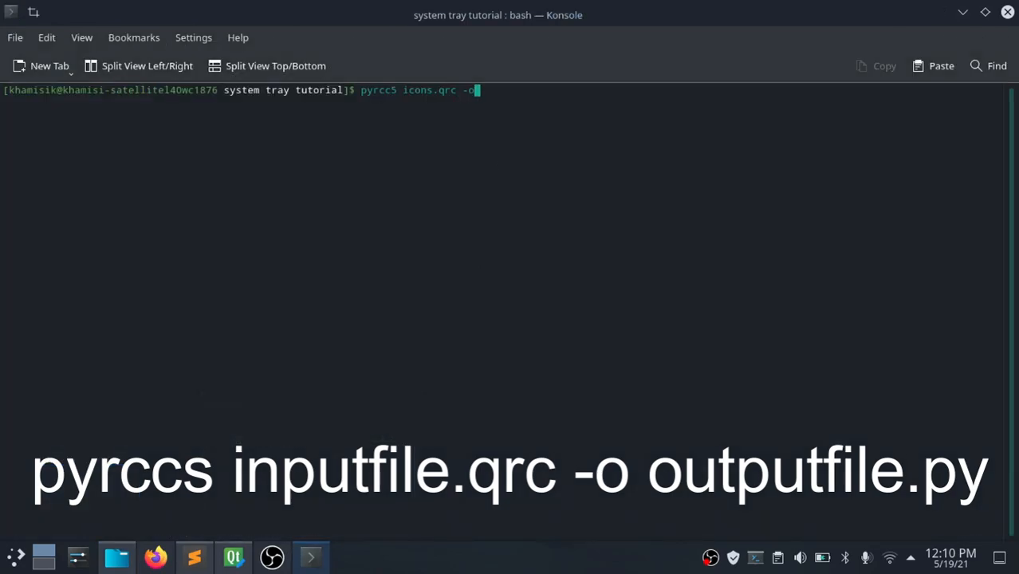
pyautogui.write('ico')
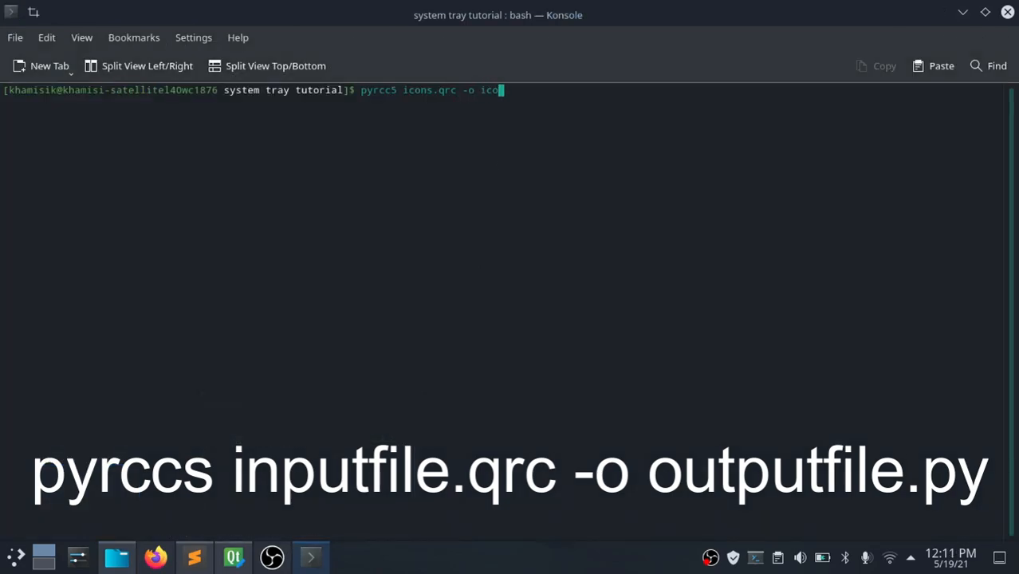
pyautogui.write('ns_rc')
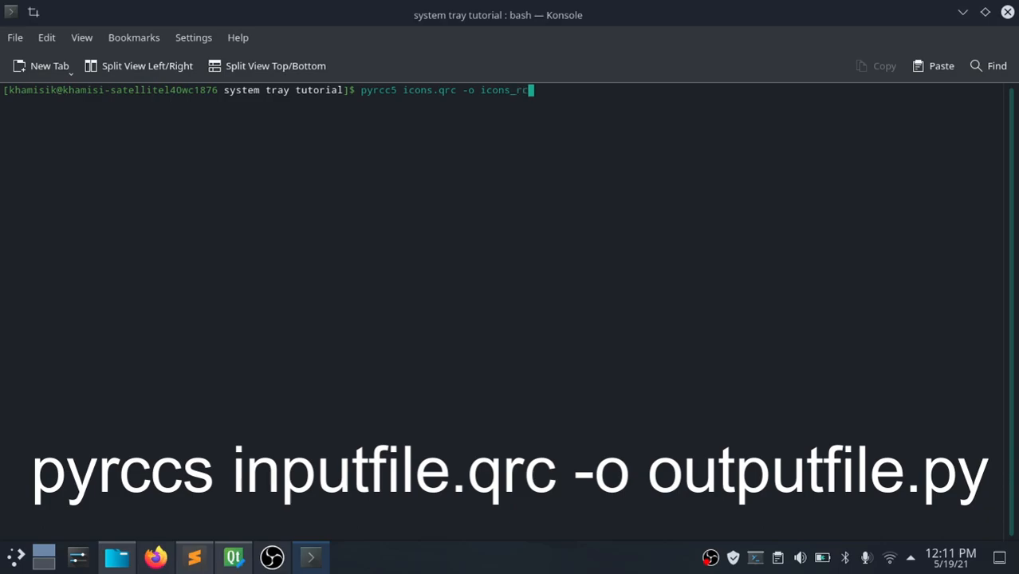
pyautogui.click(194, 558)
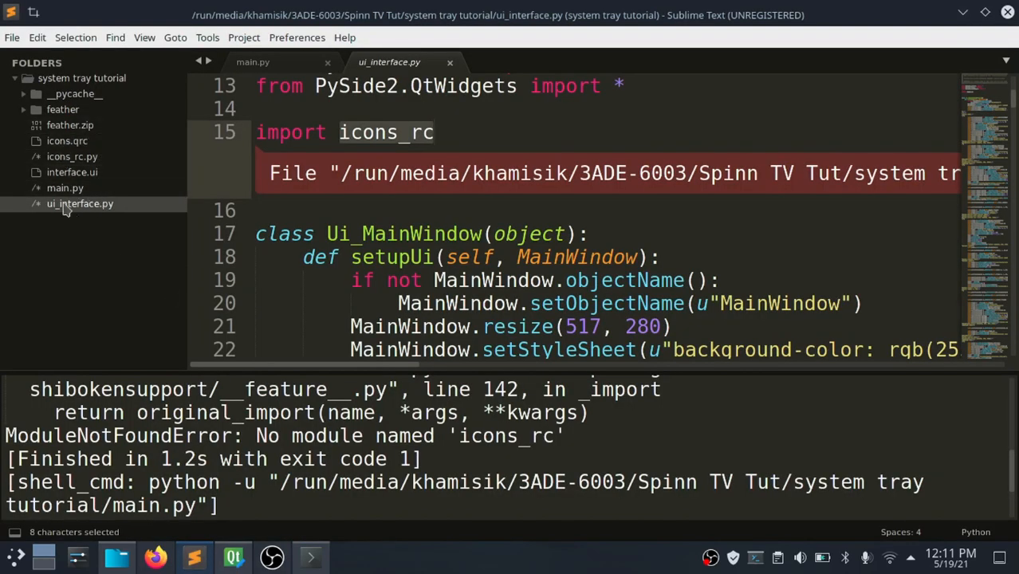
# - Check icons_rc.py, run main.py to launch the window, type 'message' as a test, and close it
pyautogui.click(71, 156)
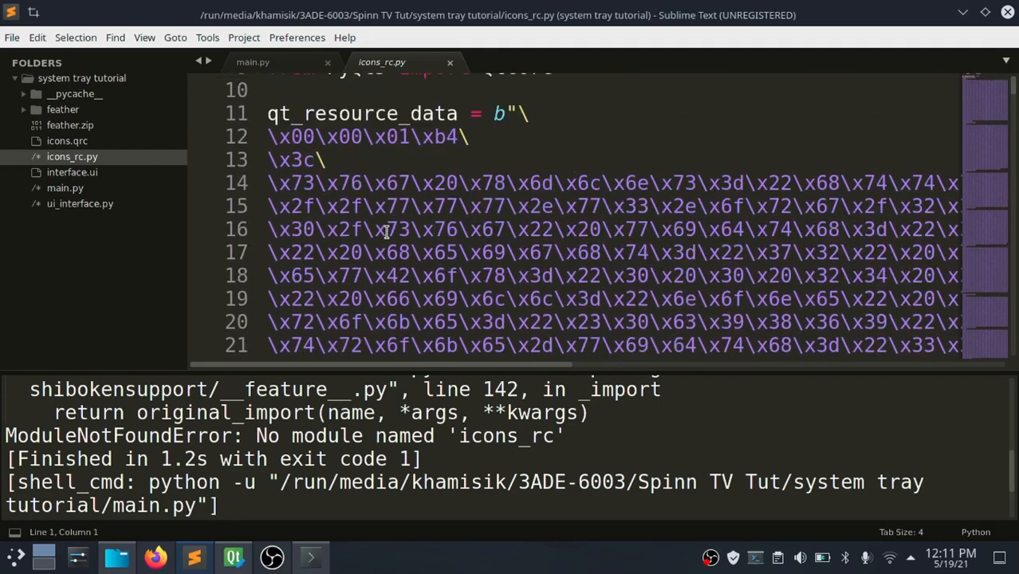
pyautogui.click(268, 61)
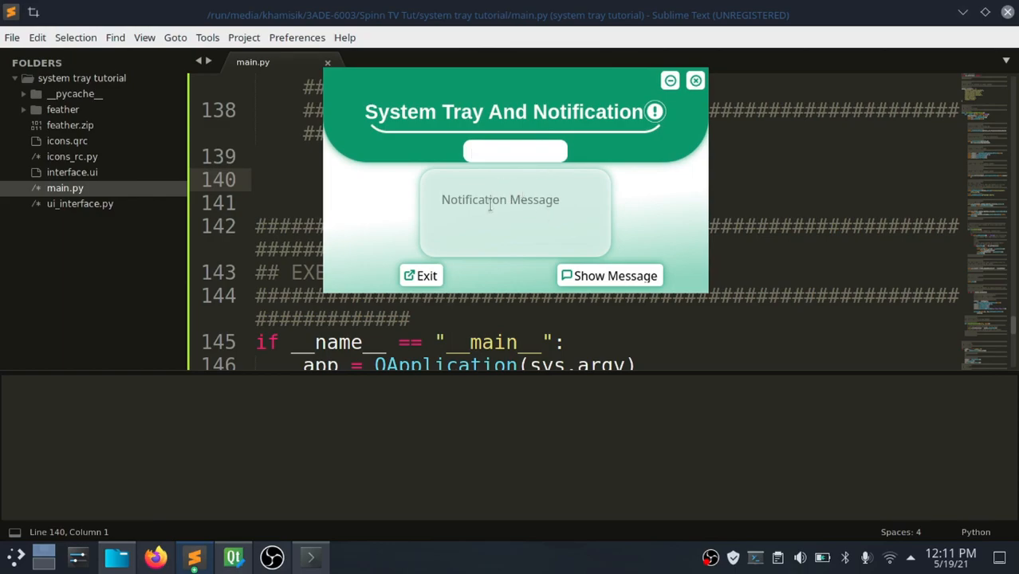
pyautogui.write('messa')
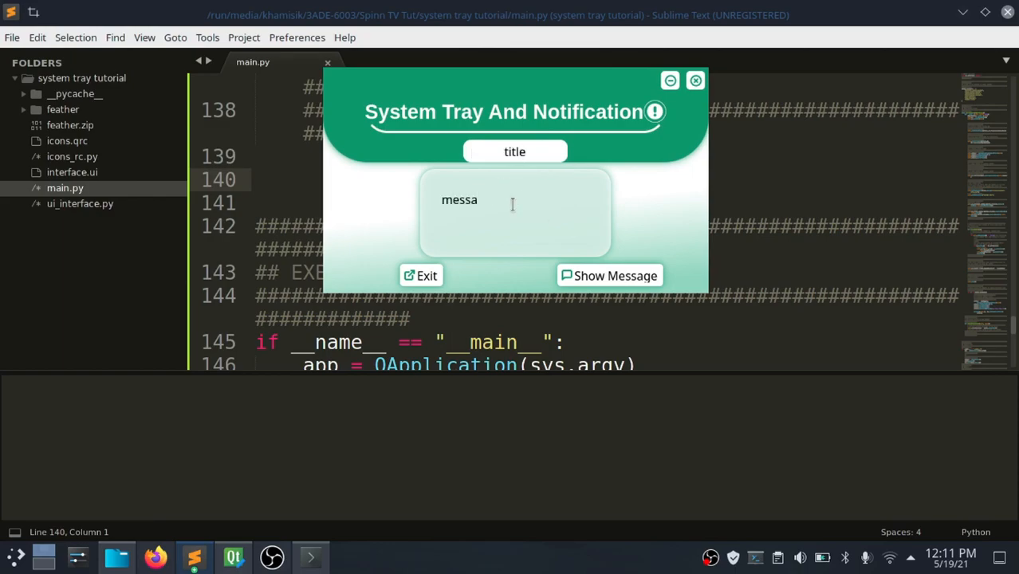
pyautogui.write('ge')
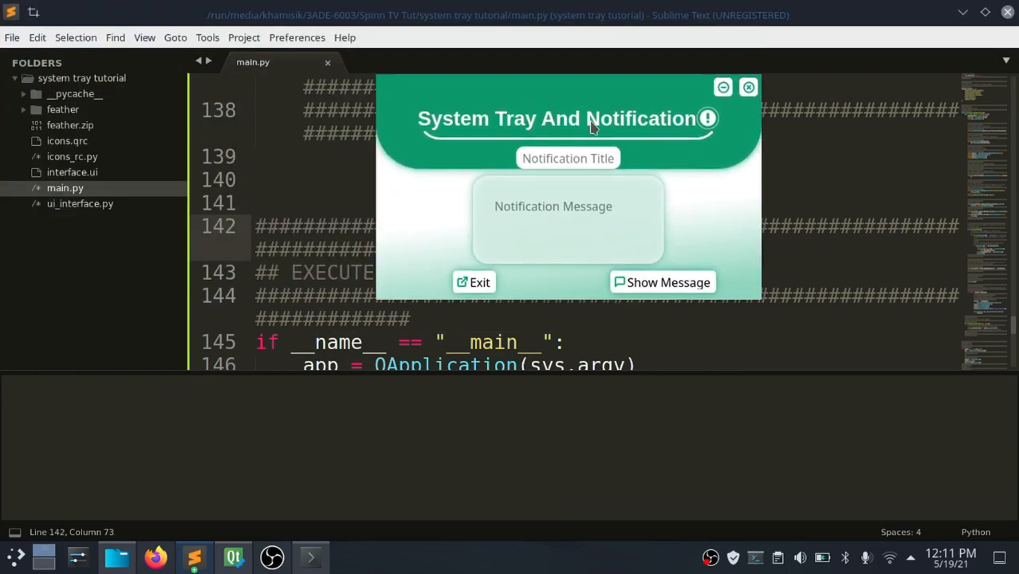
pyautogui.moveTo(568, 118); pyautogui.dragTo(618, 126)
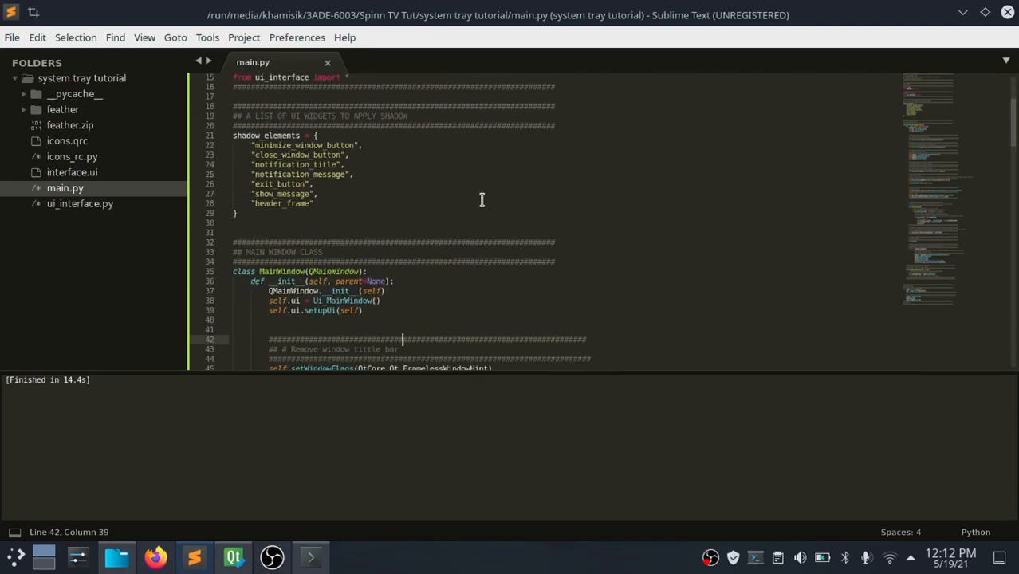
# - Add a tray-availability check showing a critical 'System Tray' message box and sys.exit(1)
pyautogui.scroll(-3)
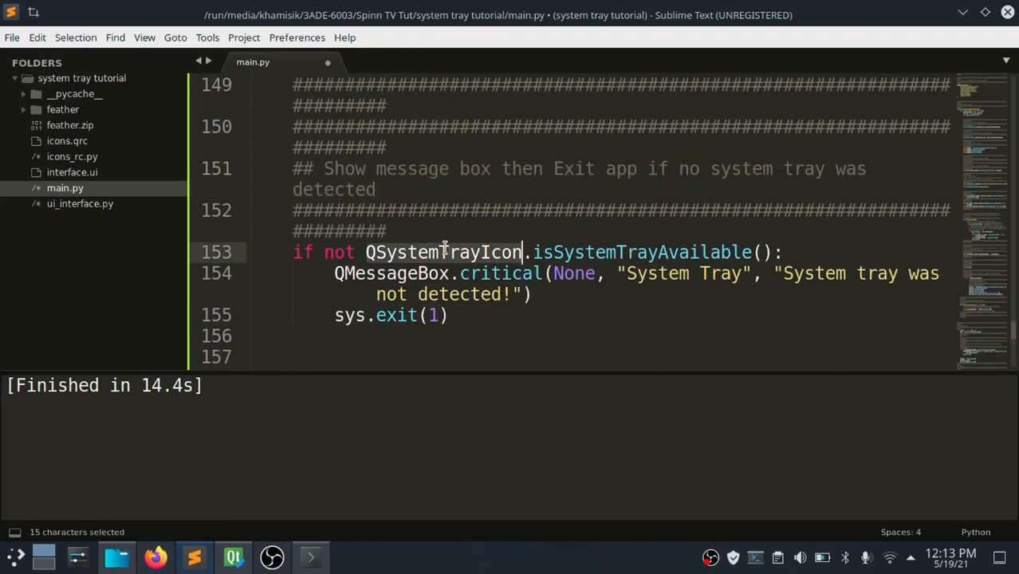
pyautogui.click(334, 251)
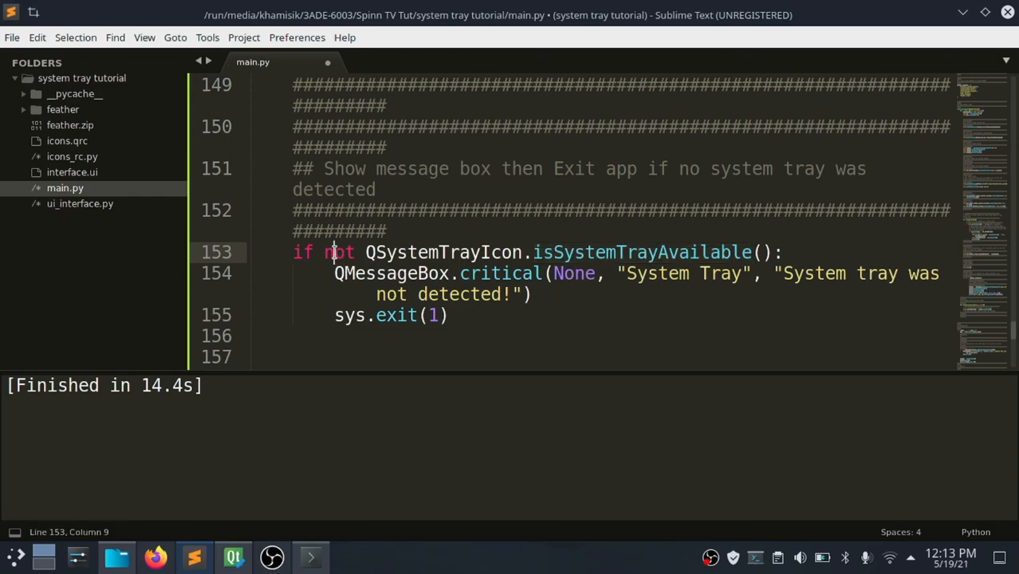
pyautogui.doubleClick(574, 273)
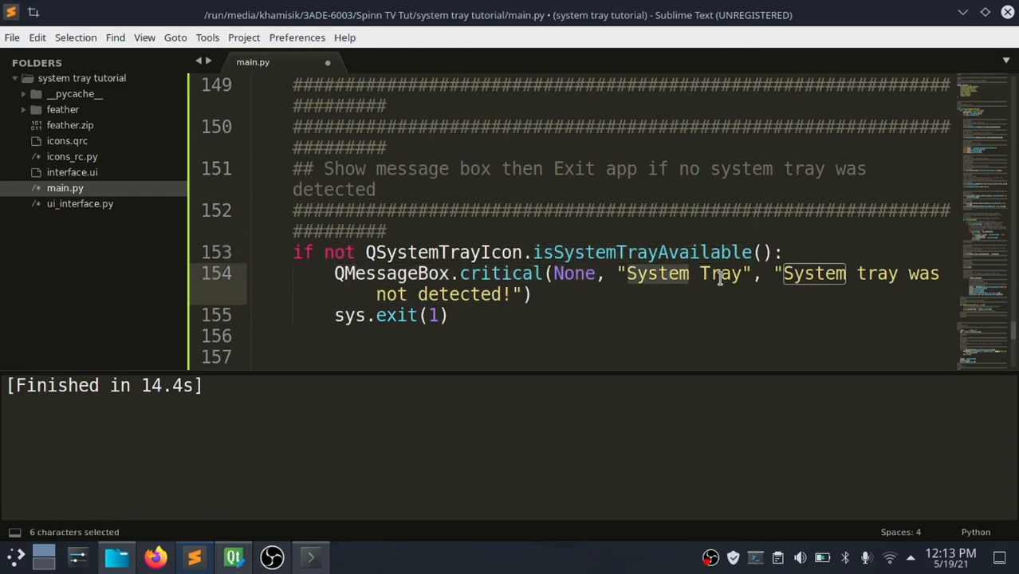
pyautogui.click(453, 315)
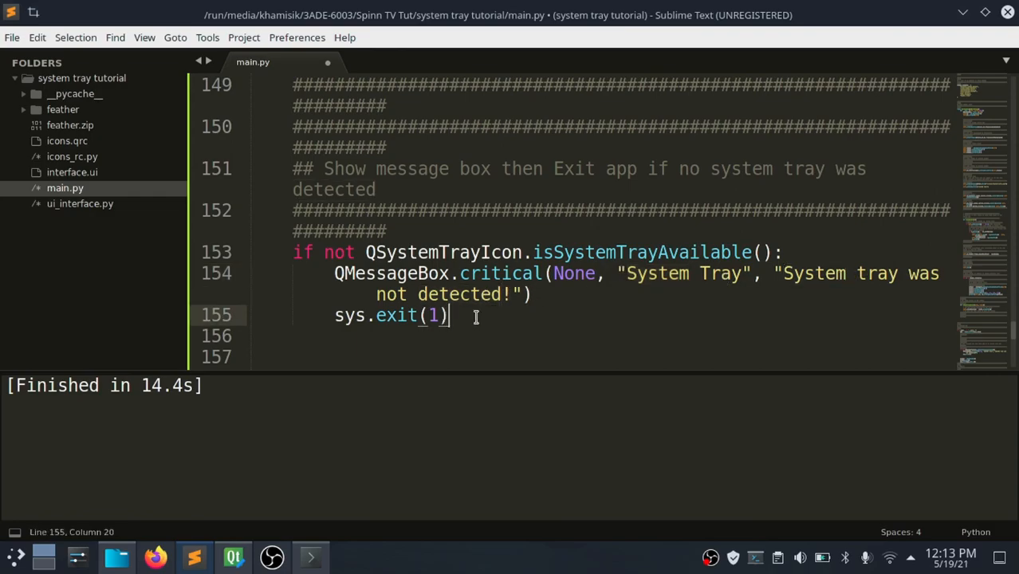
pyautogui.scroll(-3)
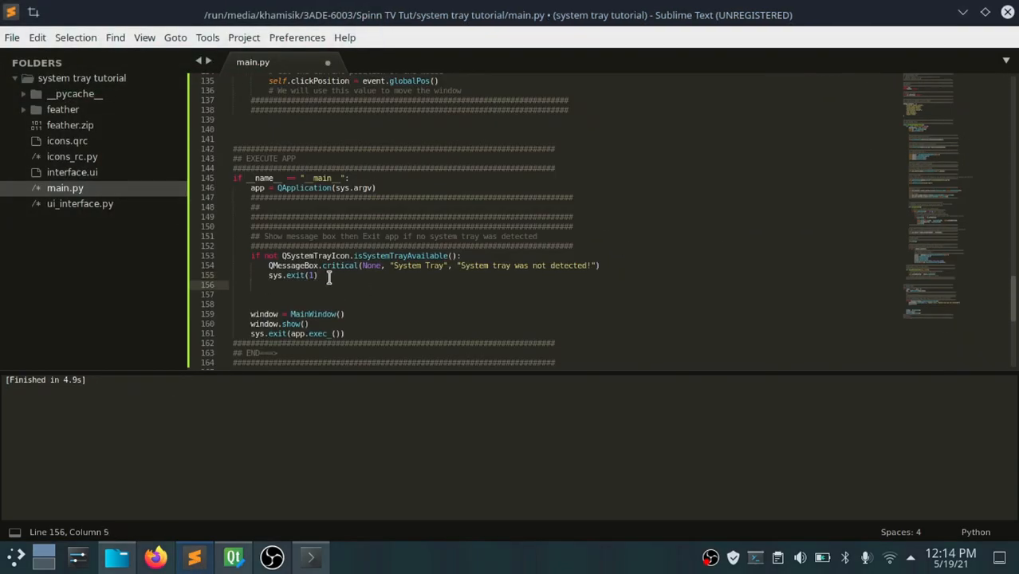
# - Add app.setQuitOnLastWindowClosed(False) and a QSystemTrayIcon using ':/icons/feather/info.svg' with tray.show()
pyautogui.write('app.setQuitOnLastWindowClosed(False)')
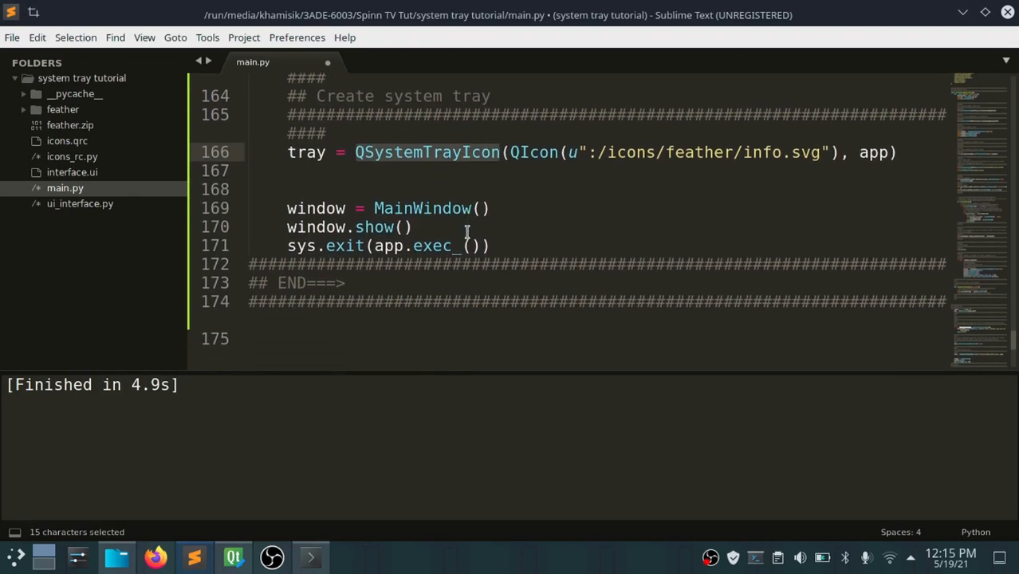
pyautogui.doubleClick(389, 246)
pyautogui.write('tray.show()')
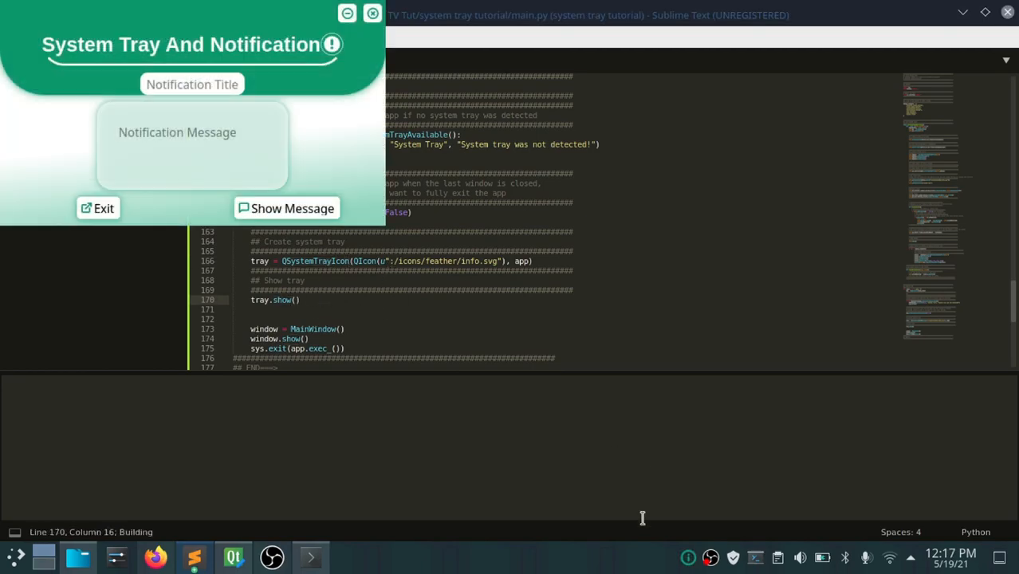
pyautogui.moveTo(687, 555)
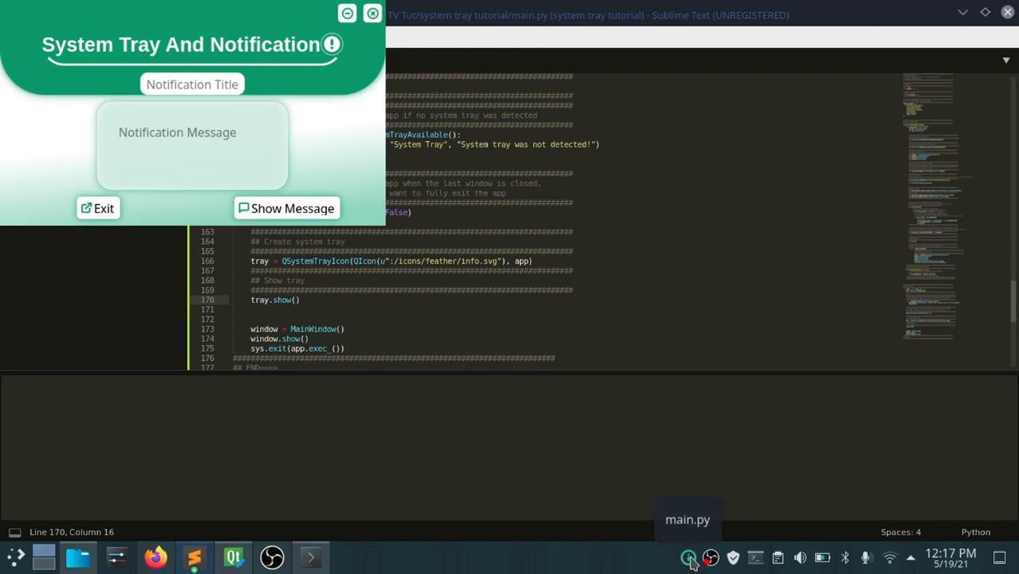
pyautogui.moveTo(359, 233)
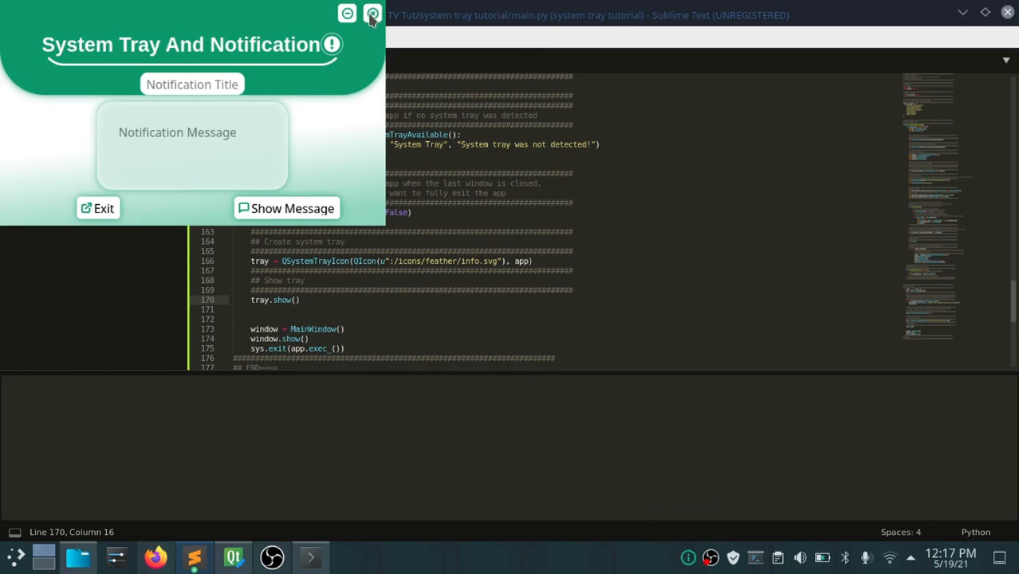
# - Close the app window so it stays in the tray, then kill the python process in Task Manager
pyautogui.click(358, 15)
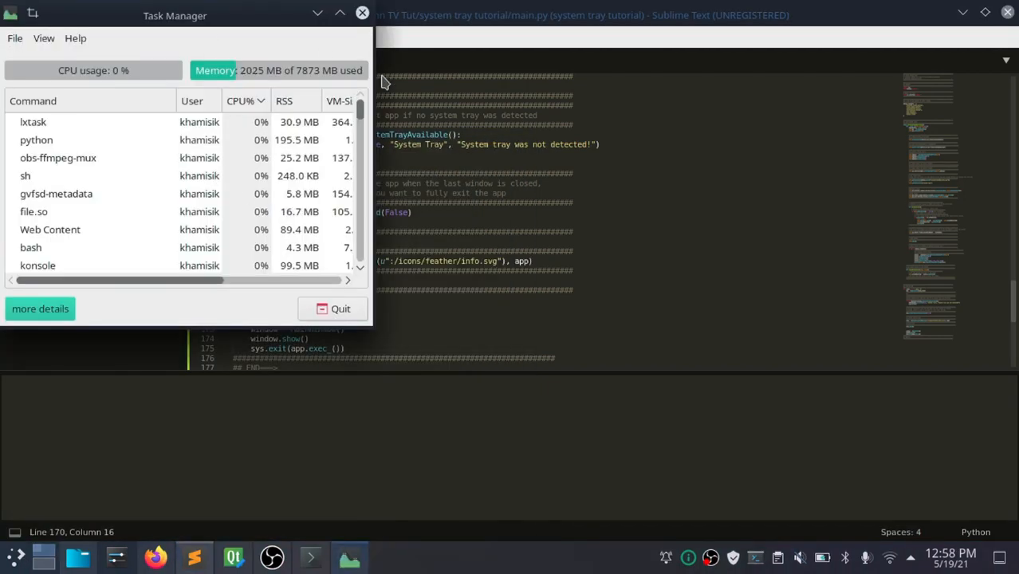
pyautogui.moveTo(175, 15); pyautogui.dragTo(465, 75)
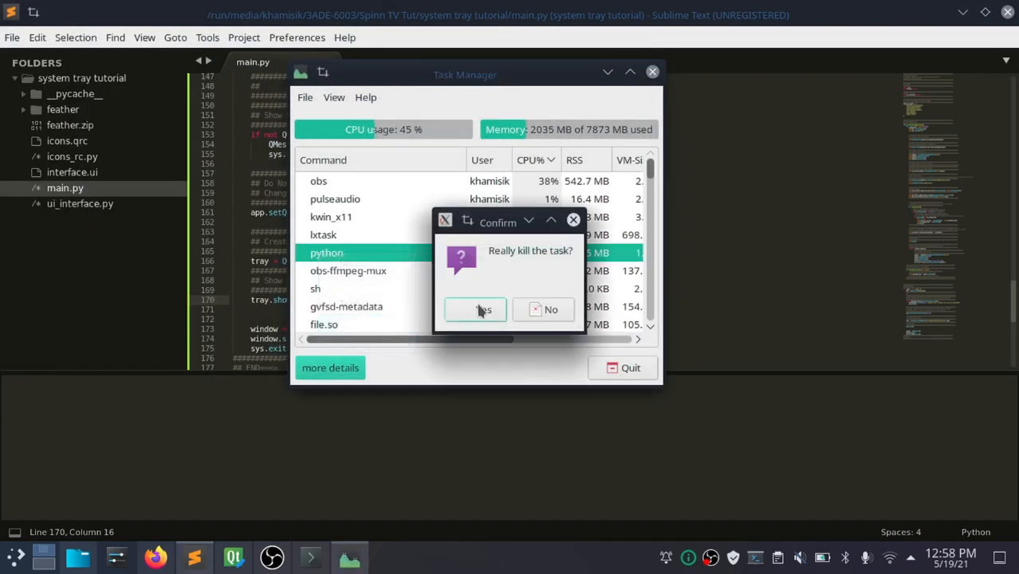
pyautogui.click(475, 309)
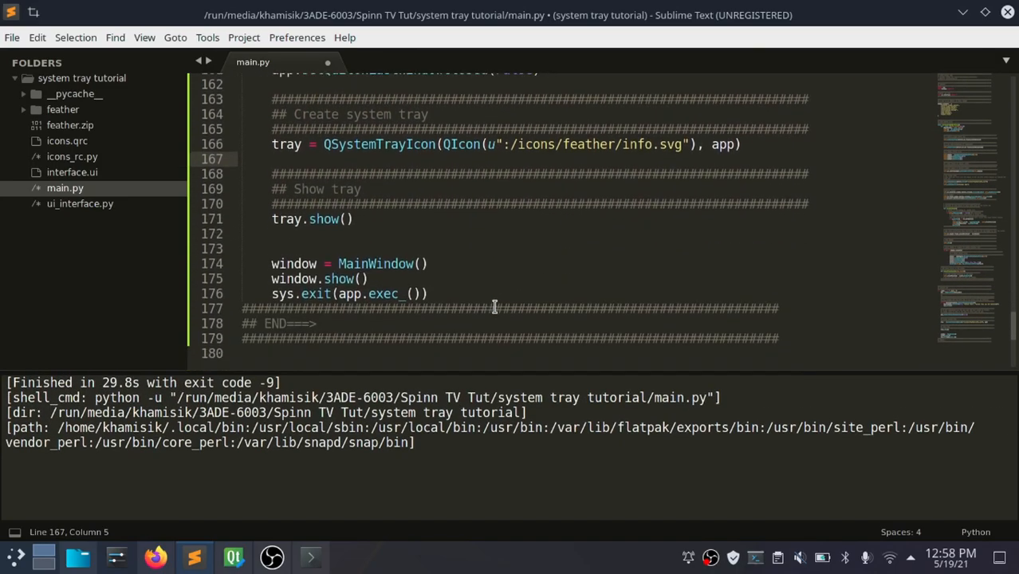
# - Add the '## Crate tray action menu' section and comment out the message box connection
pyautogui.write('## Crate tray action menu')
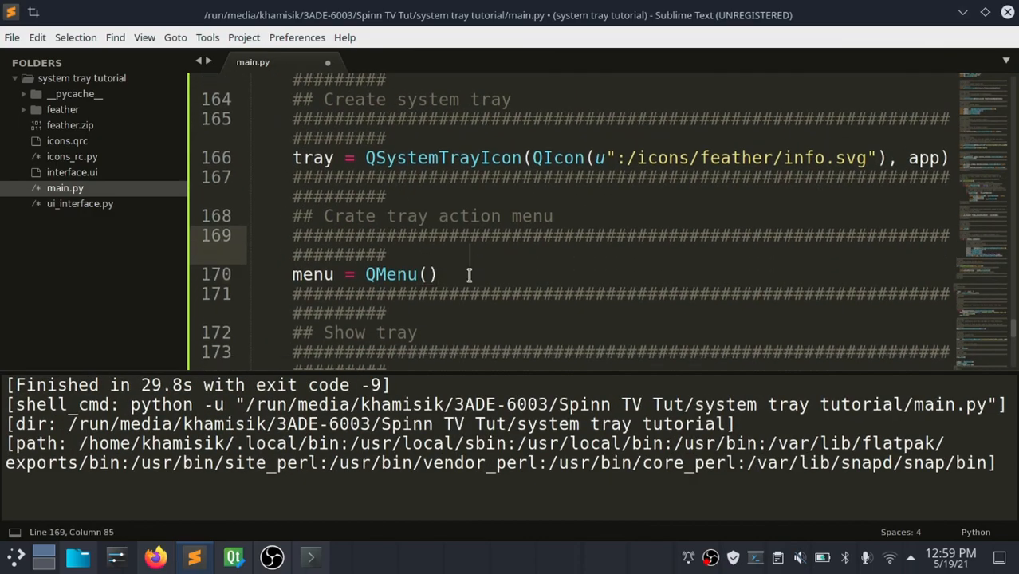
pyautogui.scroll(-3)
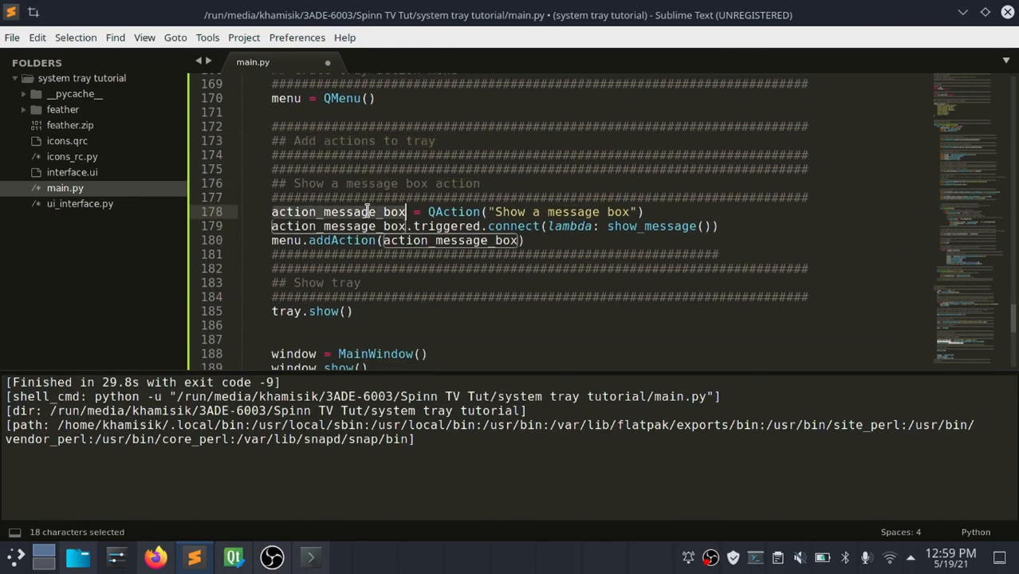
pyautogui.click(533, 239)
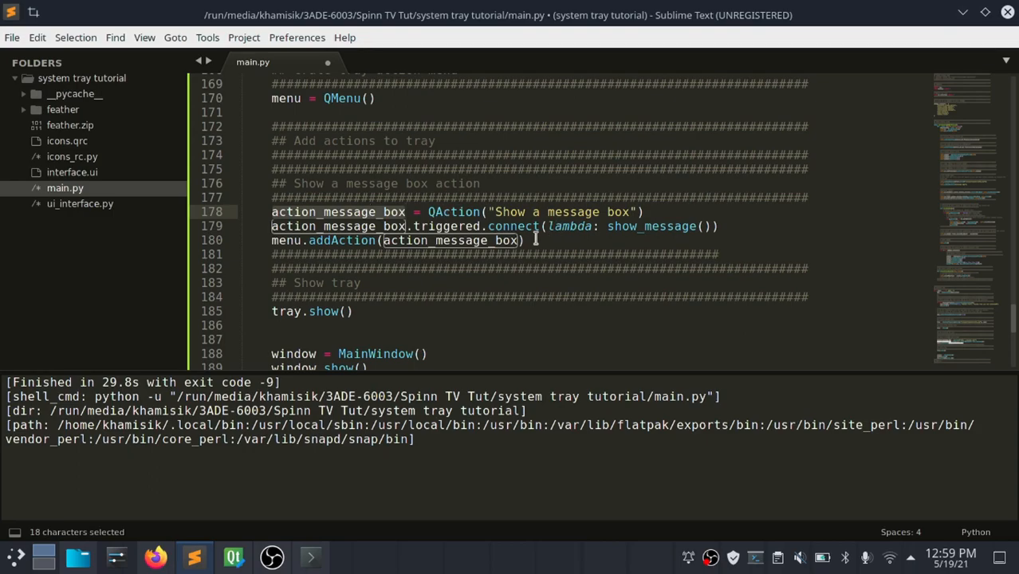
pyautogui.doubleClick(372, 183)
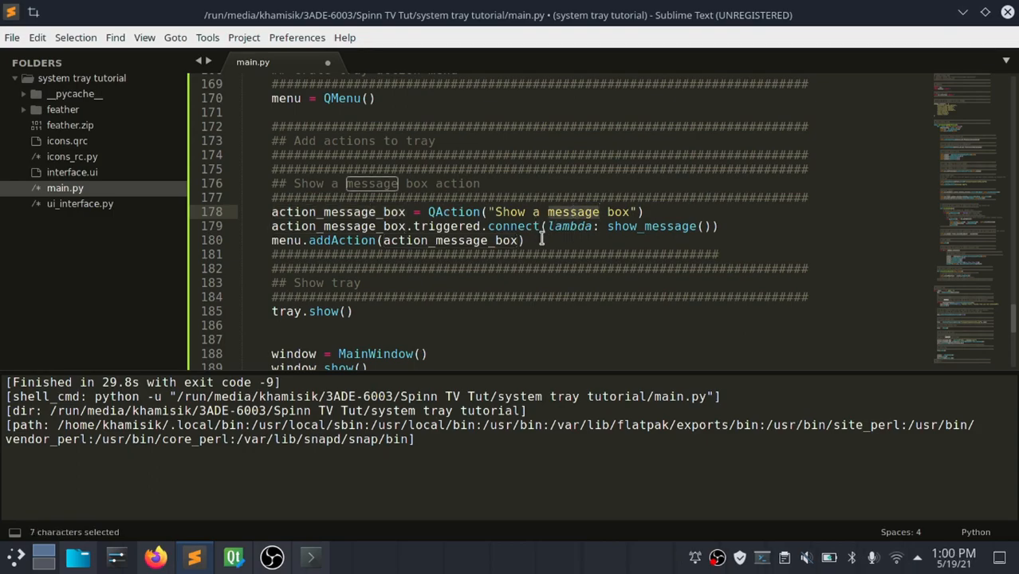
pyautogui.moveTo(311, 230)
pyautogui.write('## Add context menu to tray')
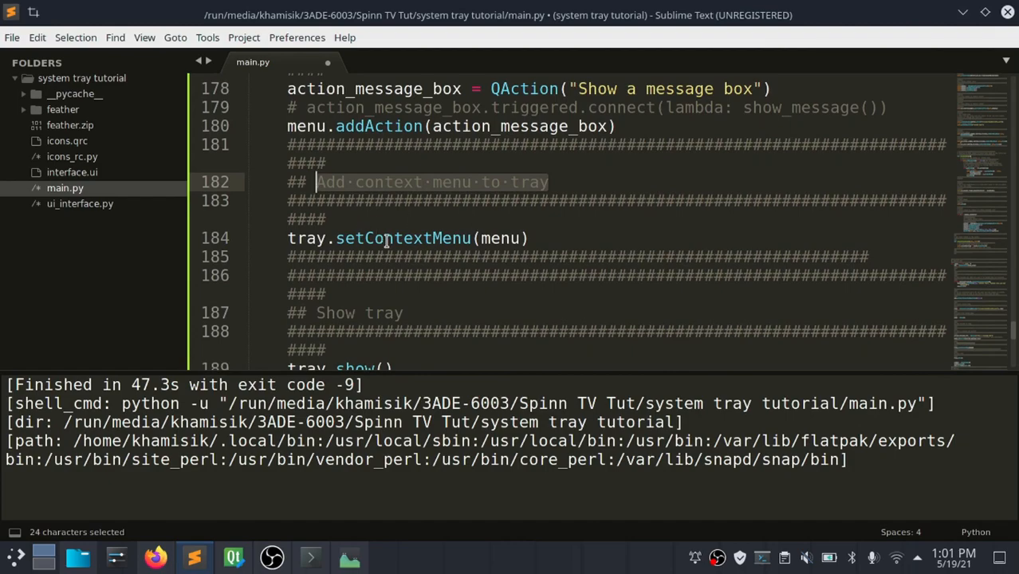
# - Set the menu as the tray's context menu with tray.setContextMenu(menu) and run the script
pyautogui.doubleClick(401, 238)
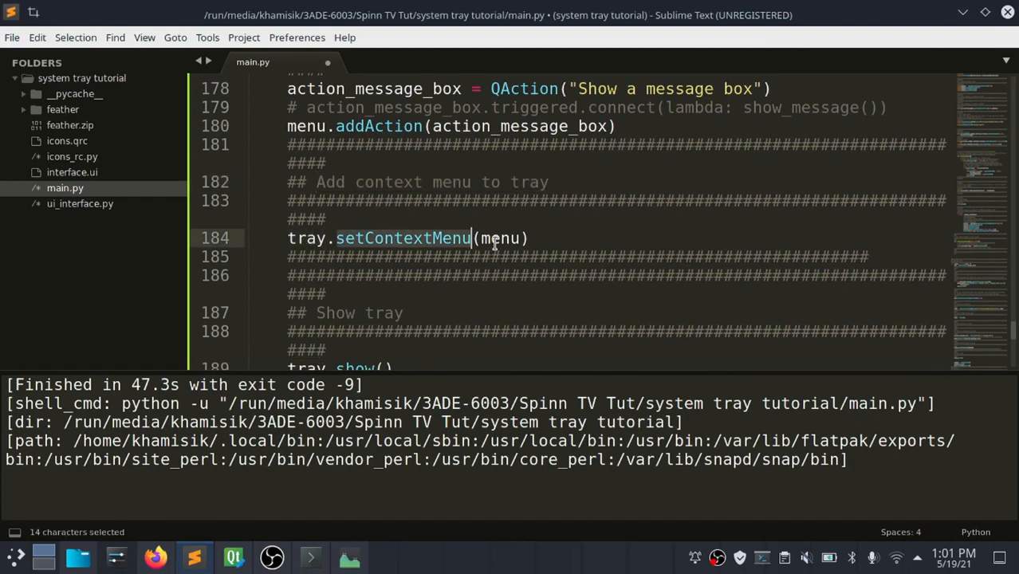
pyautogui.click(532, 237)
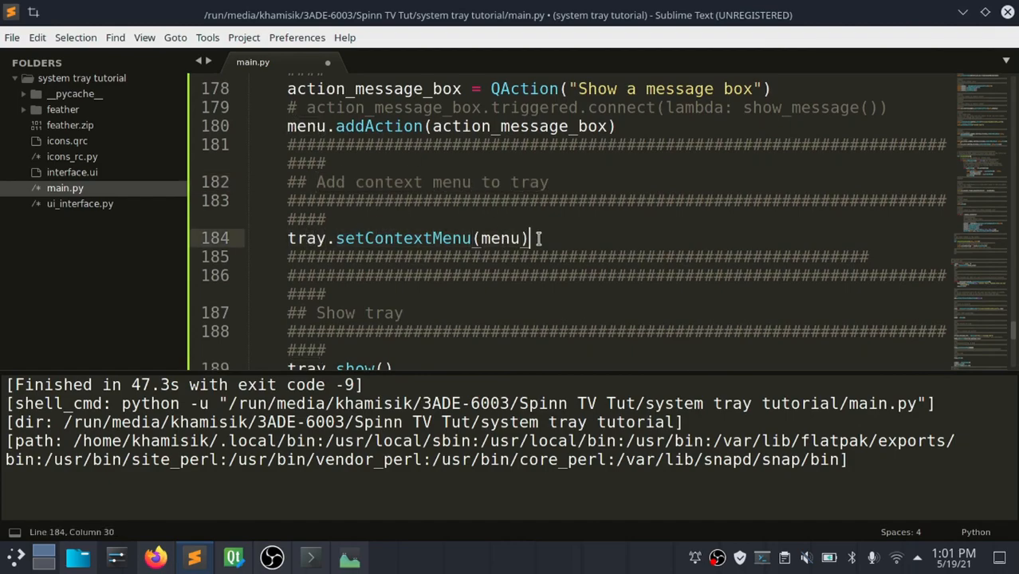
pyautogui.press('ctrl+b')
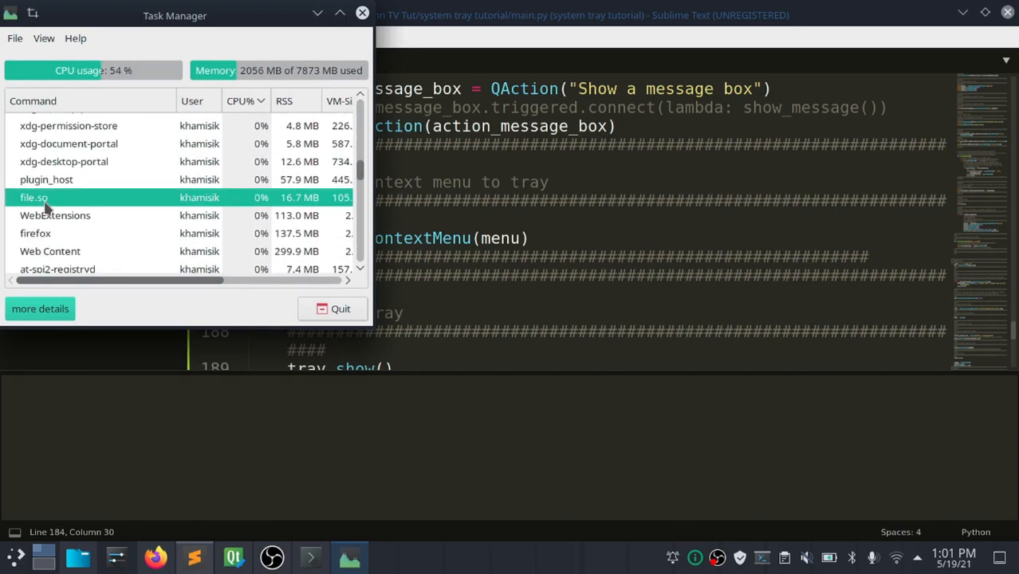
# - Search 'pyt' in Task Manager, kill the running python tray app and close Task Manager
pyautogui.write('ppp')
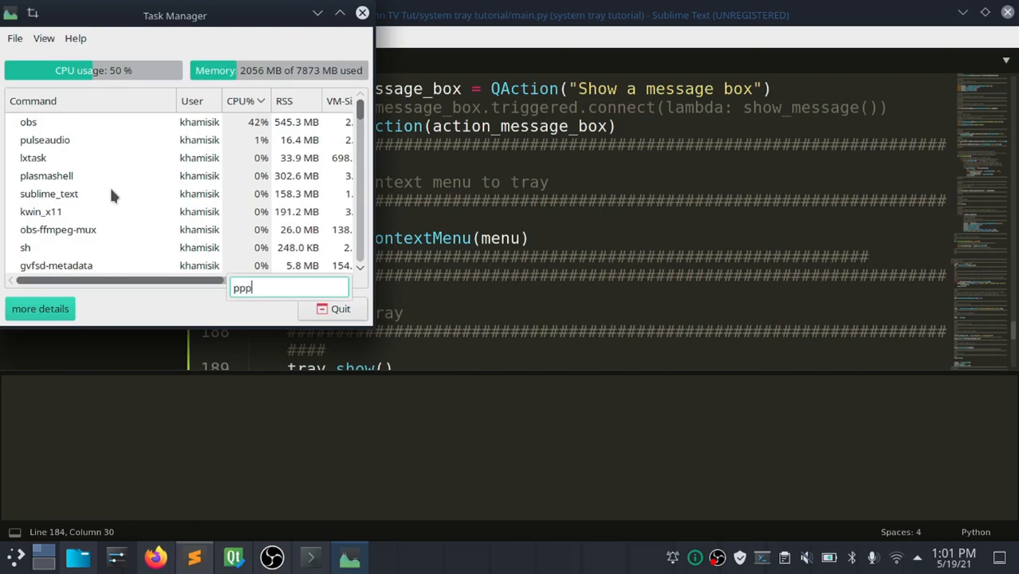
pyautogui.write('pyt')
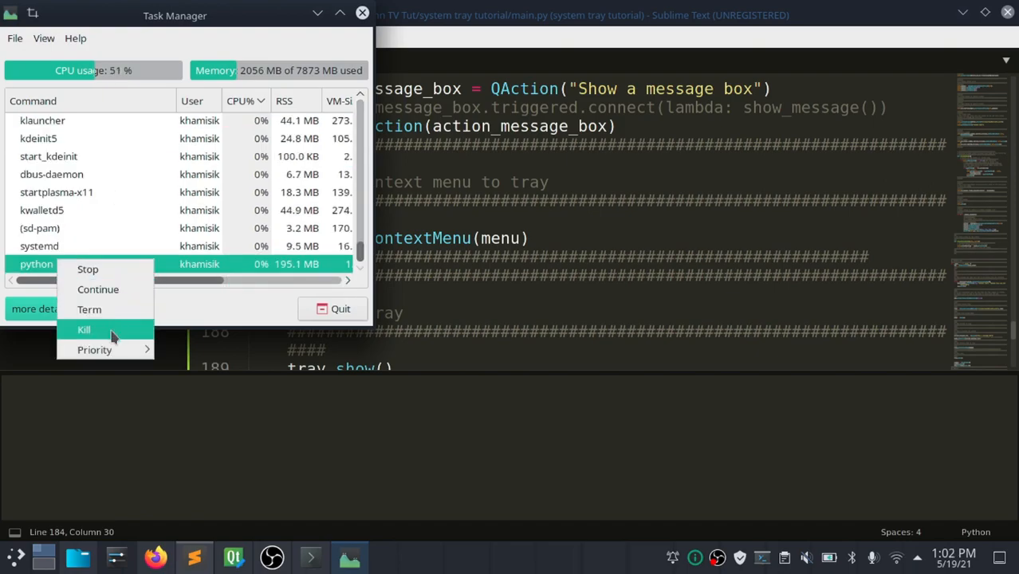
pyautogui.click(83, 330)
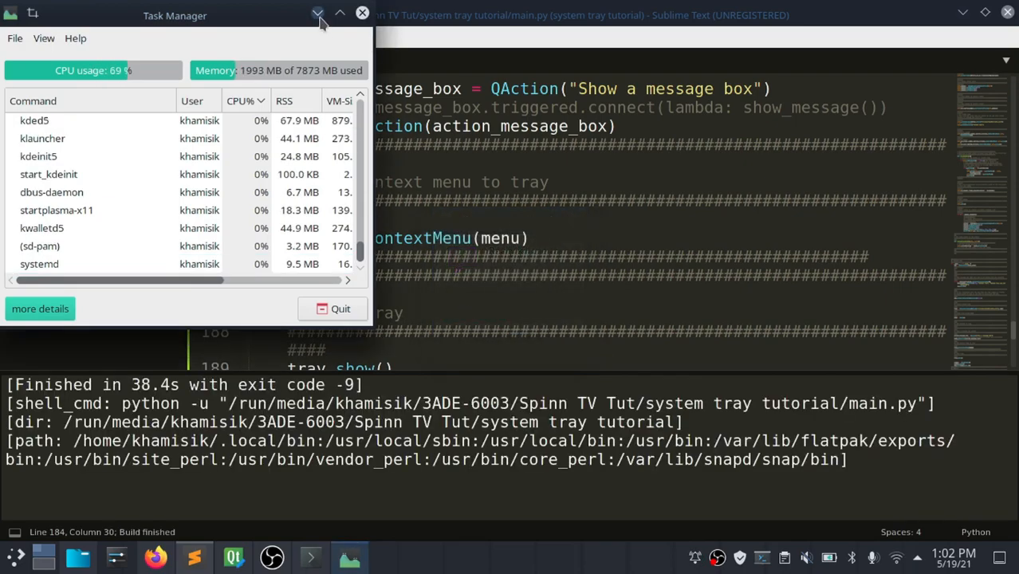
pyautogui.click(360, 13)
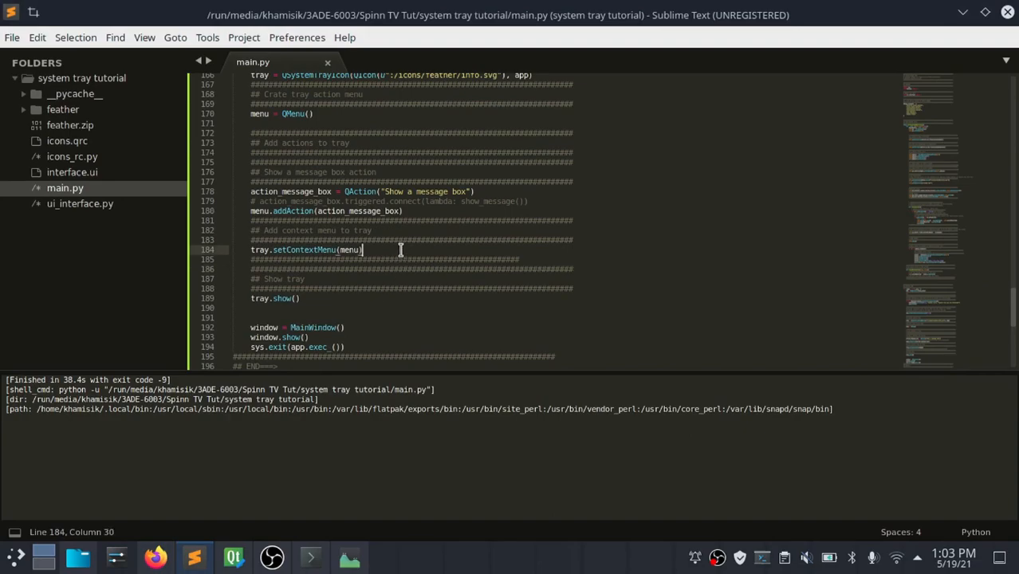
# - Uncomment the action_message_box.triggered.connect line and review the show_message text
pyautogui.click(376, 210)
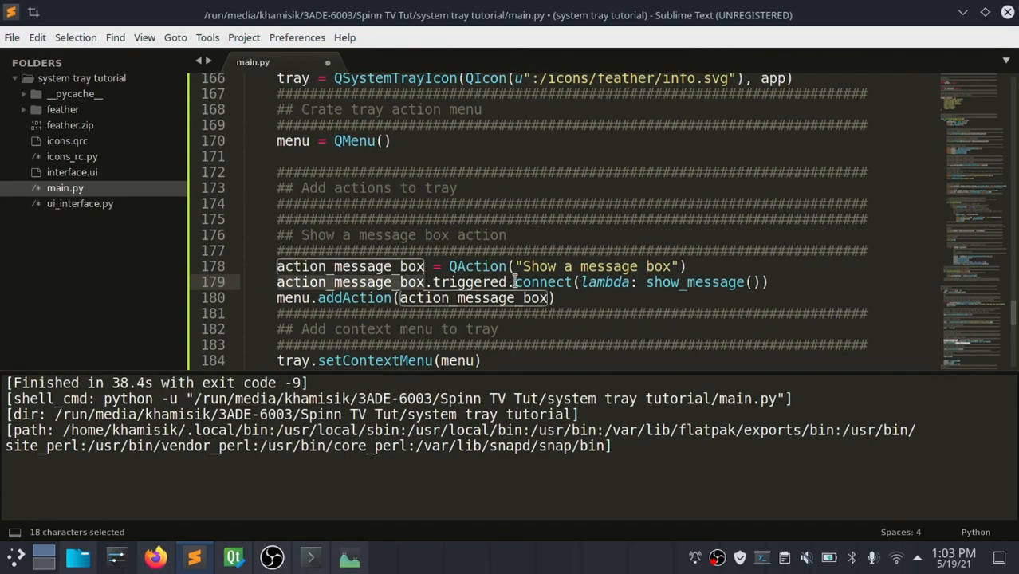
pyautogui.scroll(3)
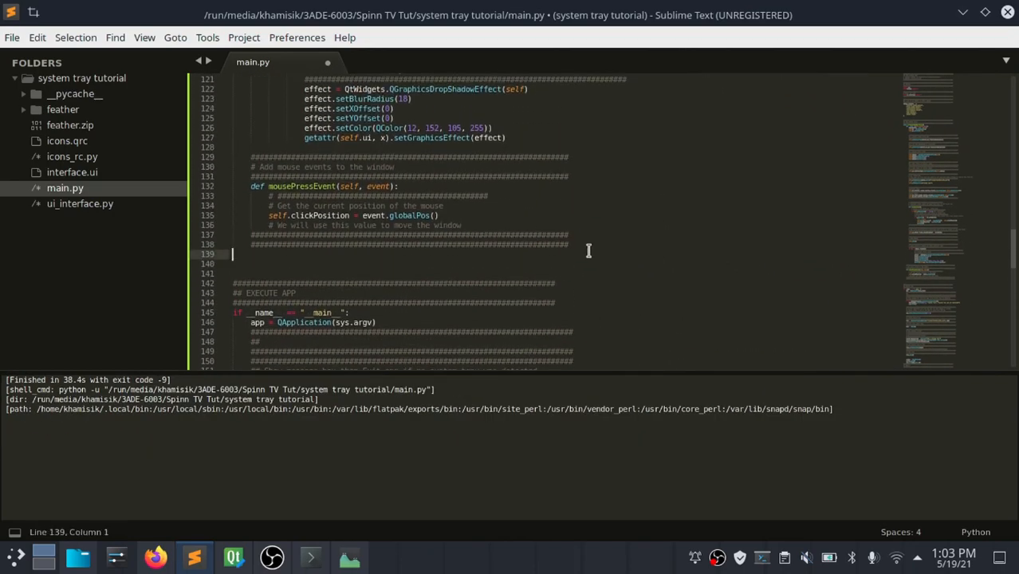
pyautogui.press('Enter')
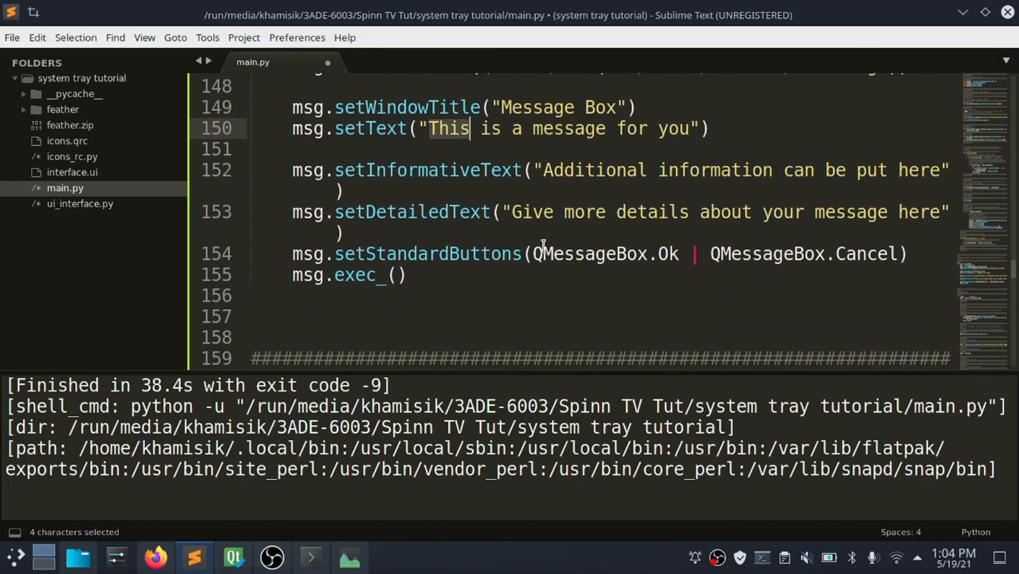
pyautogui.doubleClick(592, 169)
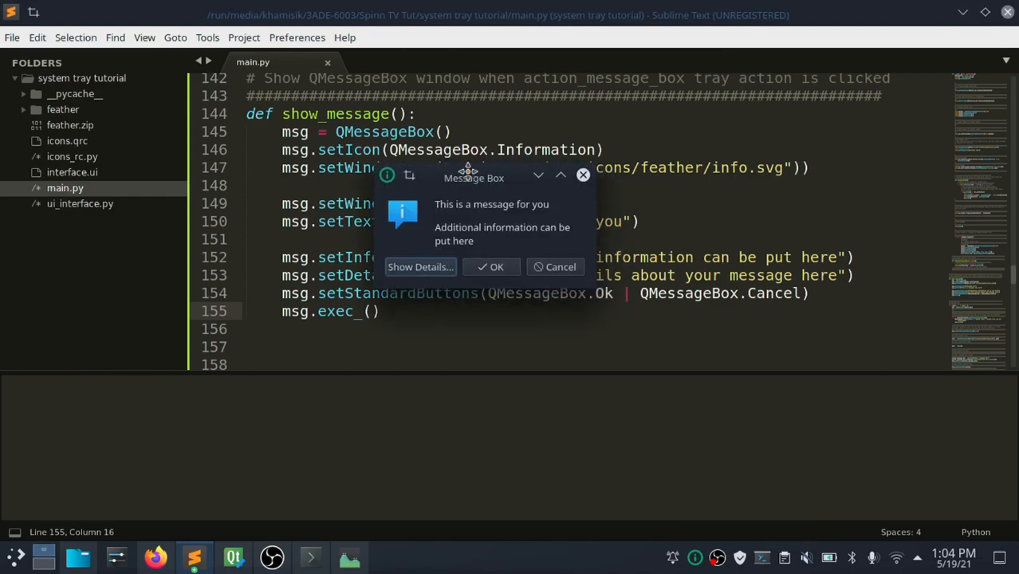
pyautogui.click(421, 266)
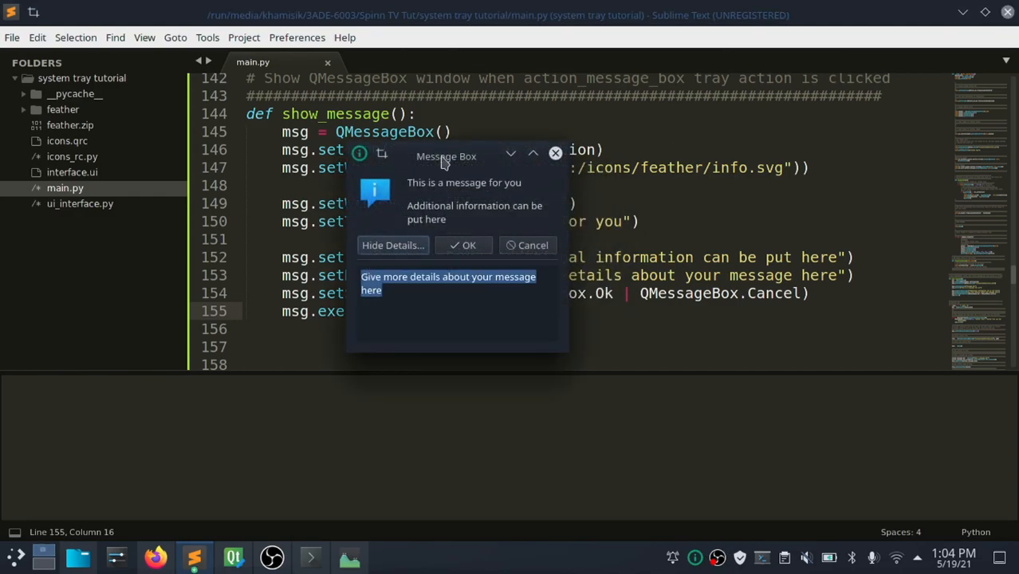
pyautogui.moveTo(446, 157); pyautogui.dragTo(582, 303)
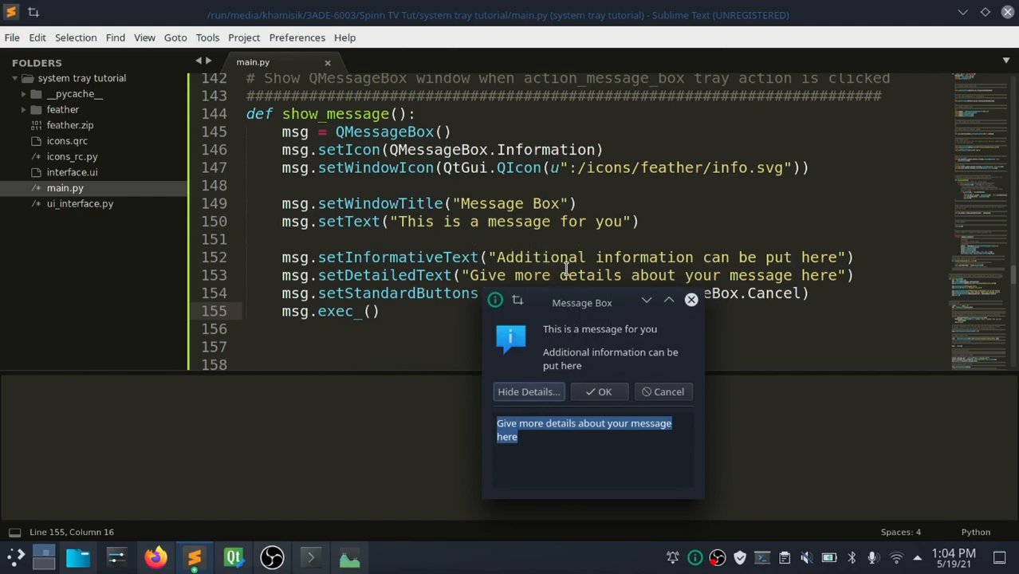
pyautogui.moveTo(582, 303); pyautogui.dragTo(362, 185)
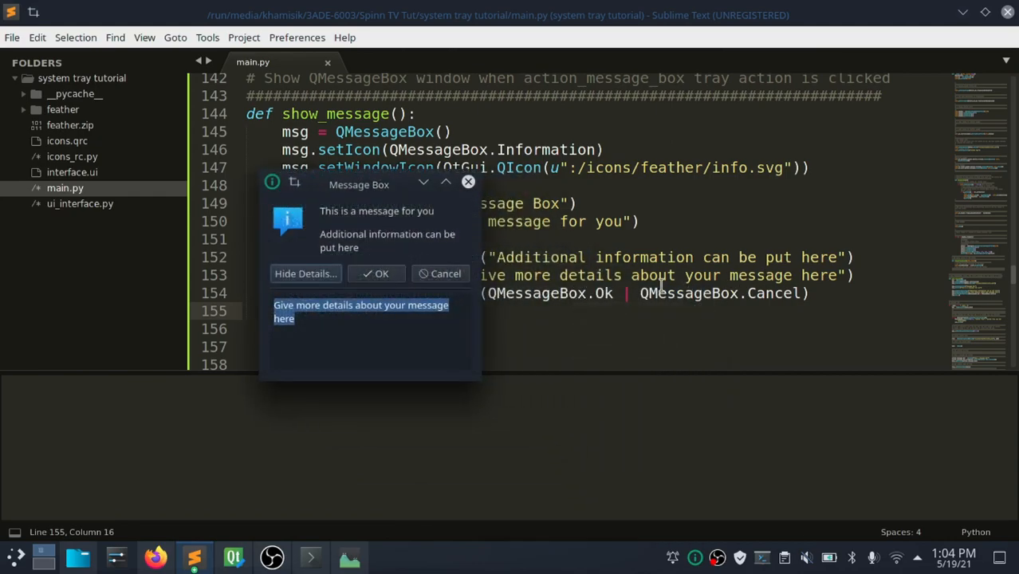
pyautogui.click(306, 274)
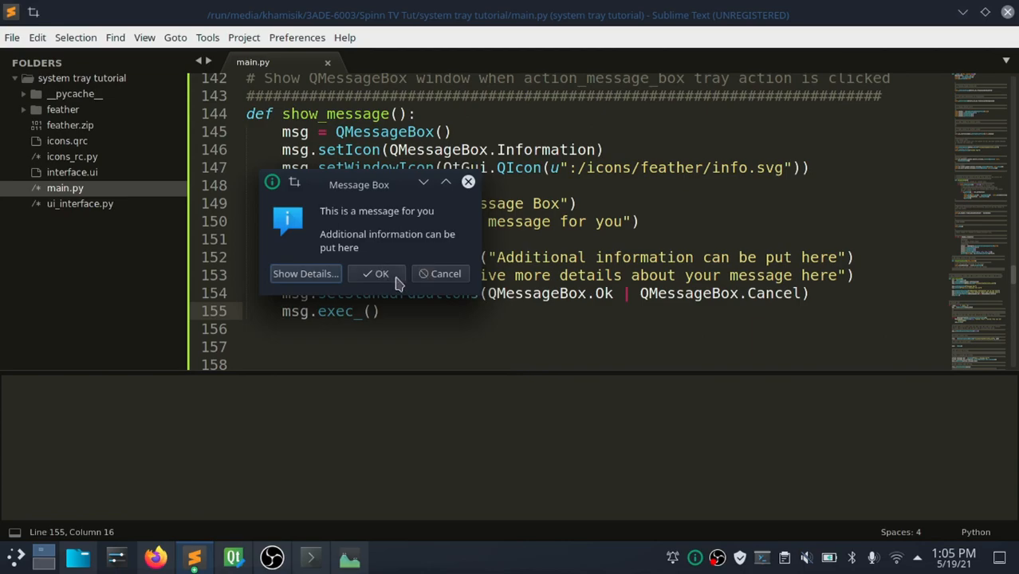
pyautogui.click(376, 274)
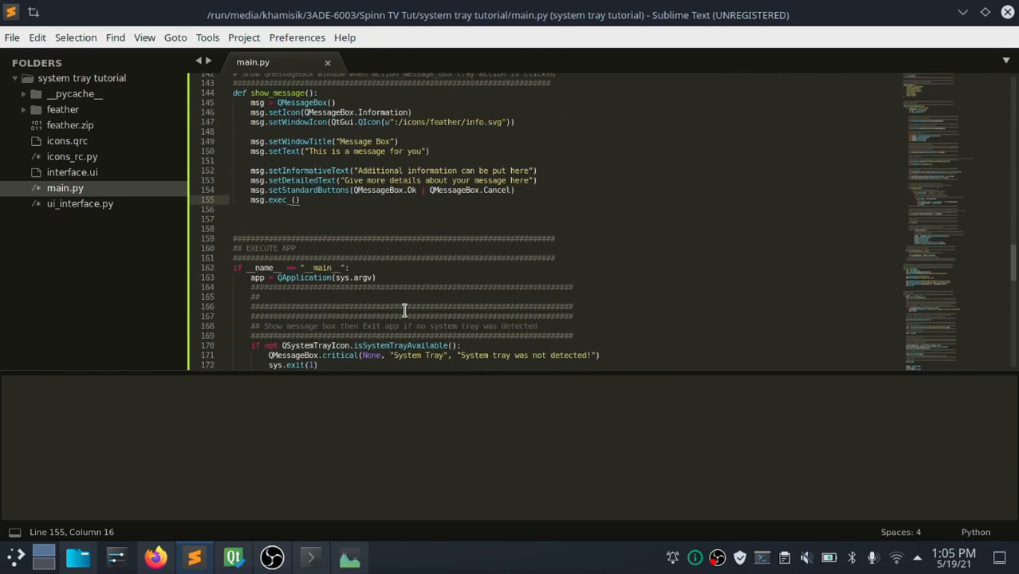
pyautogui.scroll(-3)
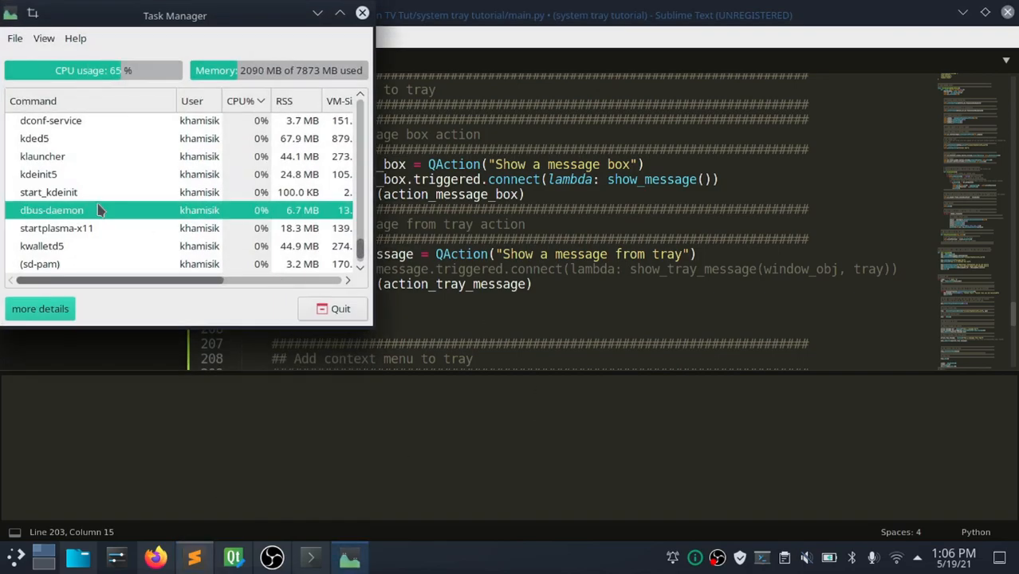
# - Kill the old python process, rerun and trigger the new 'Show a message from tray' action
pyautogui.write('pyt')
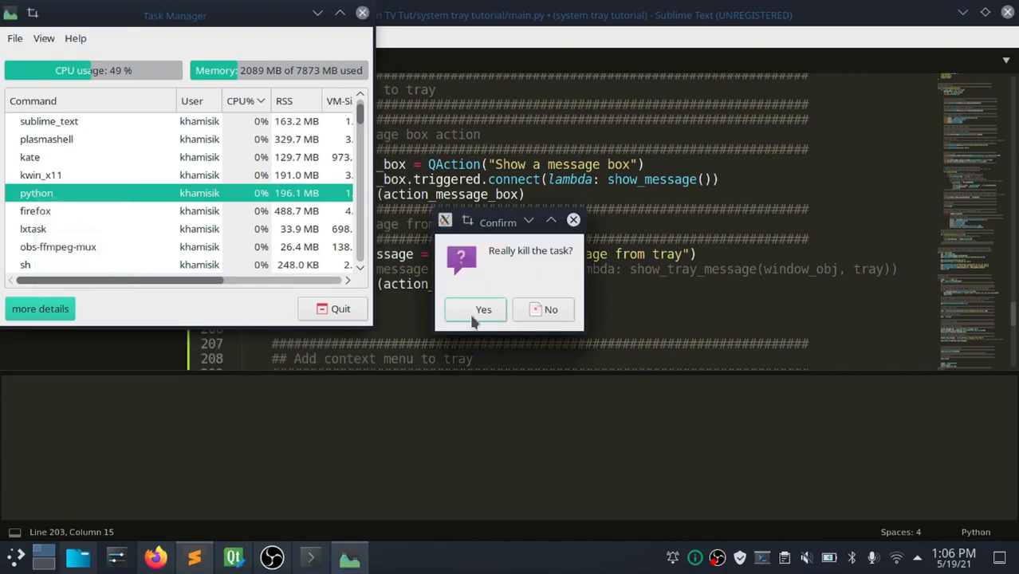
pyautogui.click(475, 309)
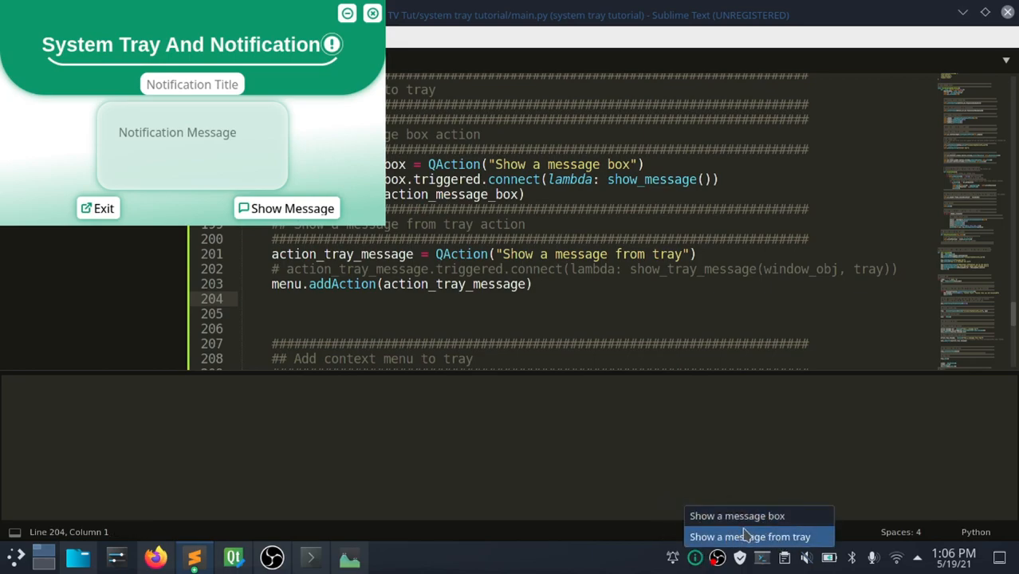
pyautogui.click(347, 555)
pyautogui.write('p')
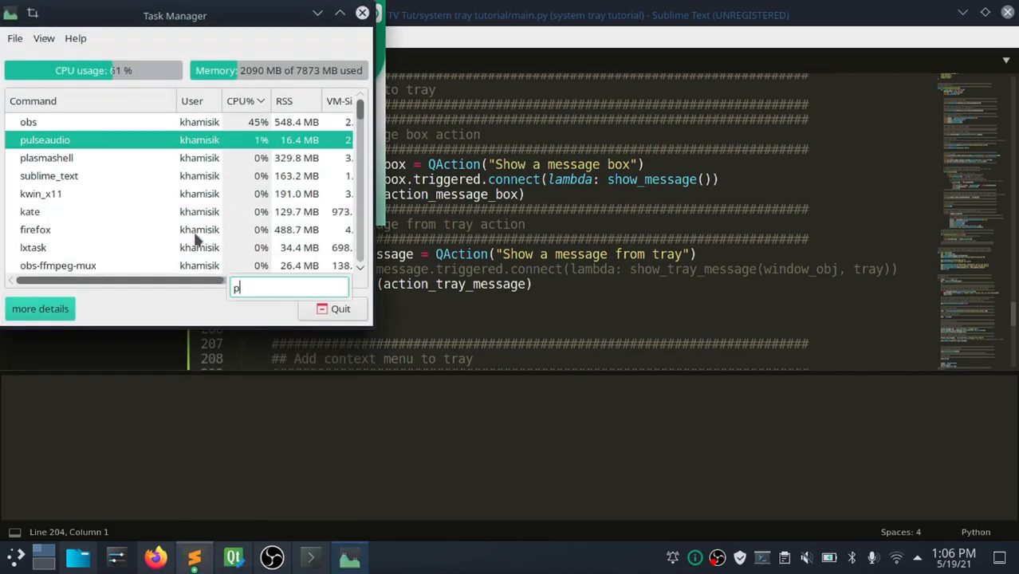
pyautogui.rightClick(35, 265)
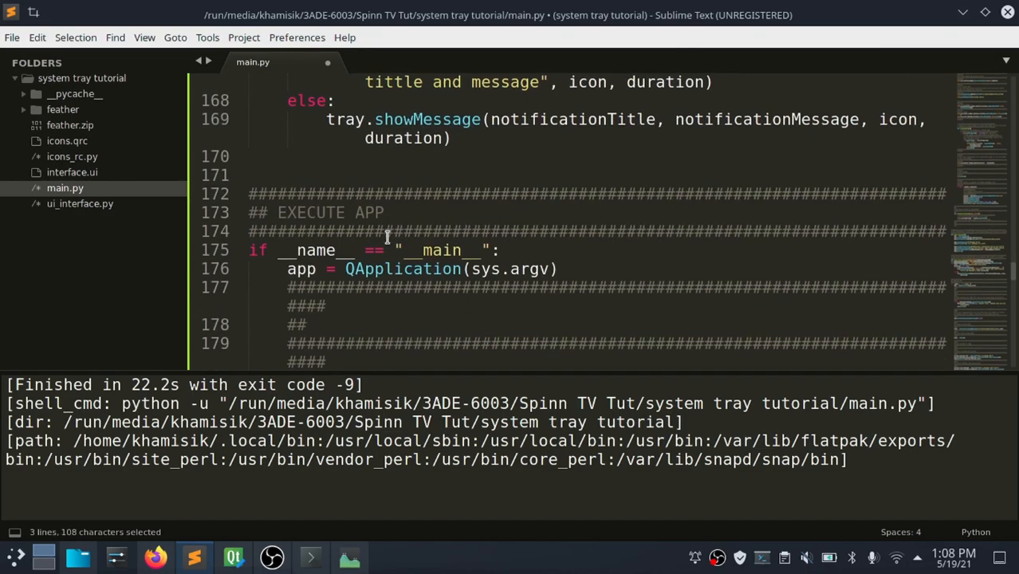
# - Wire action_tray_message to show_tray_message(window_obj, tray) and review the window_obj definition
pyautogui.scroll(-3)
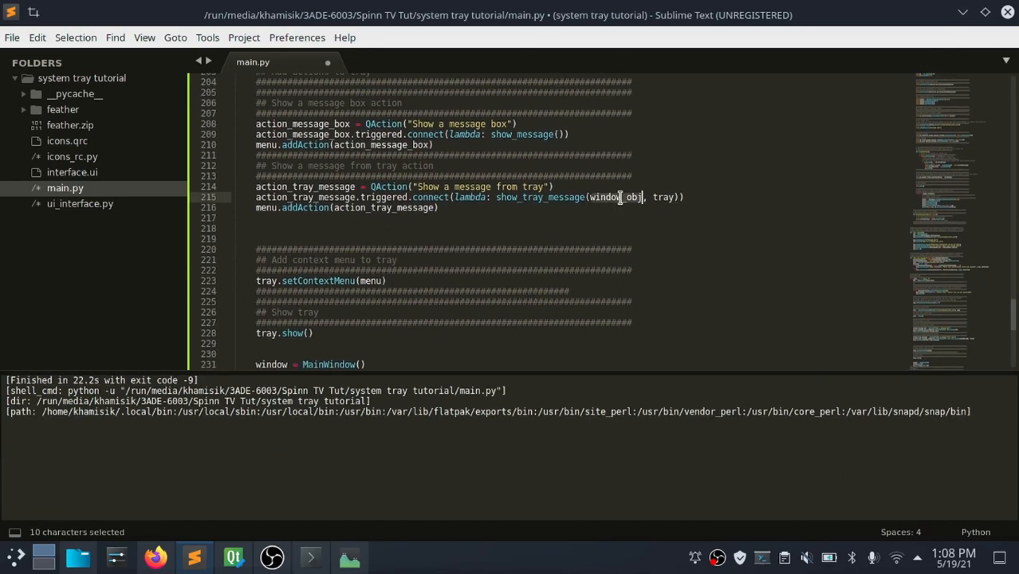
pyautogui.press('ctrl+c')
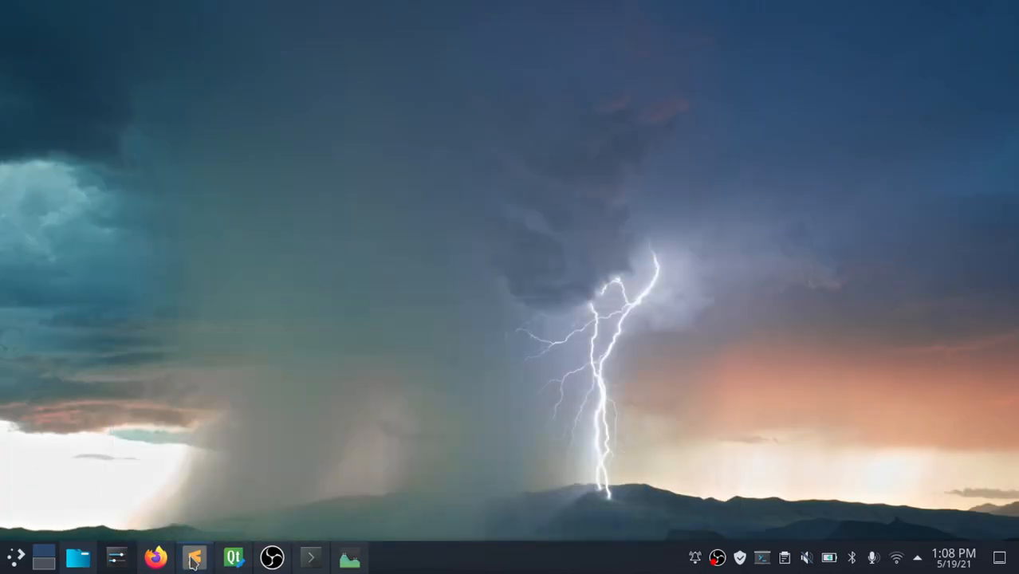
pyautogui.click(195, 558)
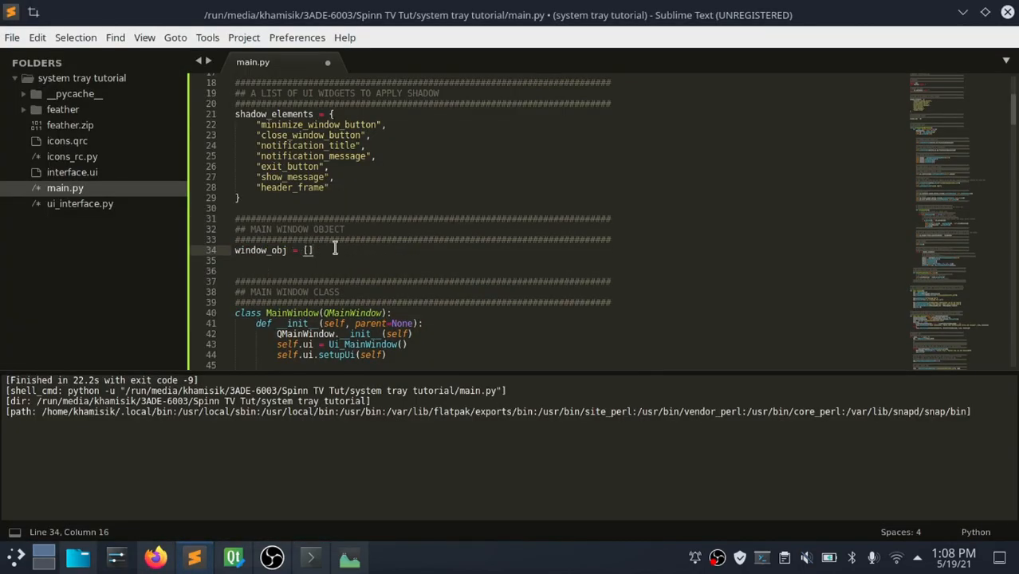
pyautogui.scroll(-3)
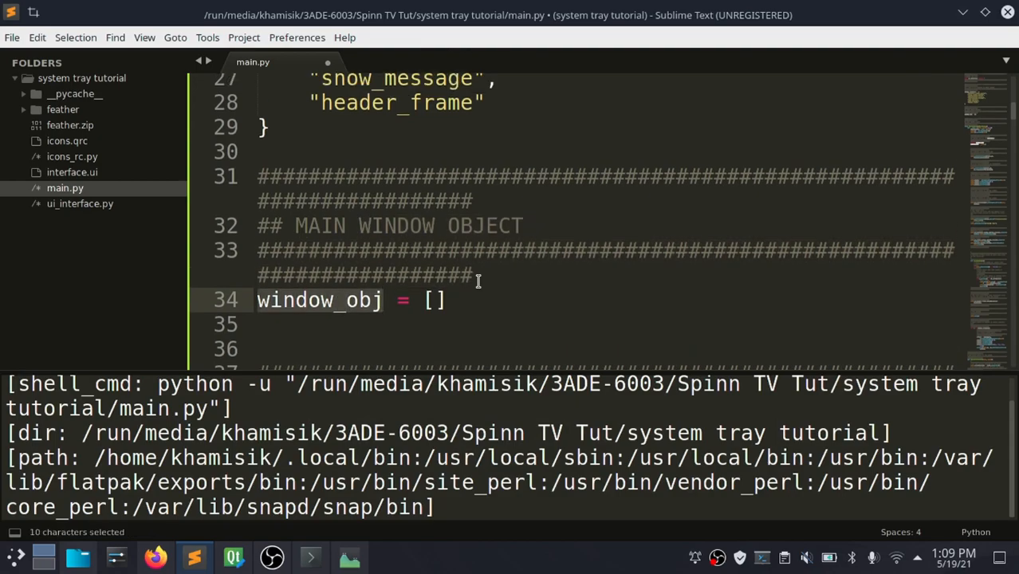
pyautogui.scroll(-3)
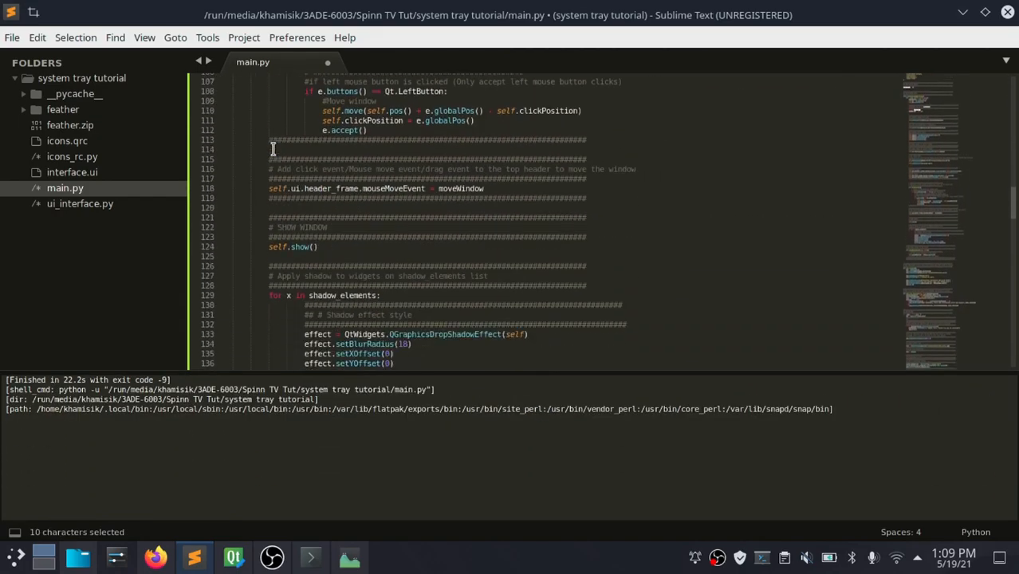
# - Rename show_tray_message's window_obj parameter to self and trigger the tray message to test
pyautogui.scroll(-3)
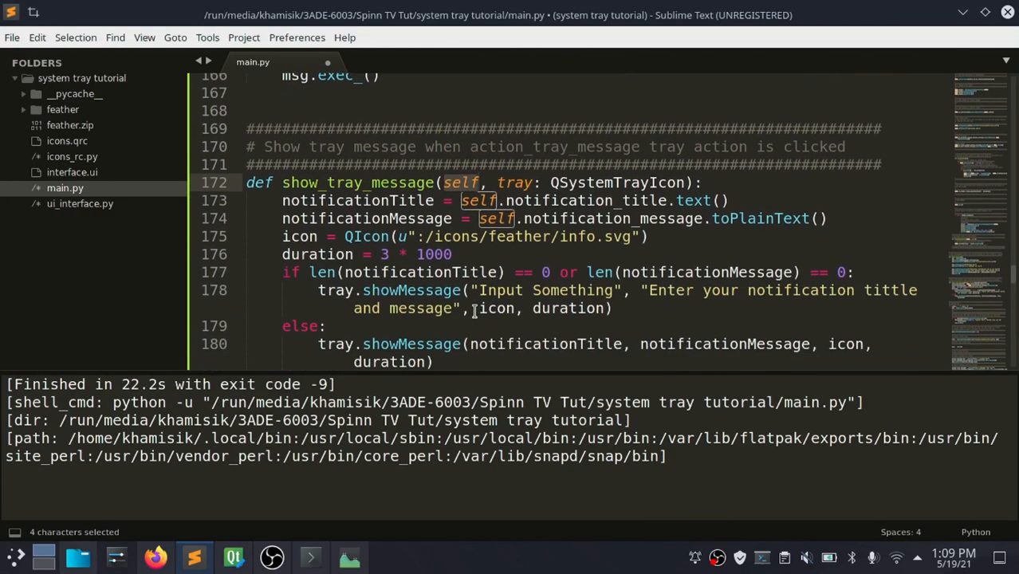
pyautogui.write('mai')
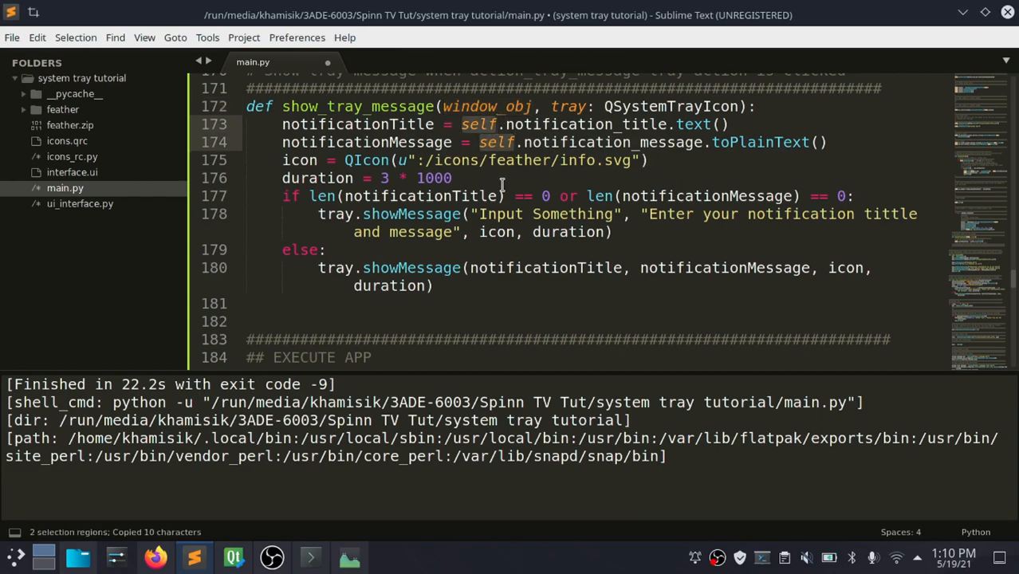
pyautogui.write('window_obj')
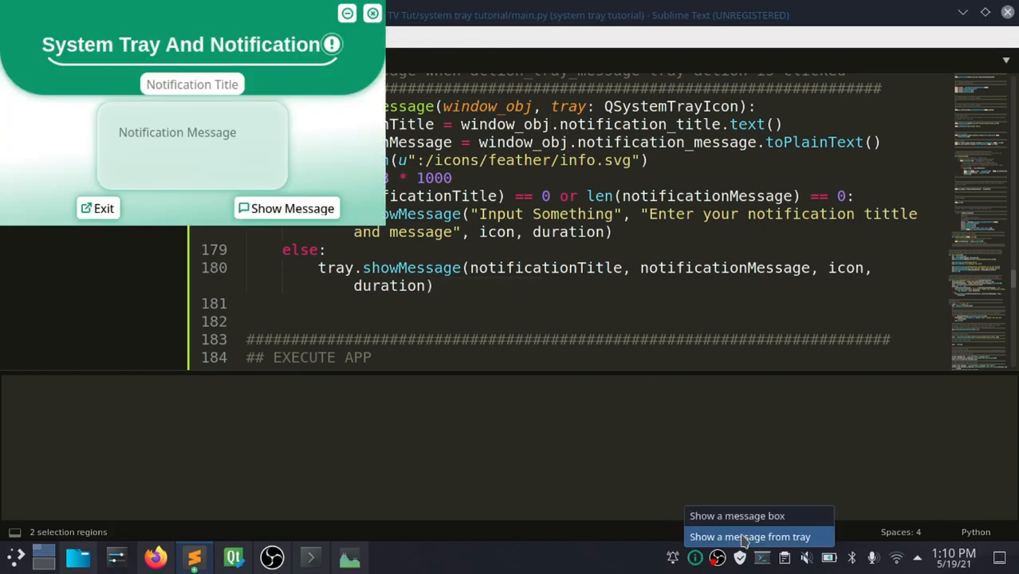
pyautogui.click(752, 535)
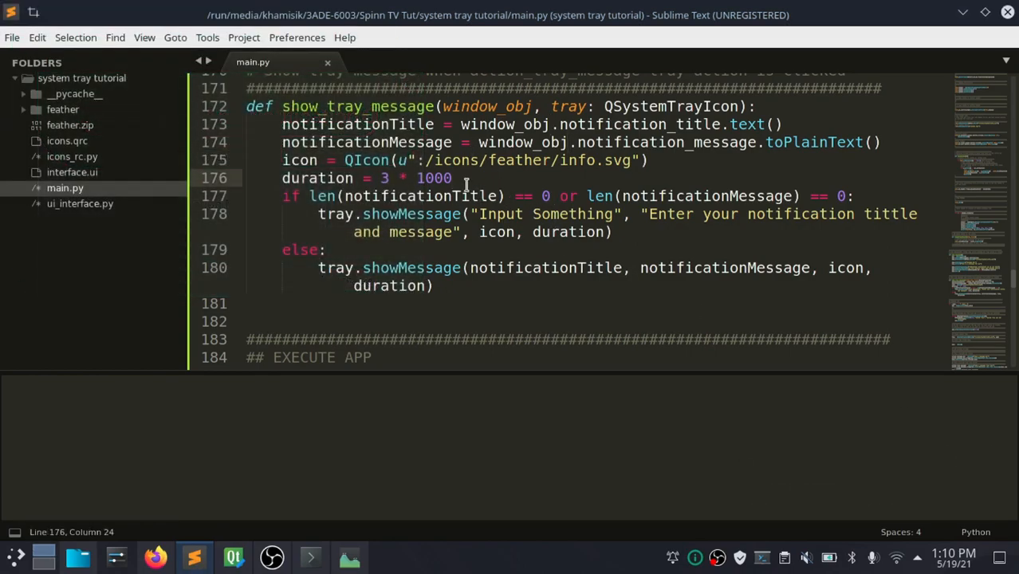
pyautogui.write('self')
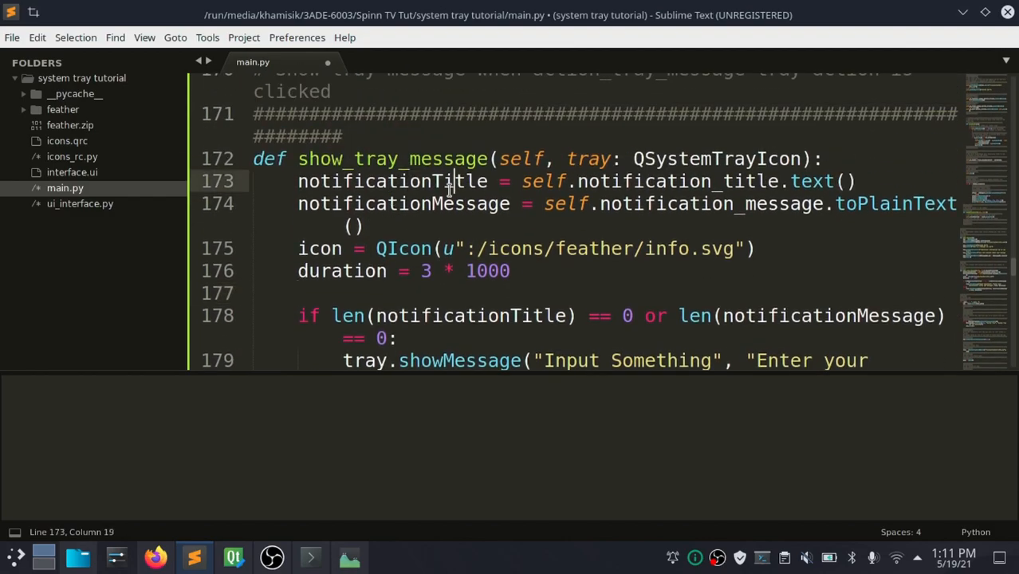
# - Check how notification_title and notification_message widgets are read, verifying them in Qt Designer
pyautogui.click(558, 249)
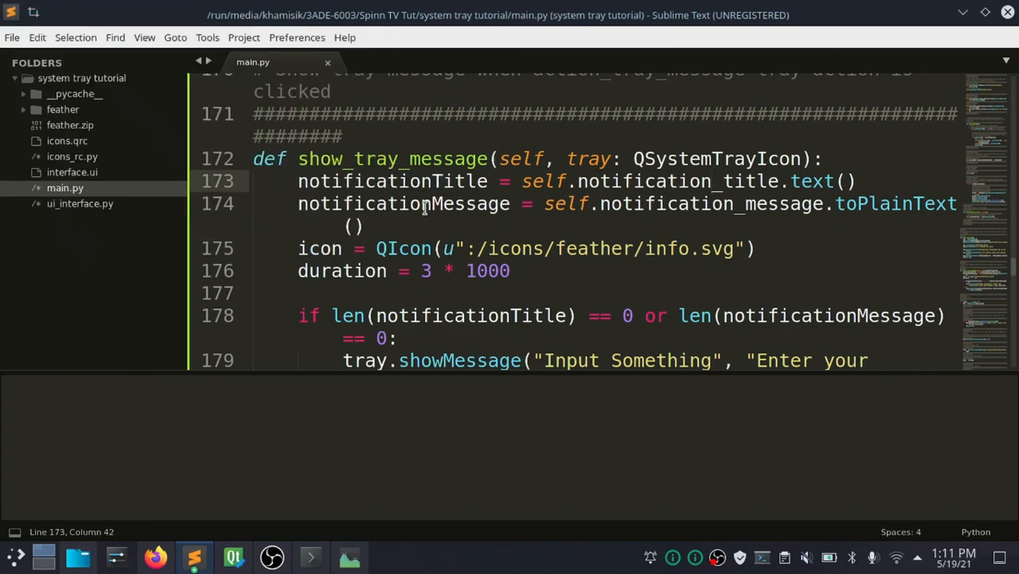
pyautogui.click(689, 204)
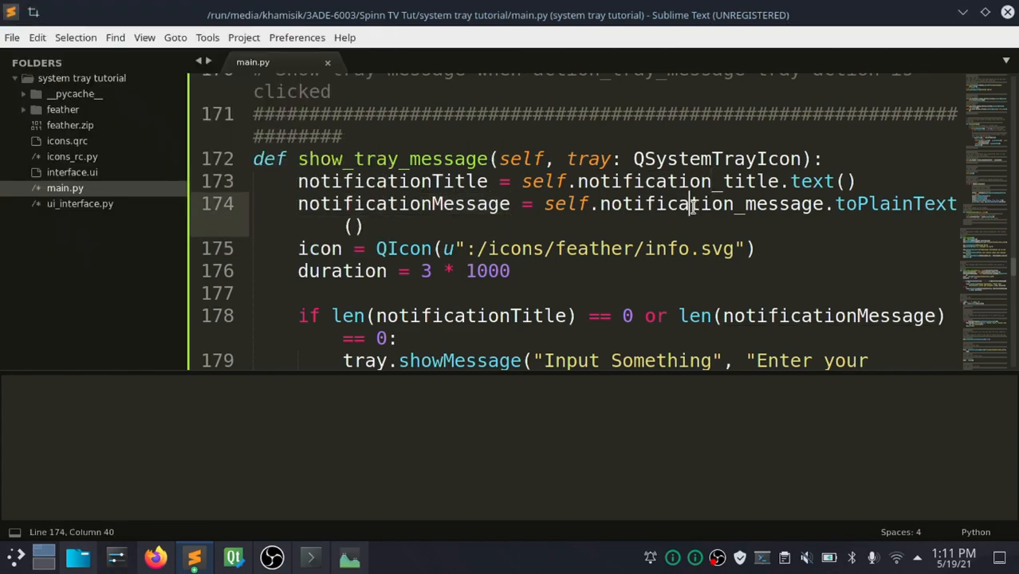
pyautogui.click(233, 558)
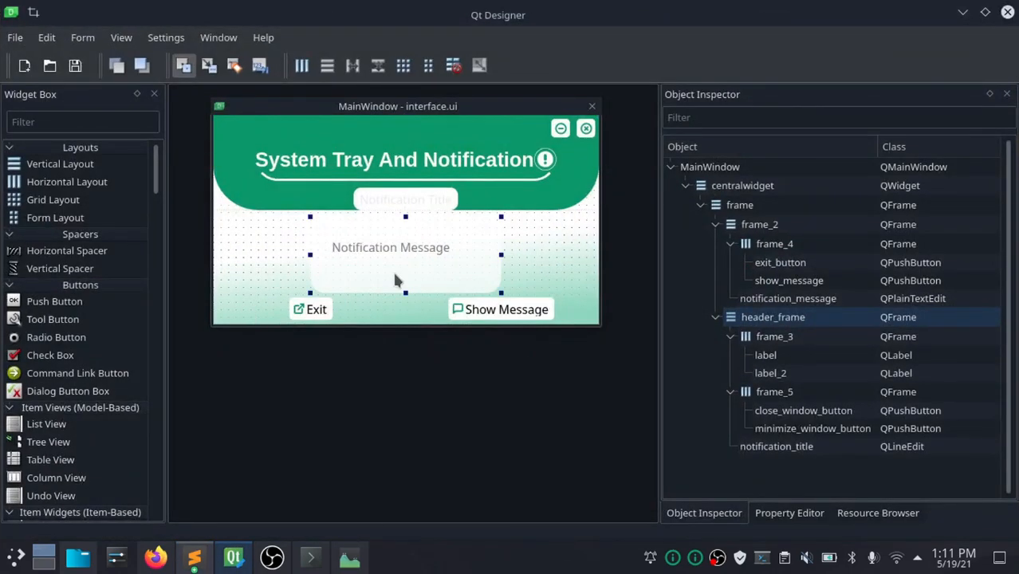
pyautogui.click(786, 298)
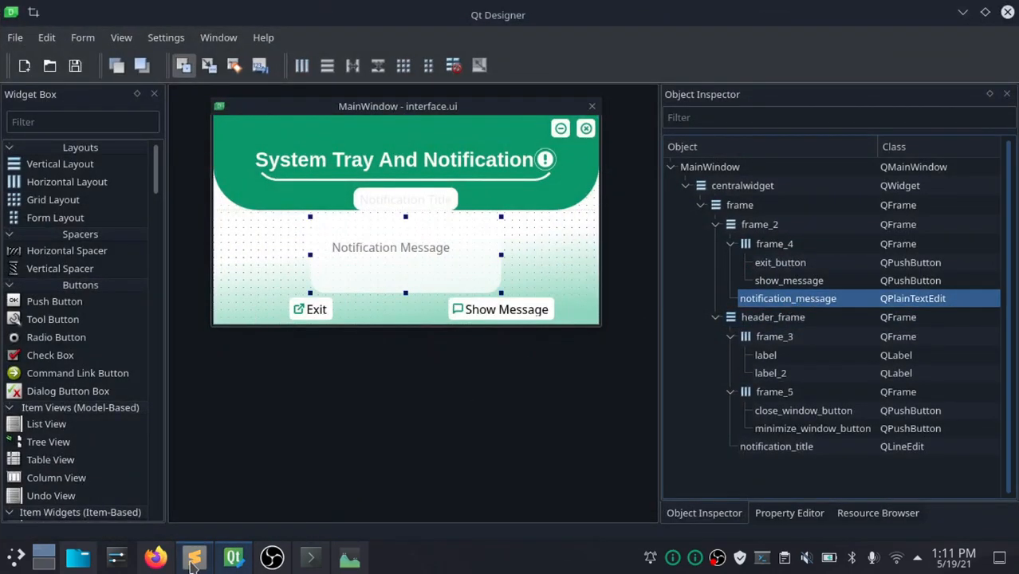
pyautogui.click(196, 558)
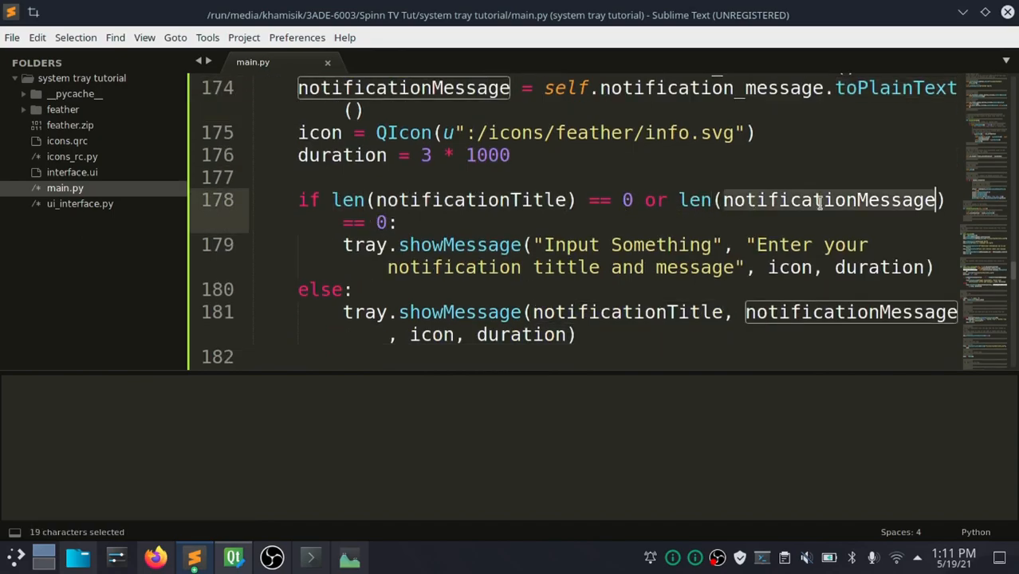
pyautogui.doubleClick(570, 245)
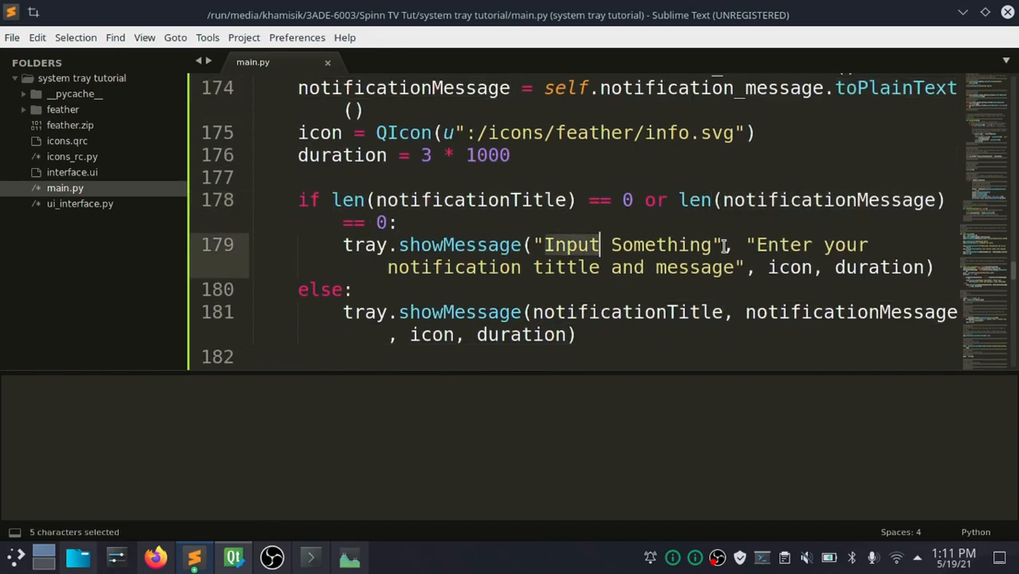
pyautogui.click(687, 268)
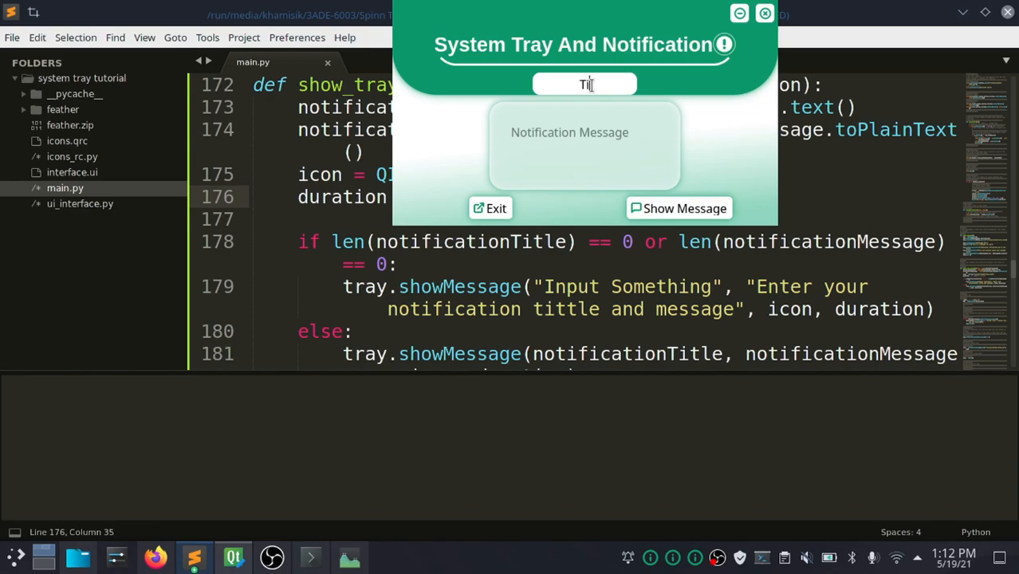
# - Annotate the duration as '#3 seconds' and send a test notification from the tray menu
pyautogui.write('message')
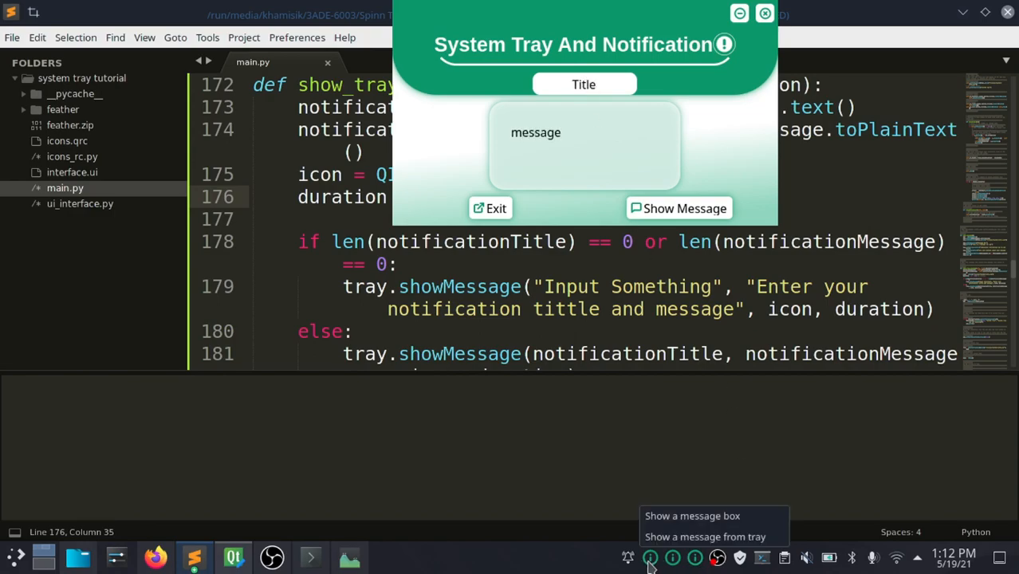
pyautogui.click(677, 207)
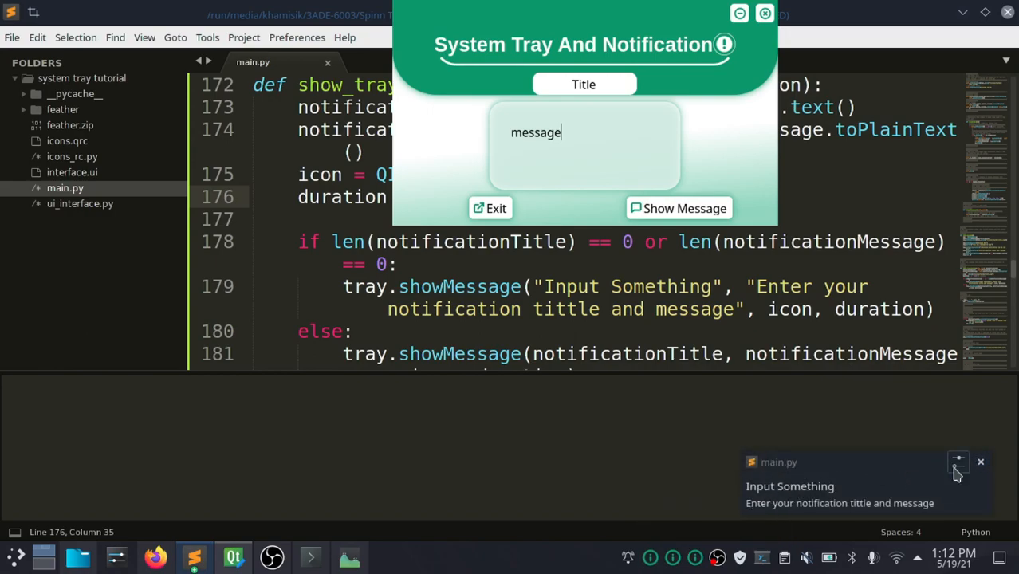
pyautogui.click(677, 207)
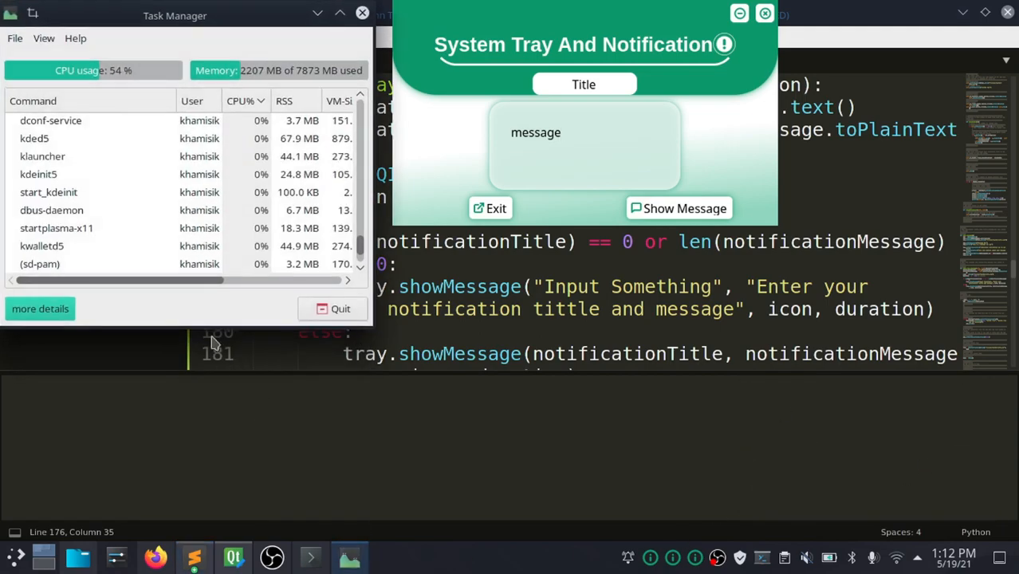
# - Kill both old python processes, rerun the app and send a notification with the entered title and message
pyautogui.write('py')
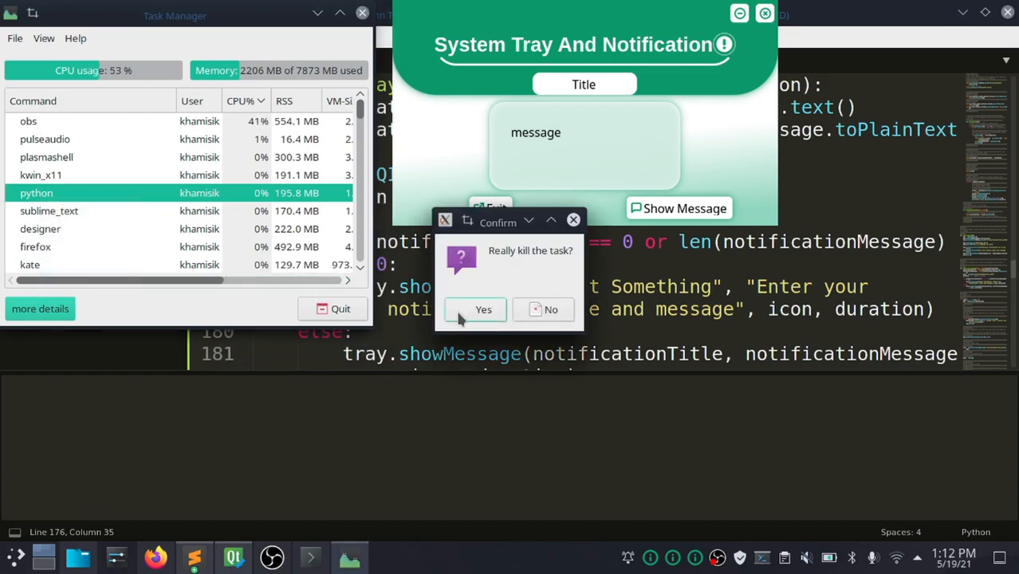
pyautogui.click(475, 309)
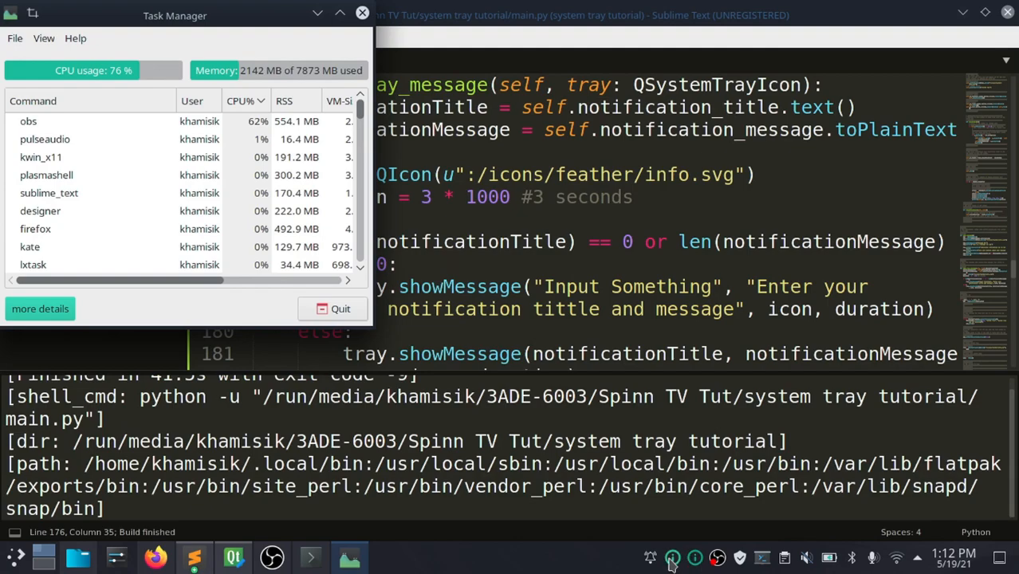
pyautogui.write('py')
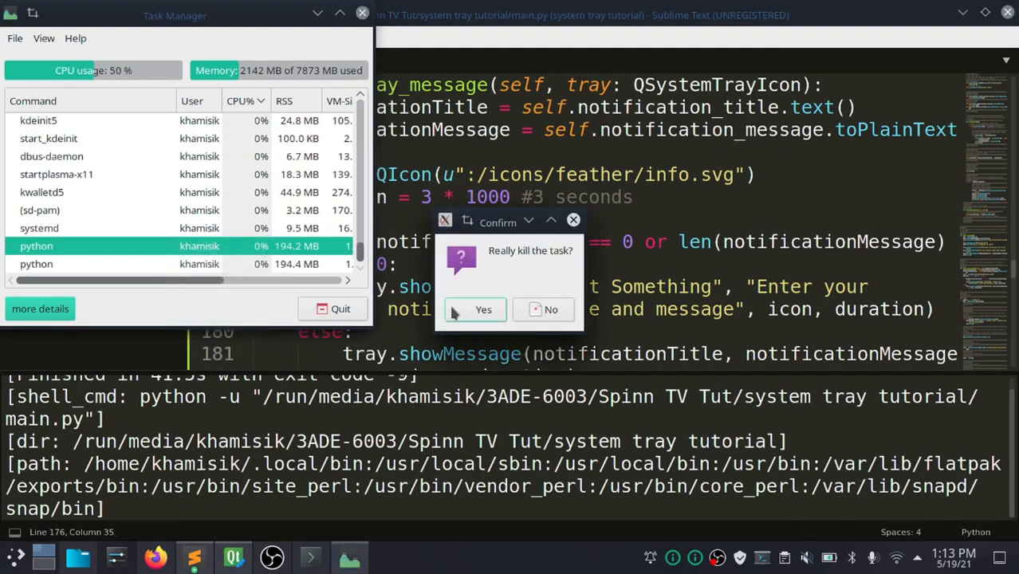
pyautogui.click(481, 309)
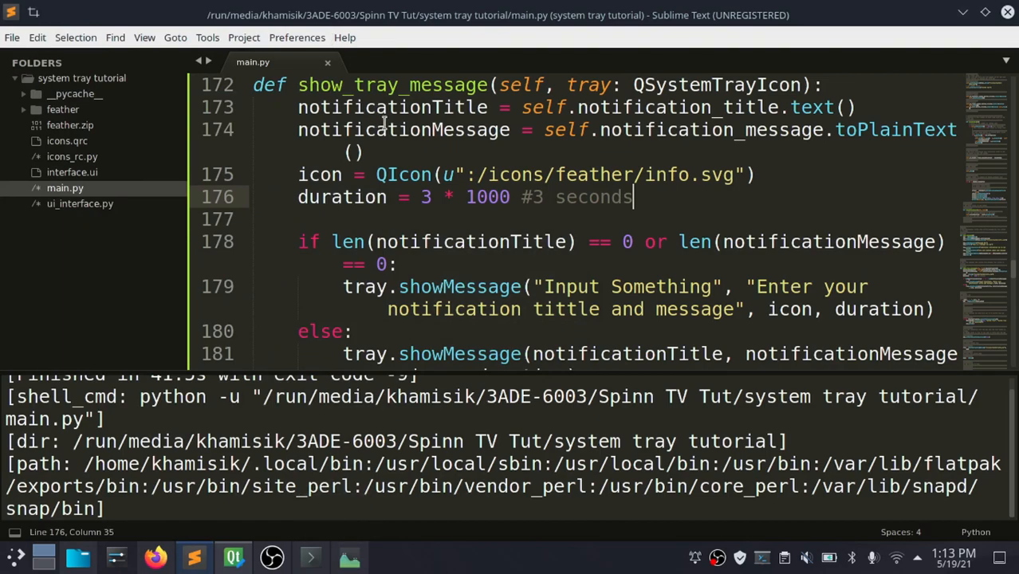
pyautogui.press('ctrl+b')
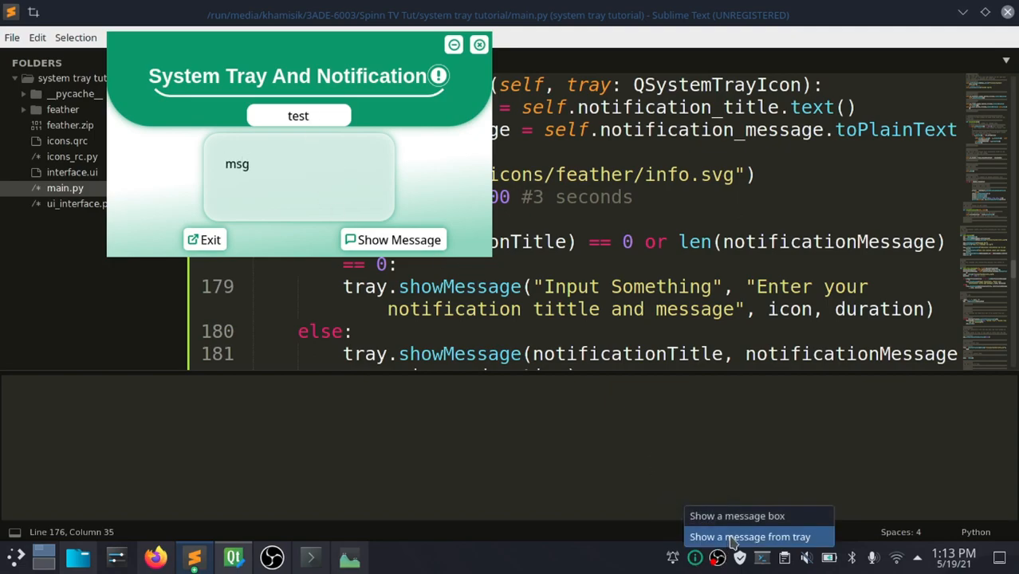
pyautogui.click(756, 535)
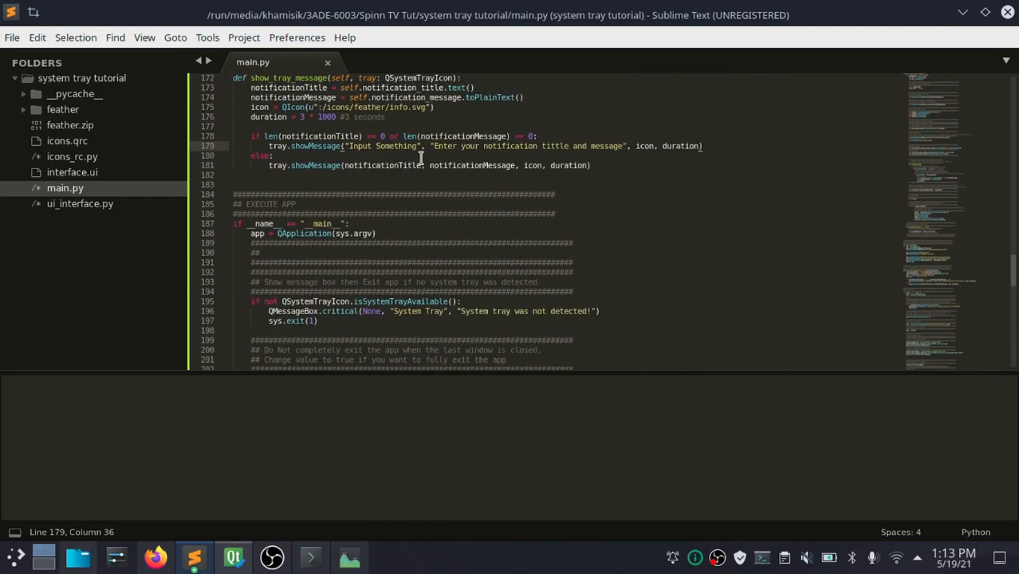
# - Add action_hide = QAction("Hide Window") to the tray menu and bring up Task Manager
pyautogui.scroll(-3)
pyautogui.write('action_hide = QAction("Hide Window")')
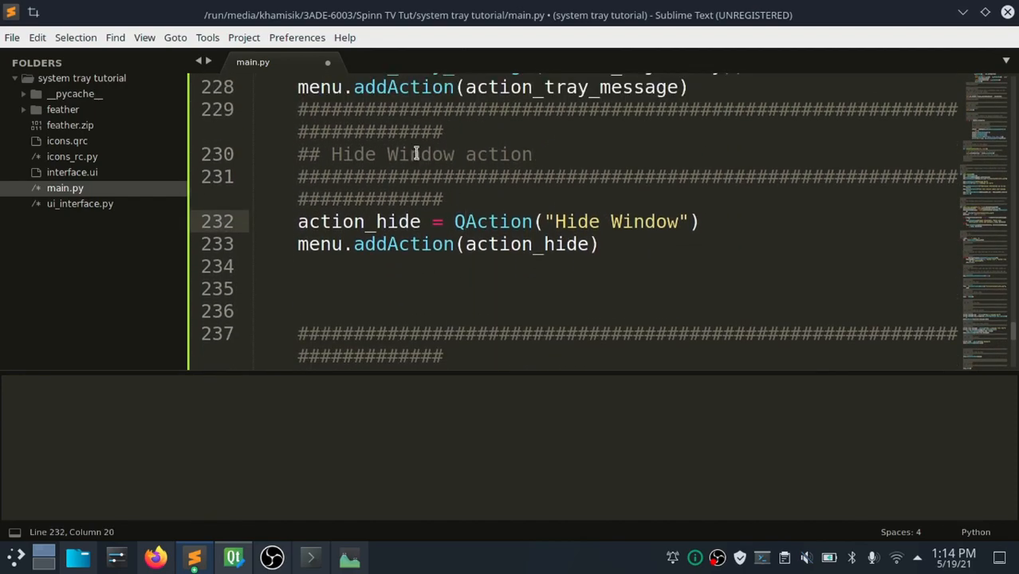
pyautogui.moveTo(434, 252)
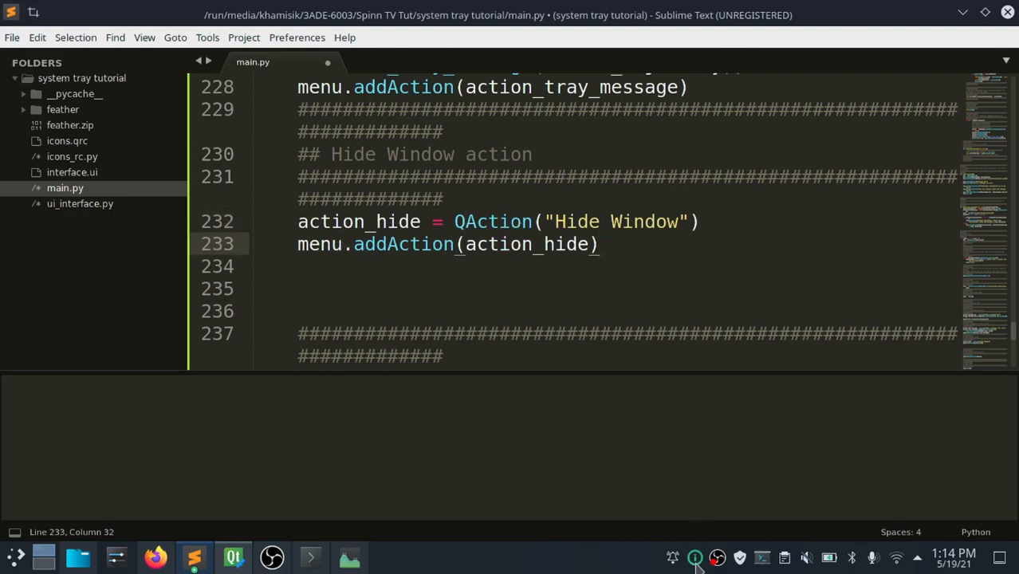
pyautogui.click(695, 558)
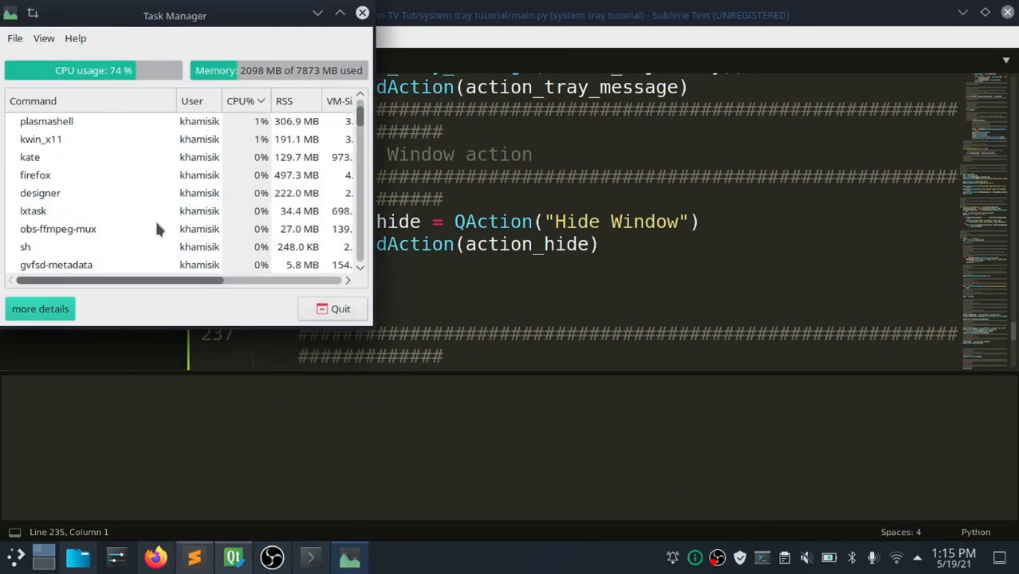
# - Terminate the running python app in Task Manager and dismiss it
pyautogui.write('p')
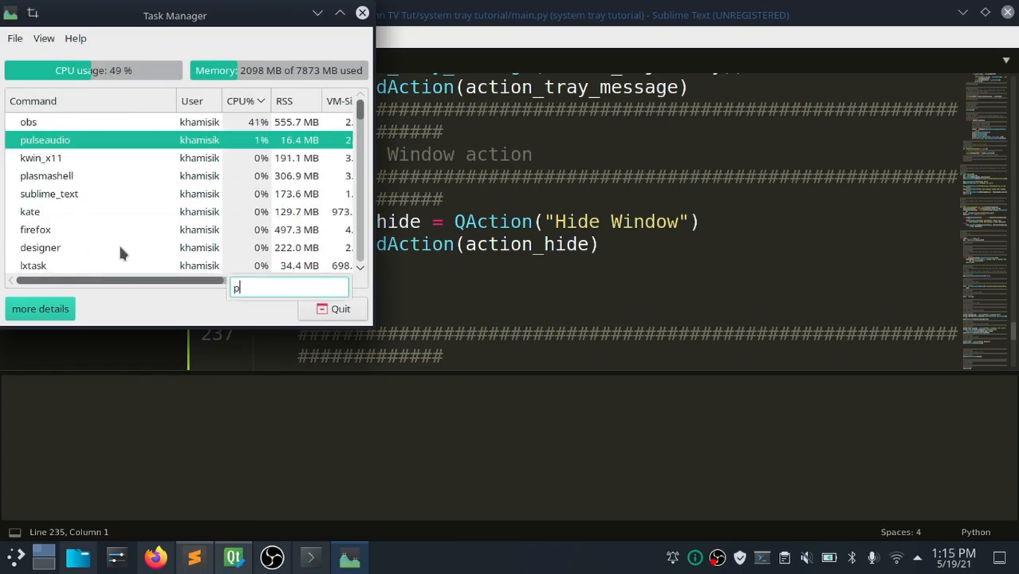
pyautogui.rightClick(37, 265)
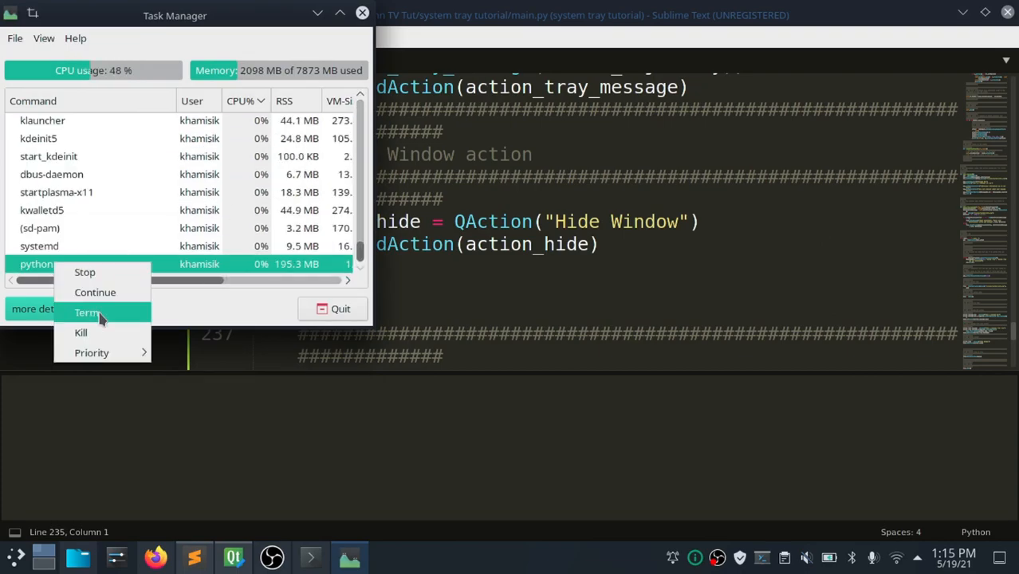
pyautogui.click(88, 313)
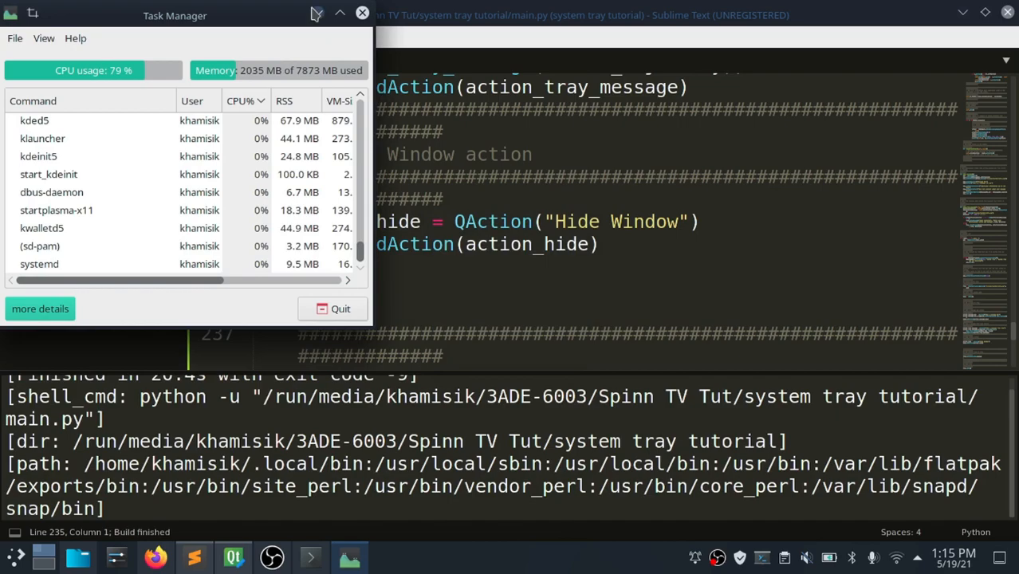
pyautogui.click(362, 15)
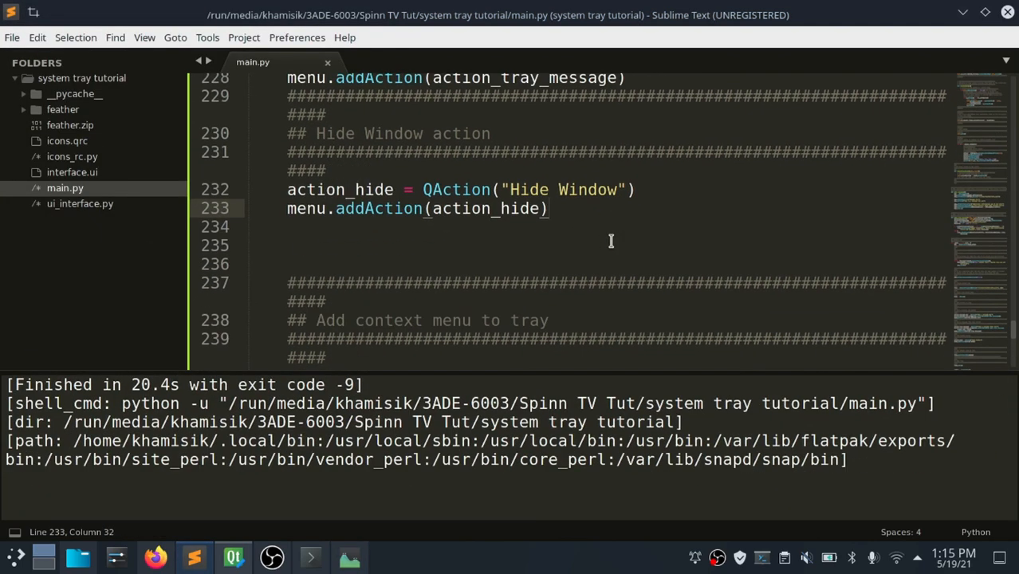
# - Add action_show and action_exit wired to app.exit, run, and quit from the tray's Exit entry
pyautogui.doubleClick(339, 189)
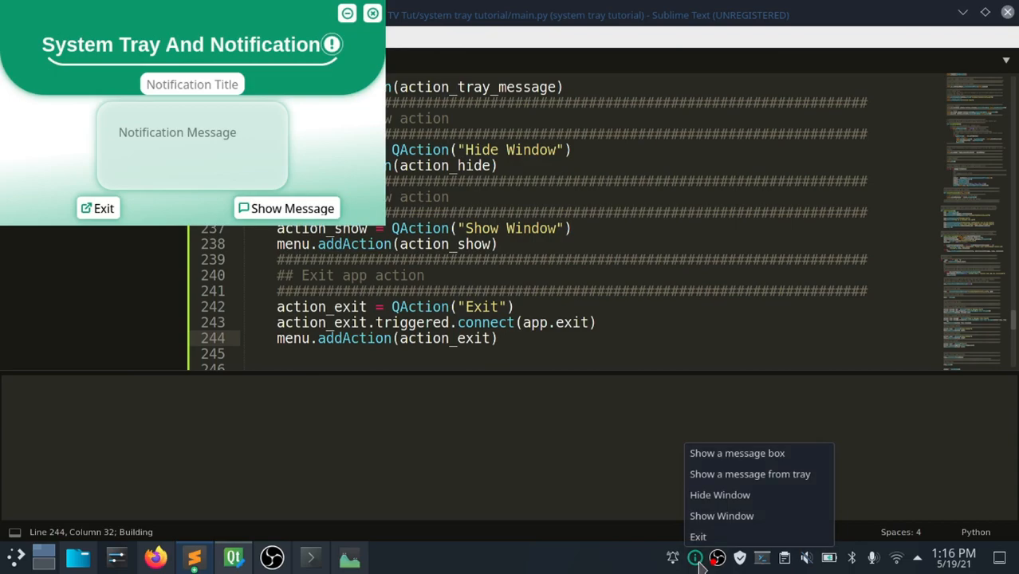
pyautogui.moveTo(702, 535)
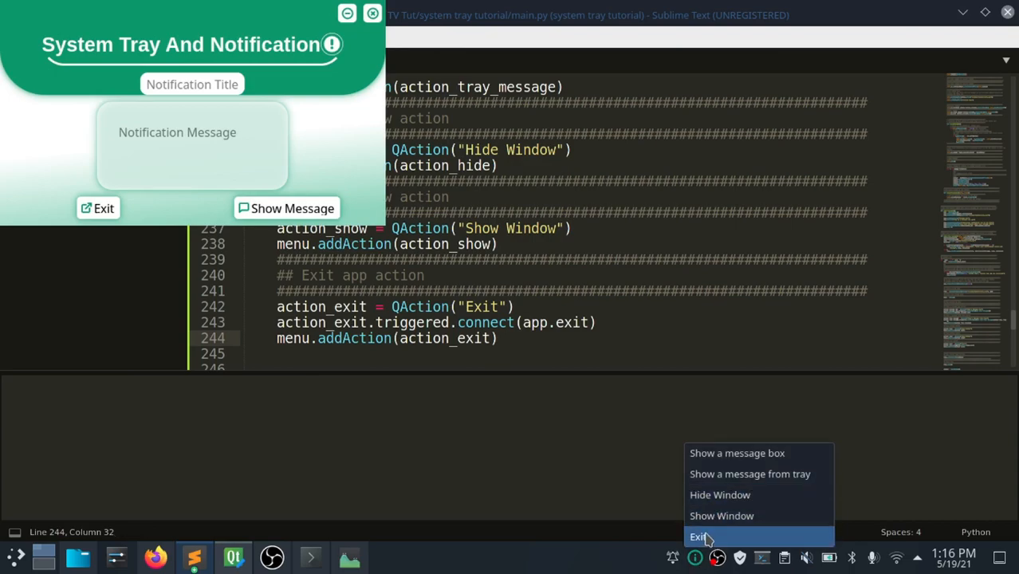
pyautogui.click(698, 535)
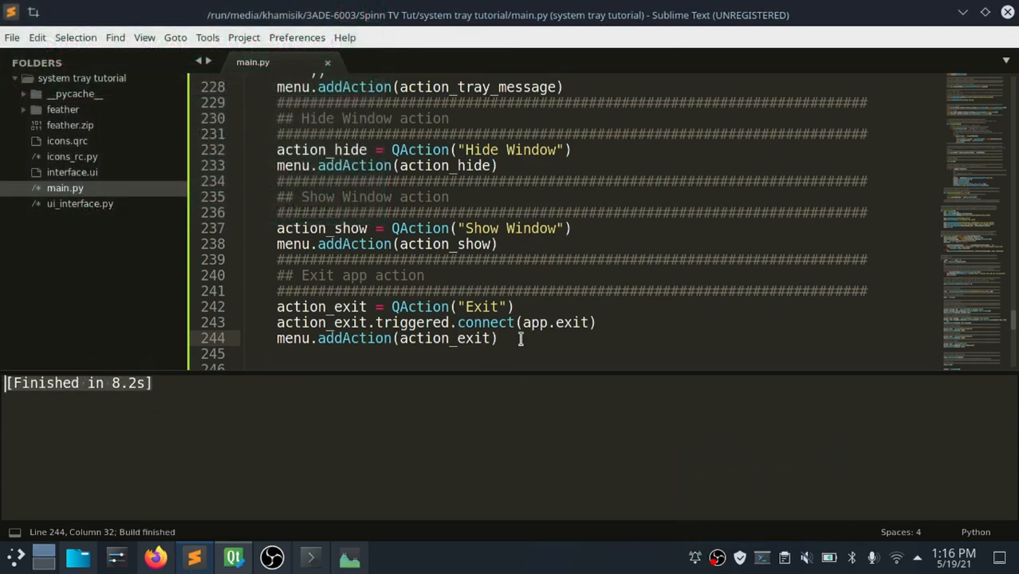
pyautogui.scroll(-3)
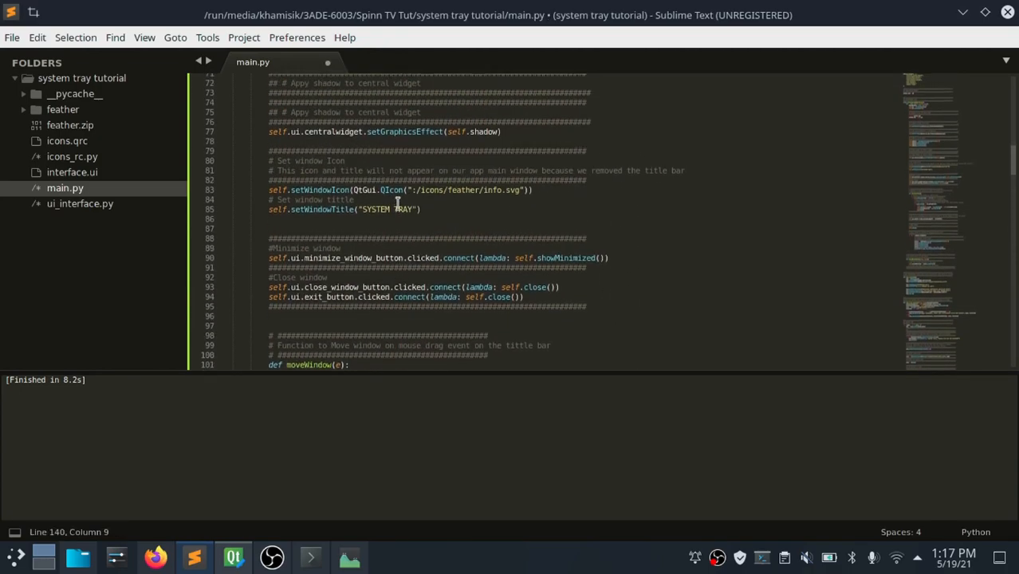
pyautogui.scroll(-3)
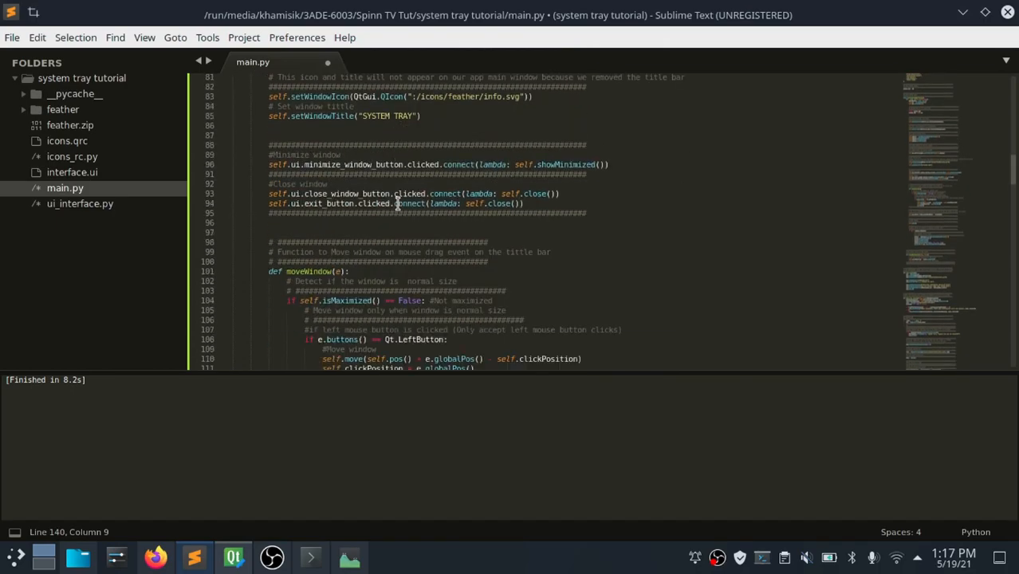
pyautogui.scroll(-3)
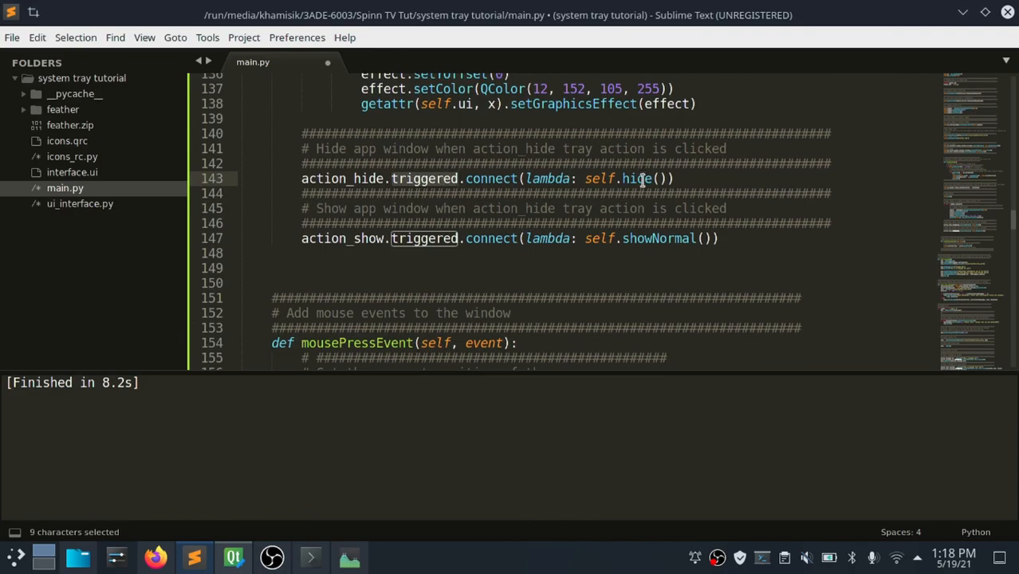
pyautogui.doubleClick(598, 239)
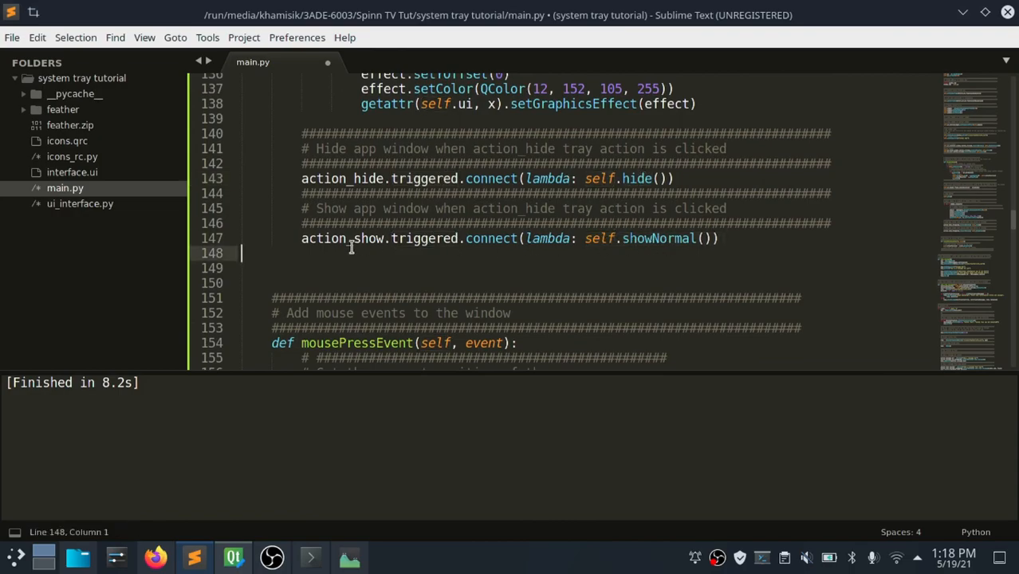
pyautogui.doubleClick(424, 179)
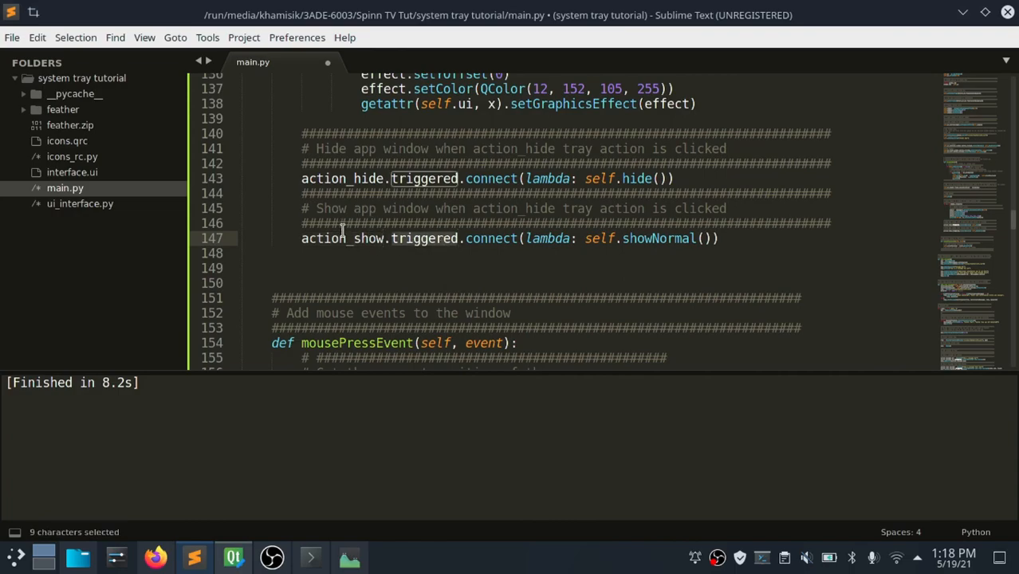
pyautogui.scroll(-3)
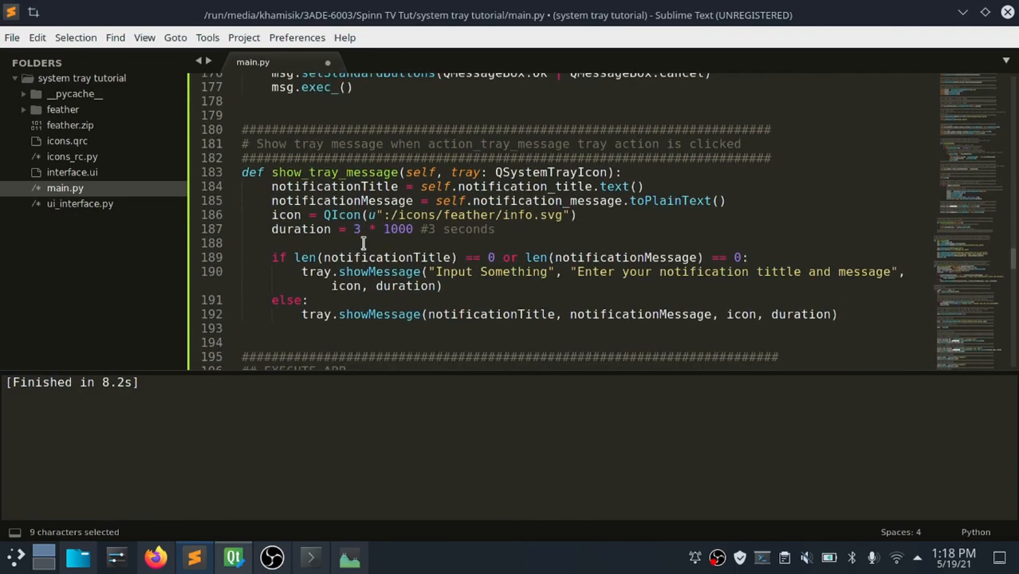
pyautogui.scroll(-3)
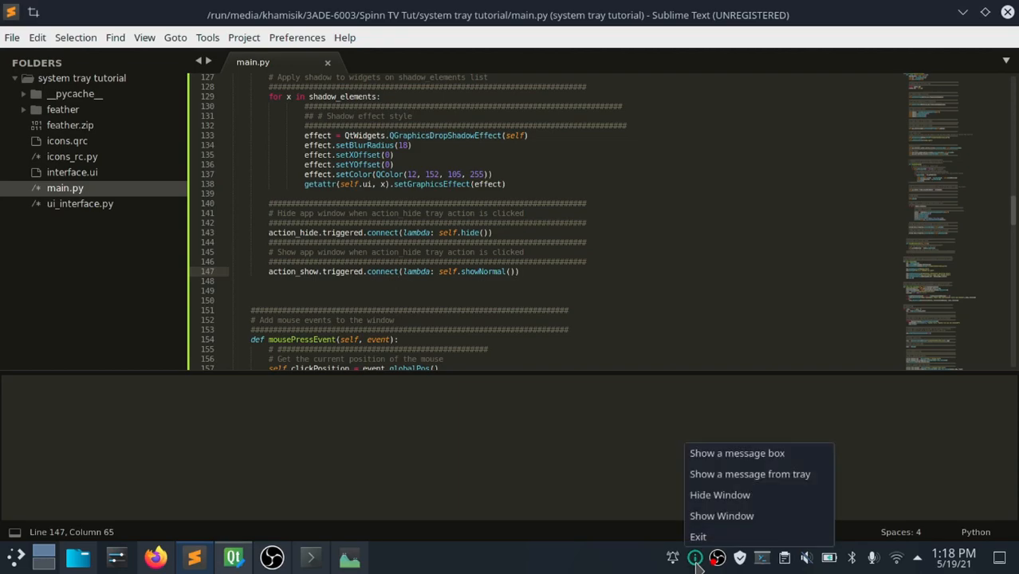
pyautogui.click(721, 517)
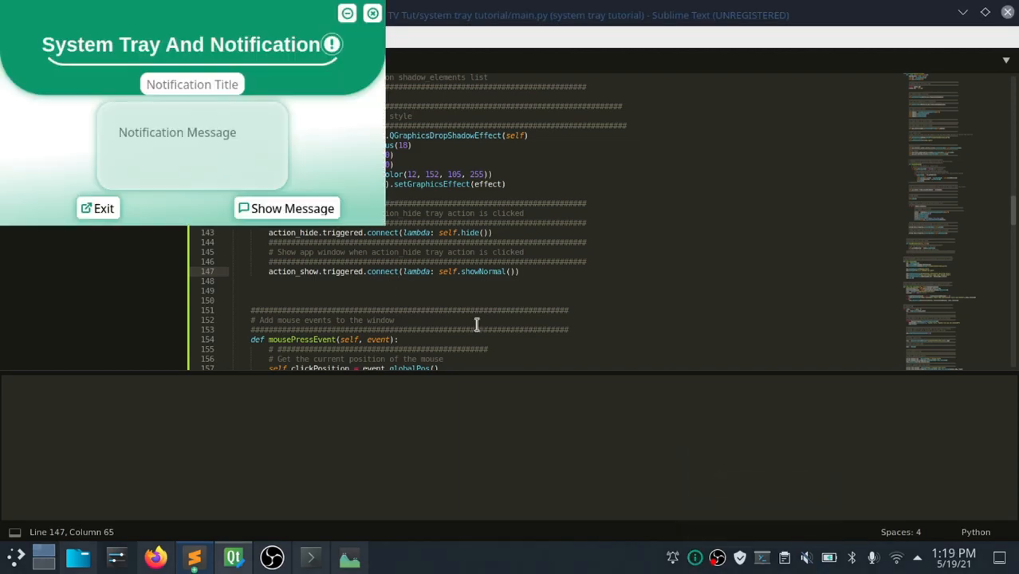
pyautogui.click(98, 207)
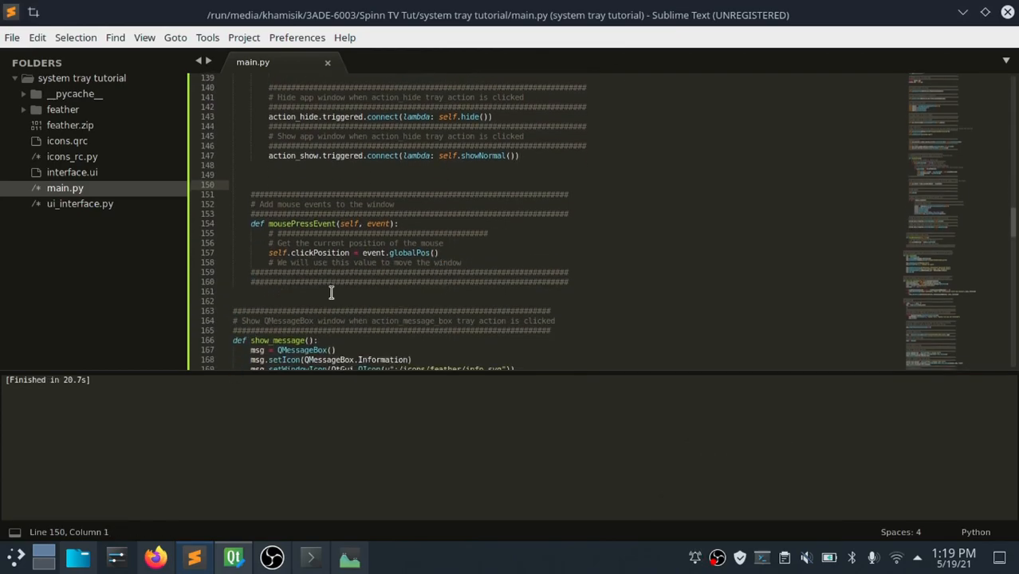
# - Verify in Qt Designer that the Show Message button's object name is show_message, then return to main.py
pyautogui.click(232, 557)
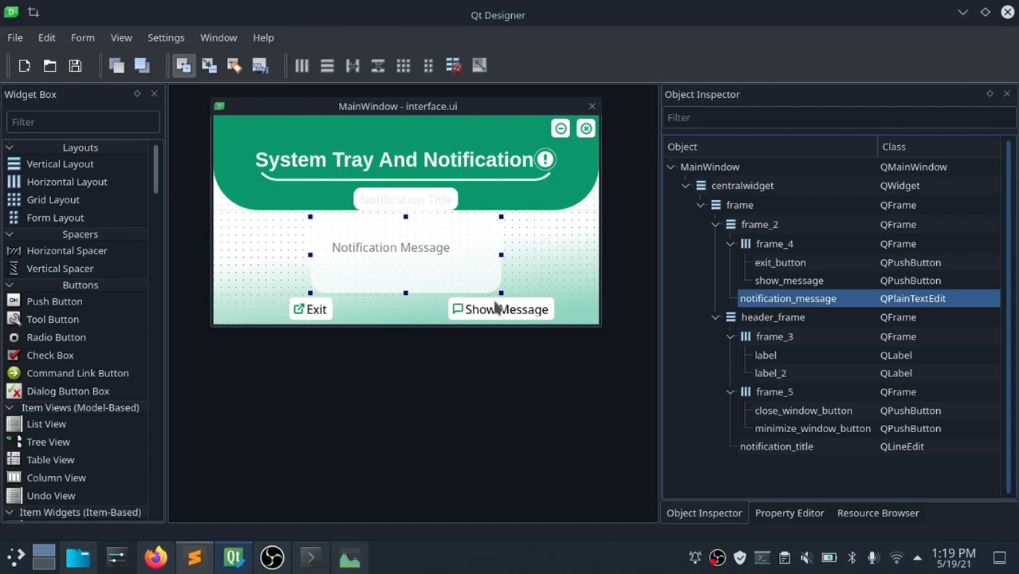
pyautogui.click(500, 309)
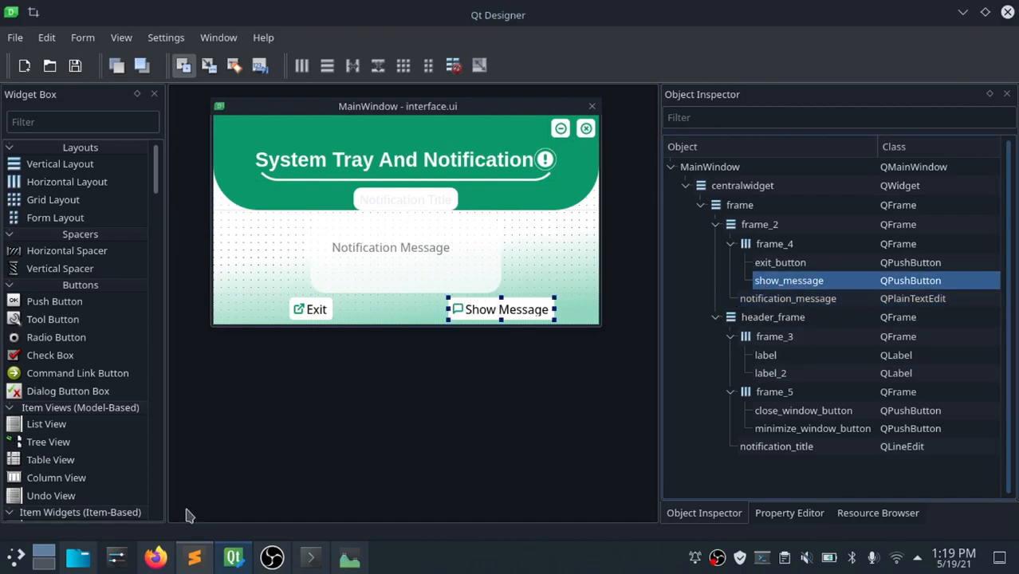
pyautogui.click(193, 556)
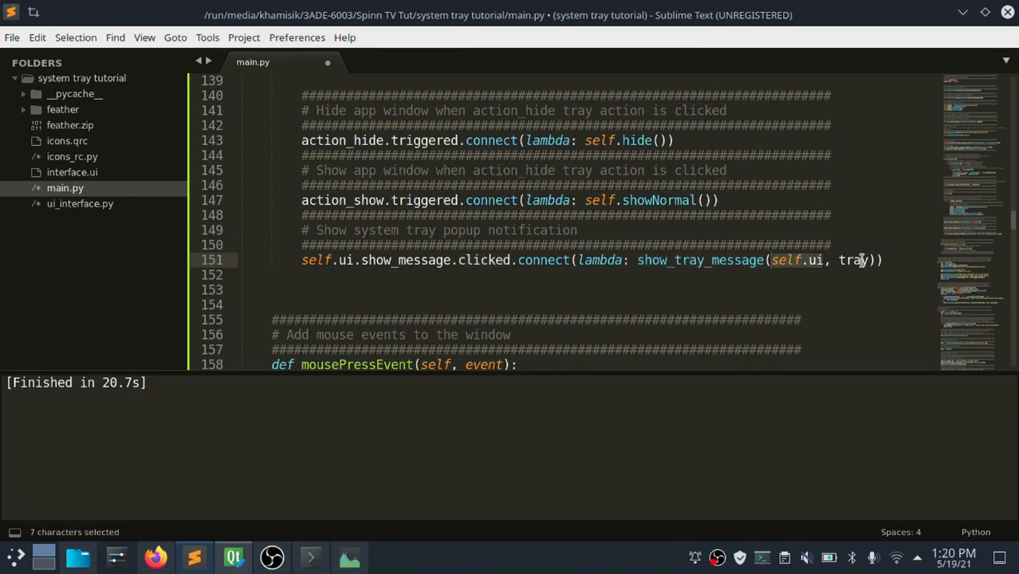
# - Run the app and test Show Message empty, then with title Testing and text My message, and close it
pyautogui.scroll(-3)
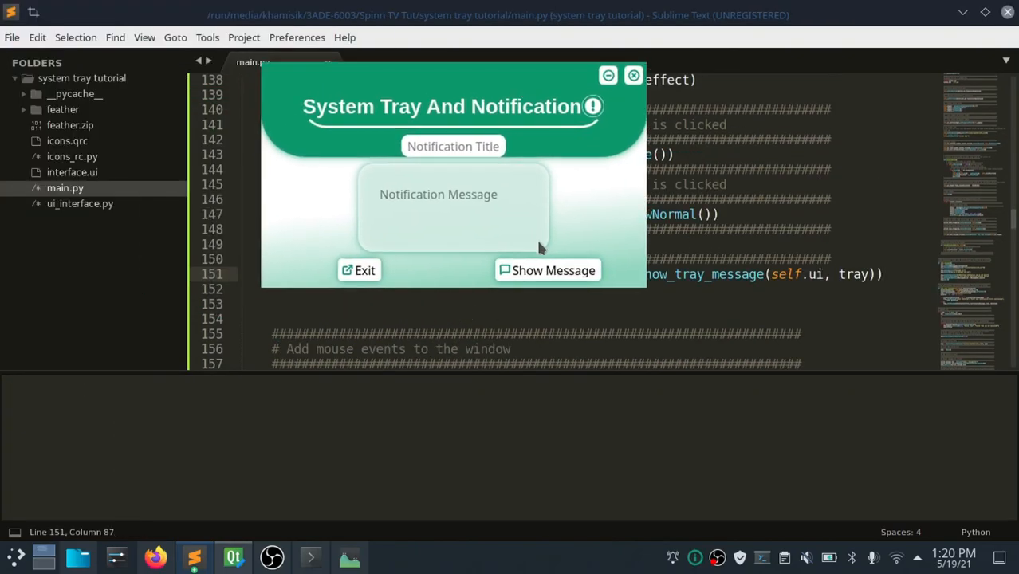
pyautogui.click(548, 271)
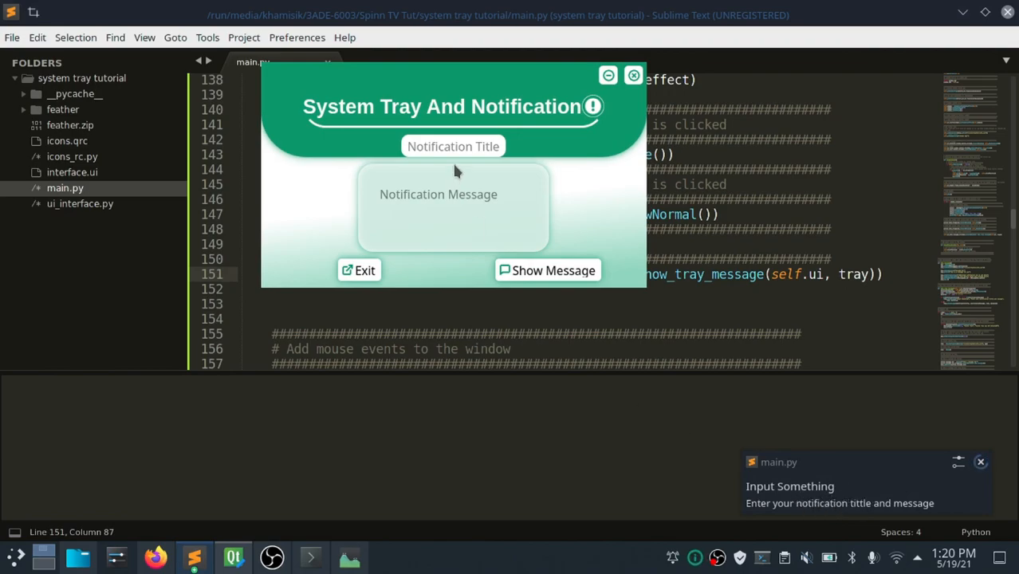
pyautogui.write('Testing')
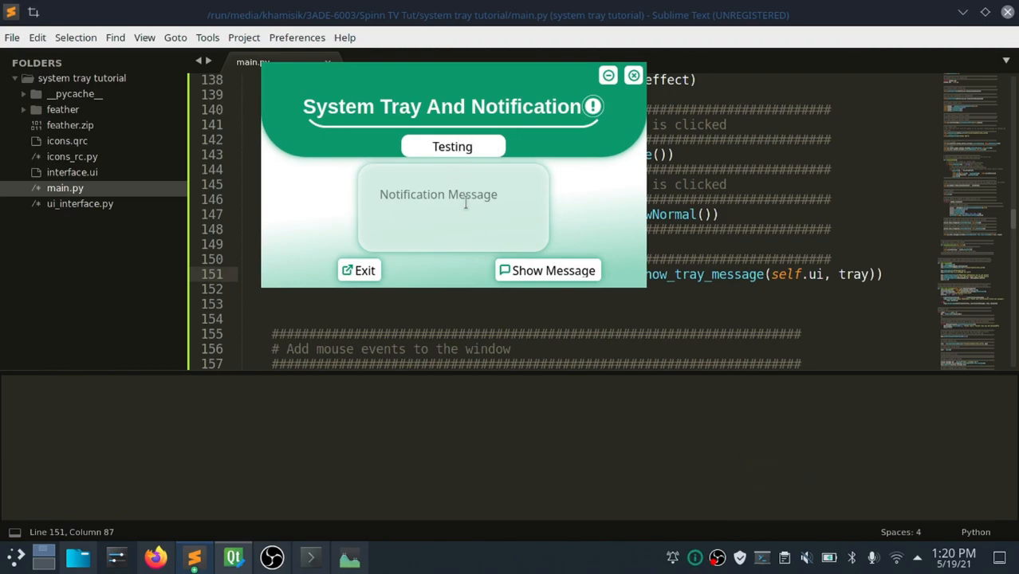
pyautogui.write('My message')
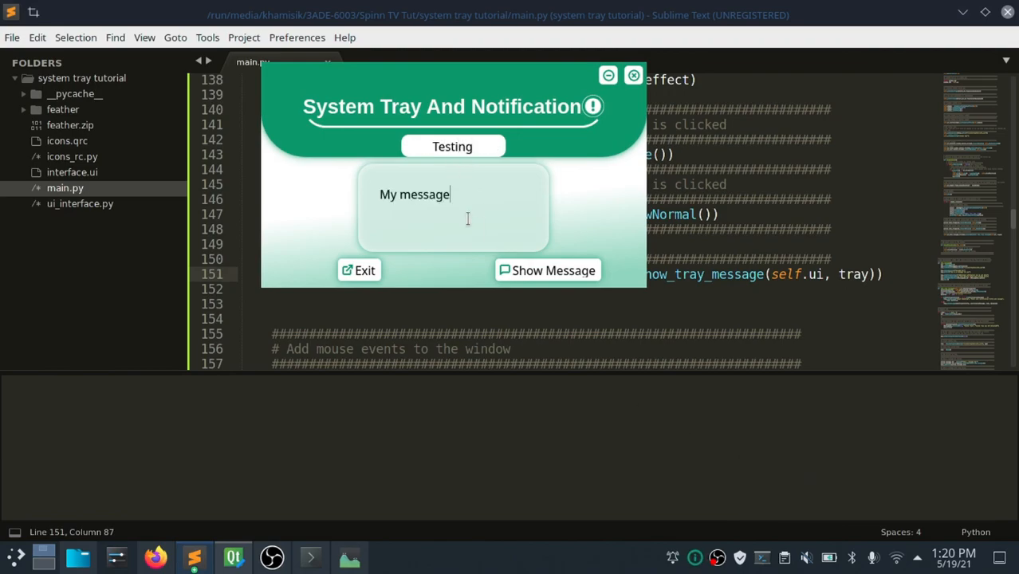
pyautogui.click(549, 271)
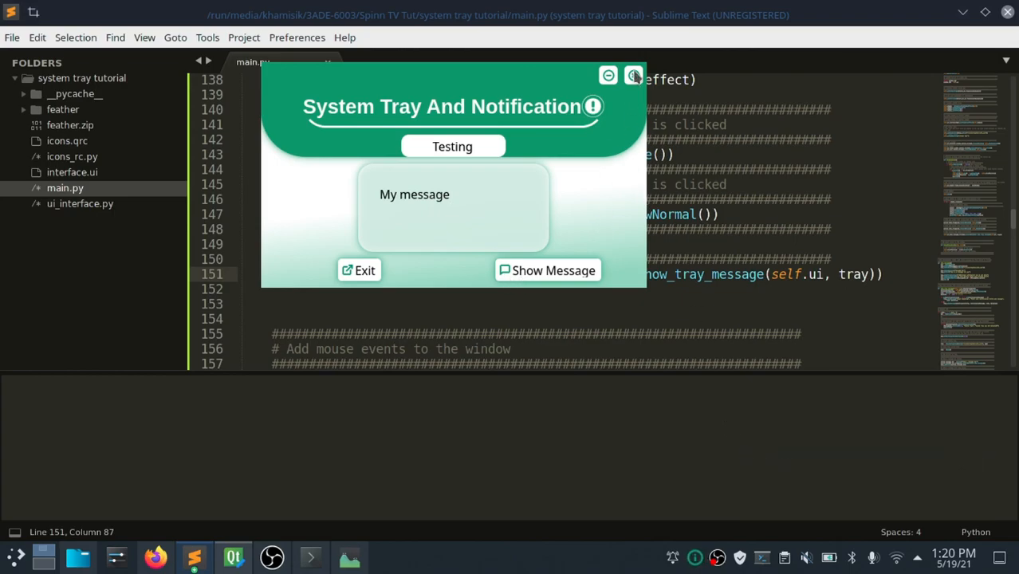
pyautogui.click(628, 76)
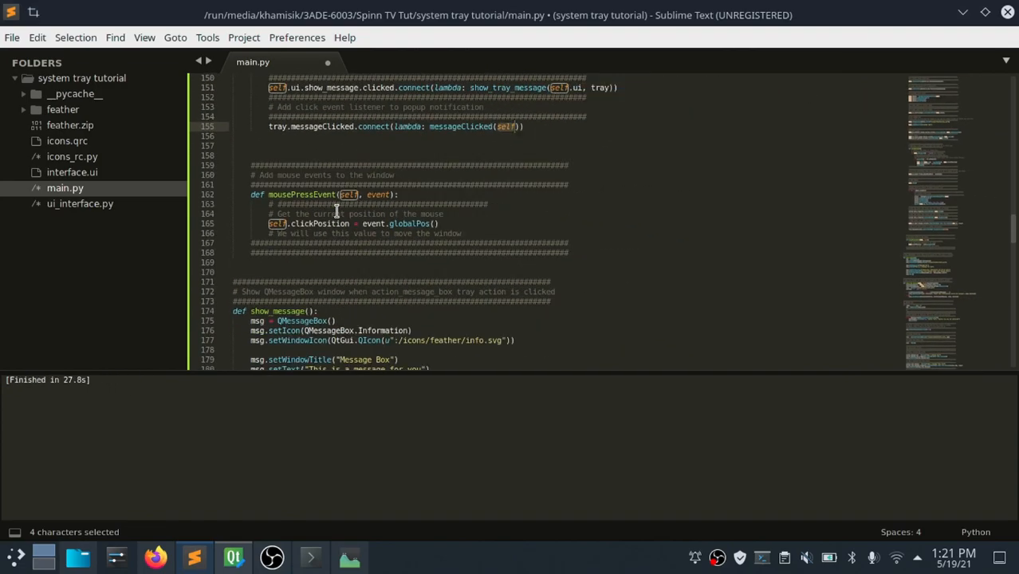
# - Define messageClicked(self) showing a QMessageBox.information titled 'System tray message'
pyautogui.scroll(-3)
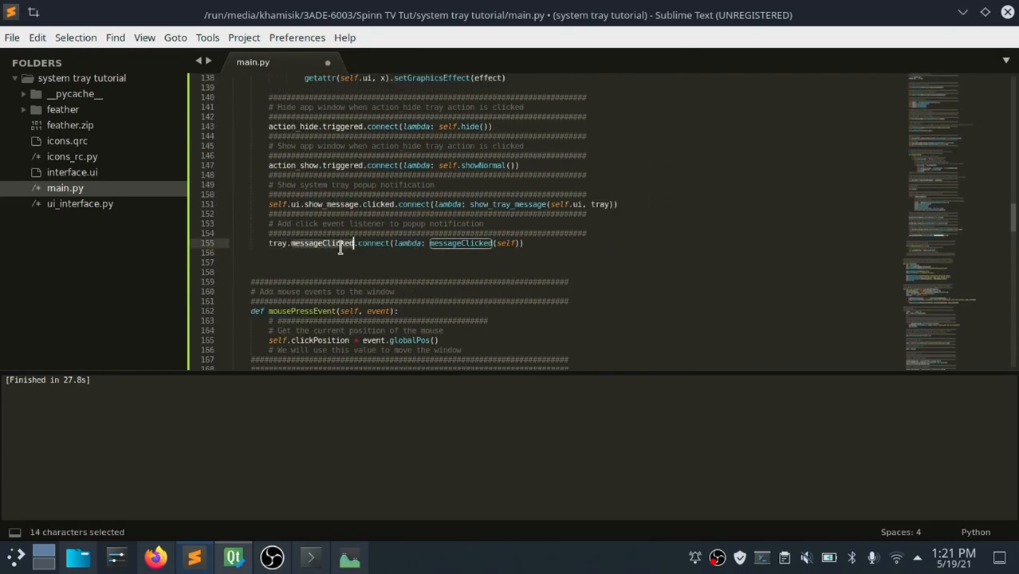
pyautogui.scroll(-3)
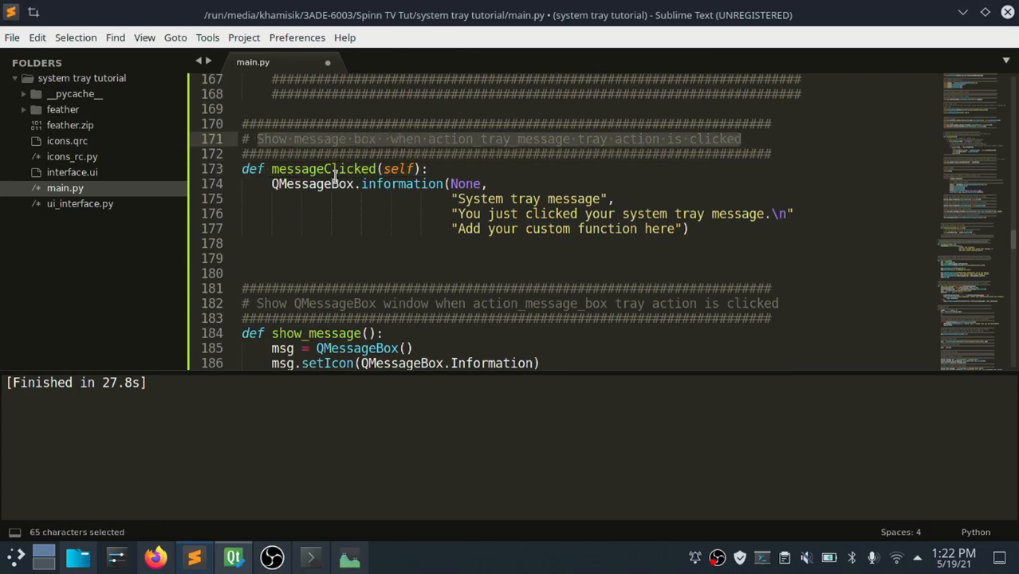
pyautogui.click(568, 229)
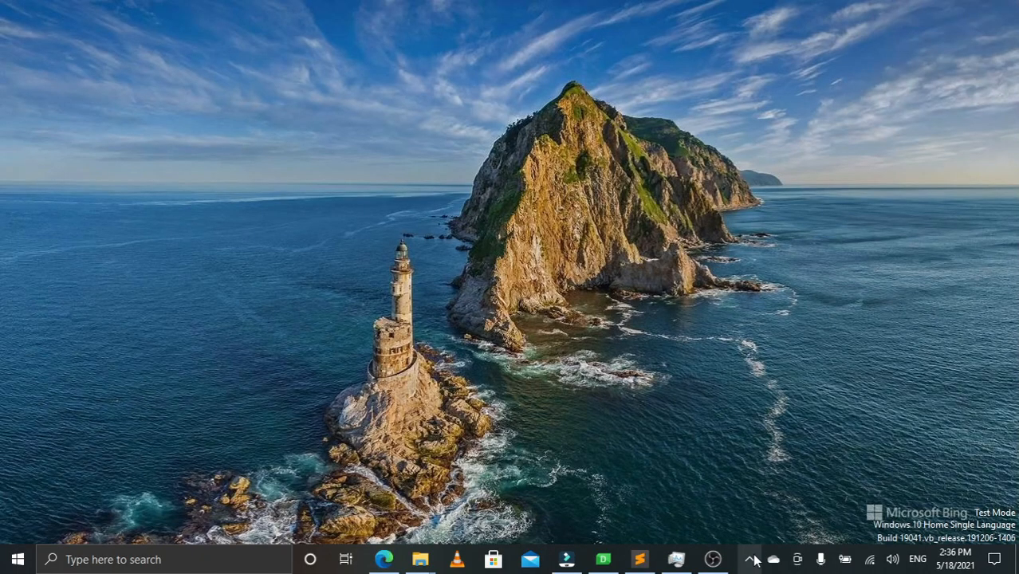
# - Show a message from the tray menu and click the toast to get the 'You just clicked your system tray message' box
pyautogui.rightClick(754, 560)
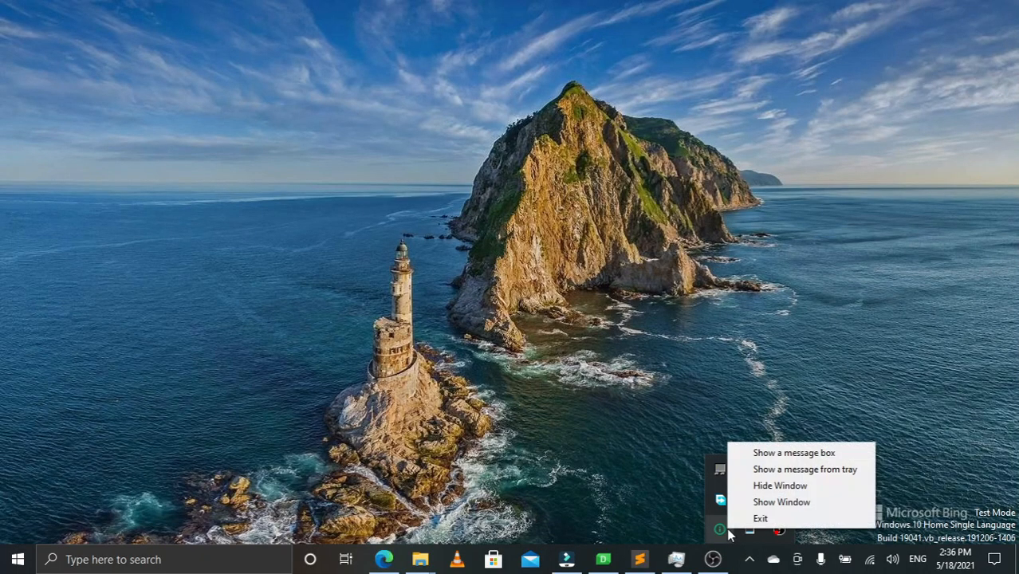
pyautogui.click(807, 469)
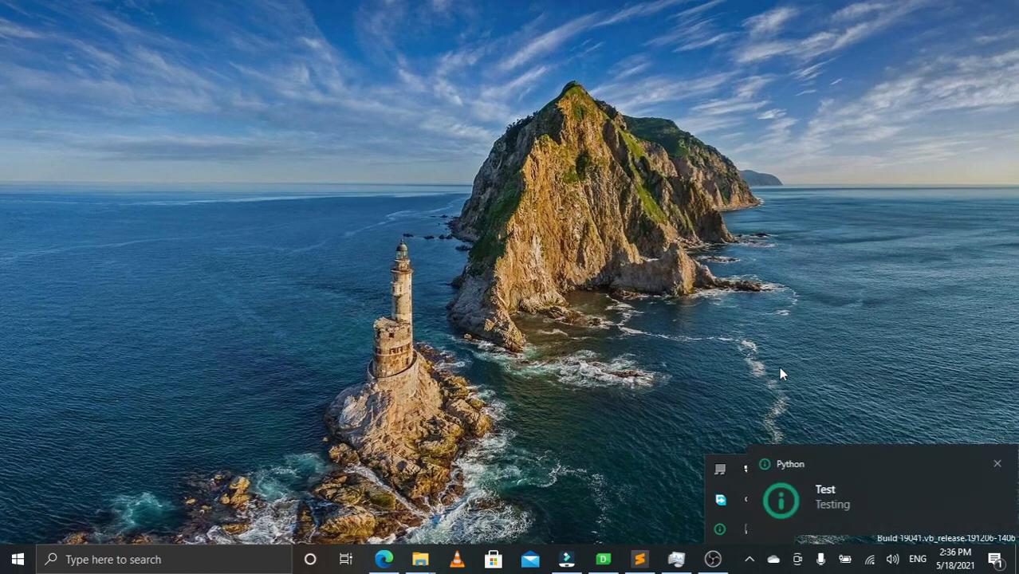
pyautogui.click(993, 558)
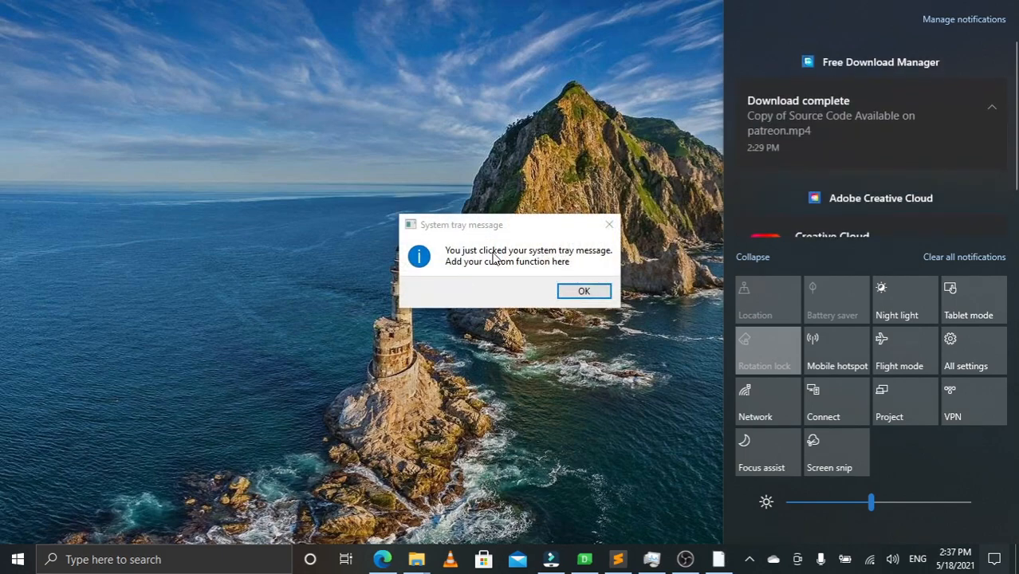
pyautogui.moveTo(550, 279)
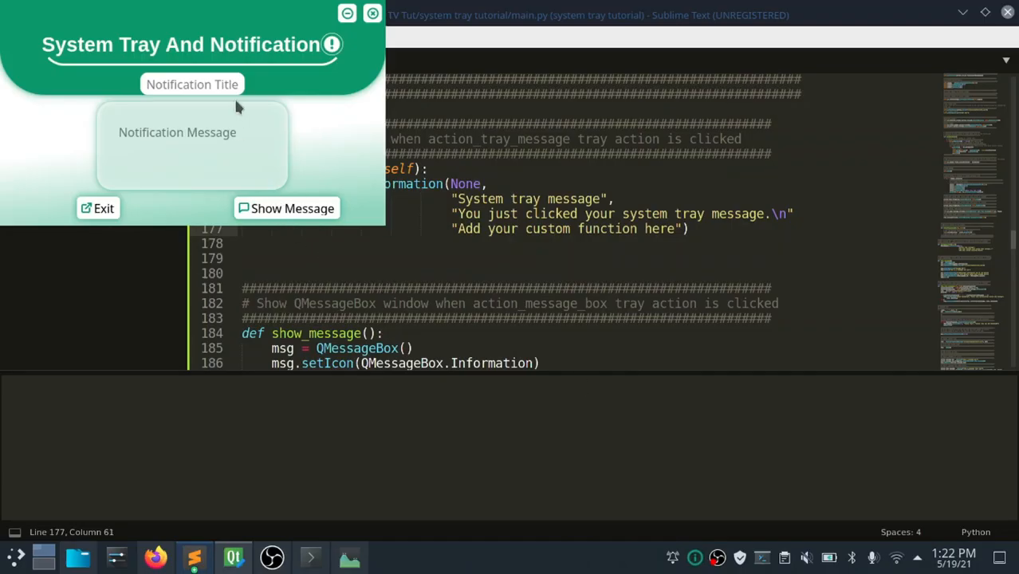
pyautogui.moveTo(285, 207)
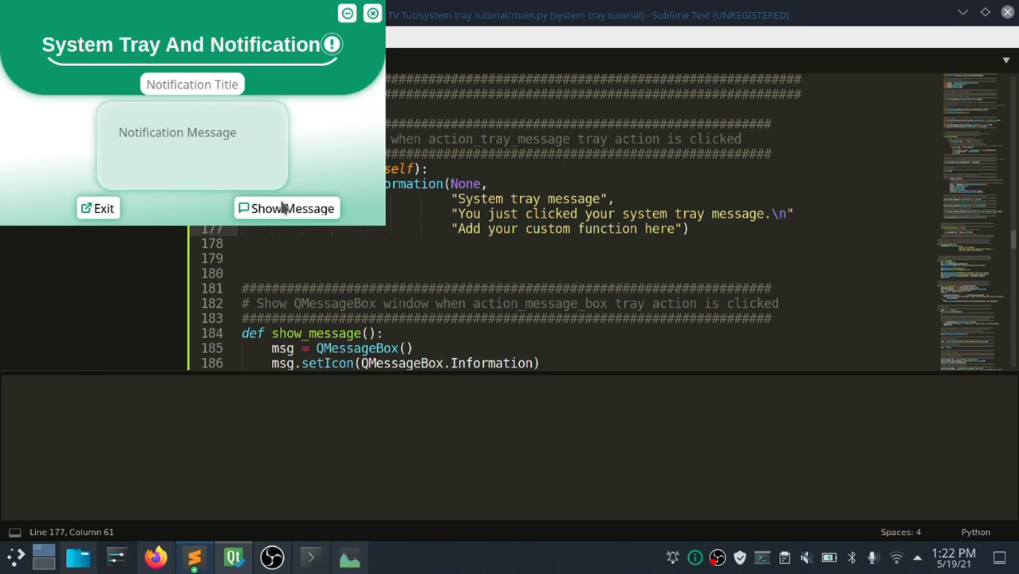
pyautogui.click(285, 207)
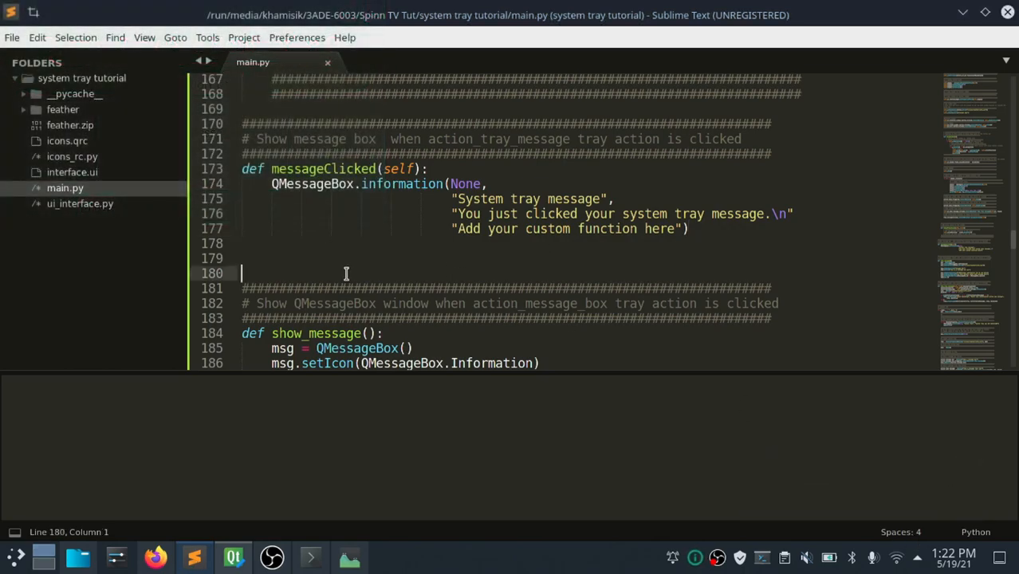
# - Locate tray.setToolTip("SYSTEM TRAY APP") in the main block and highlight its tooltip text
pyautogui.scroll(-3)
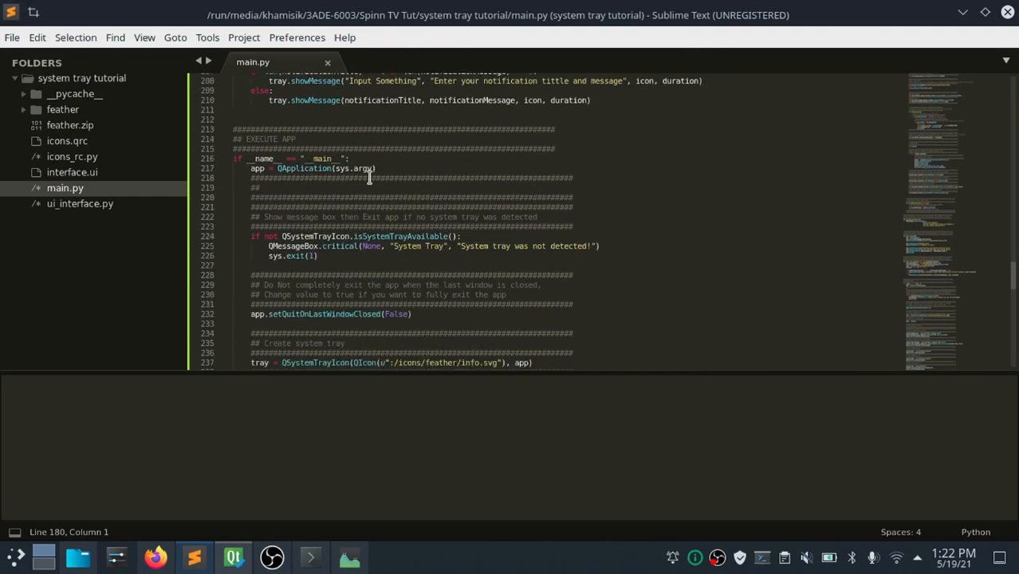
pyautogui.scroll(-3)
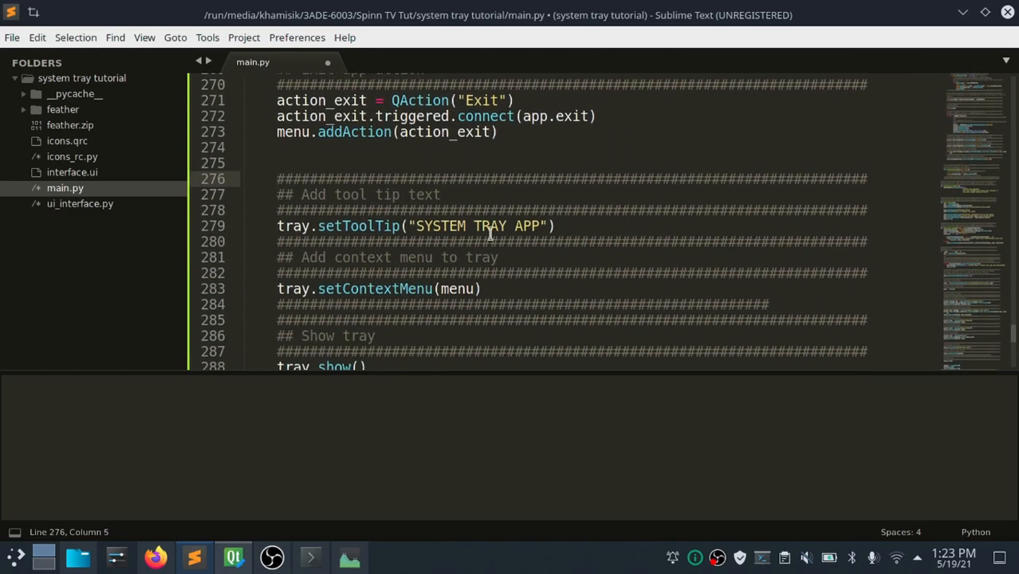
pyautogui.doubleClick(491, 226)
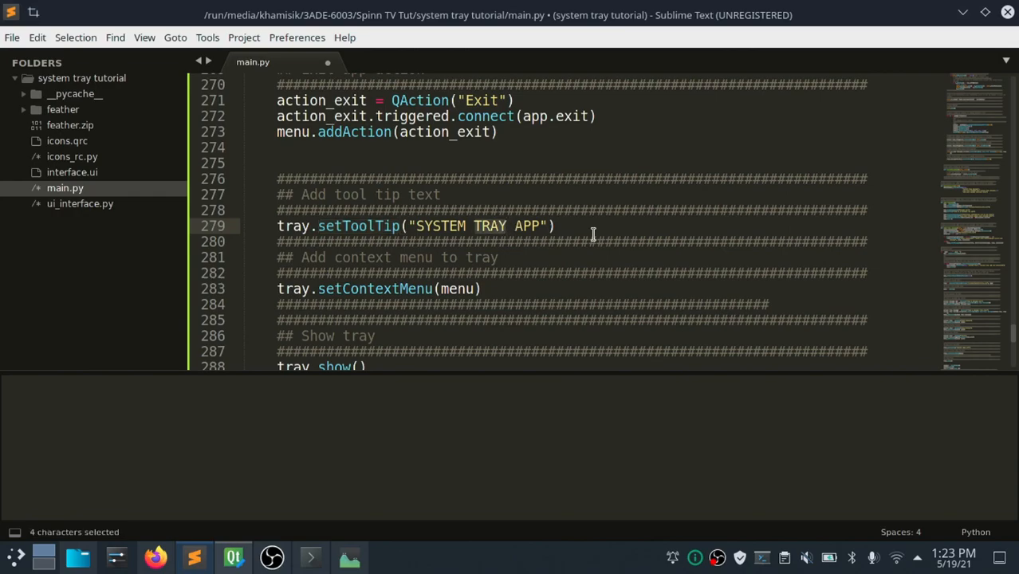